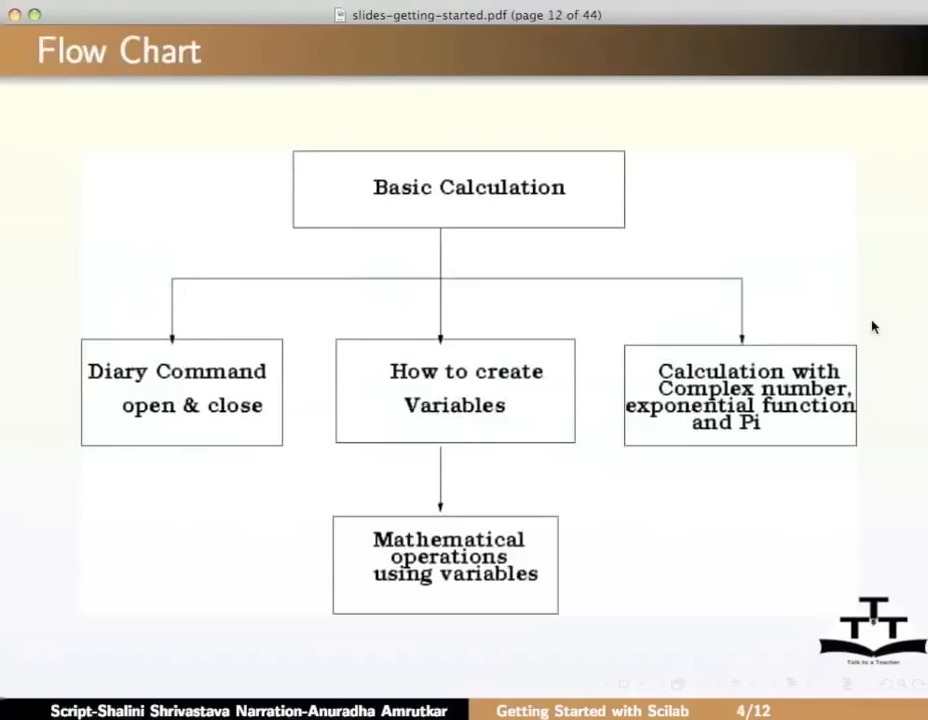
pyautogui.moveTo(871, 331)
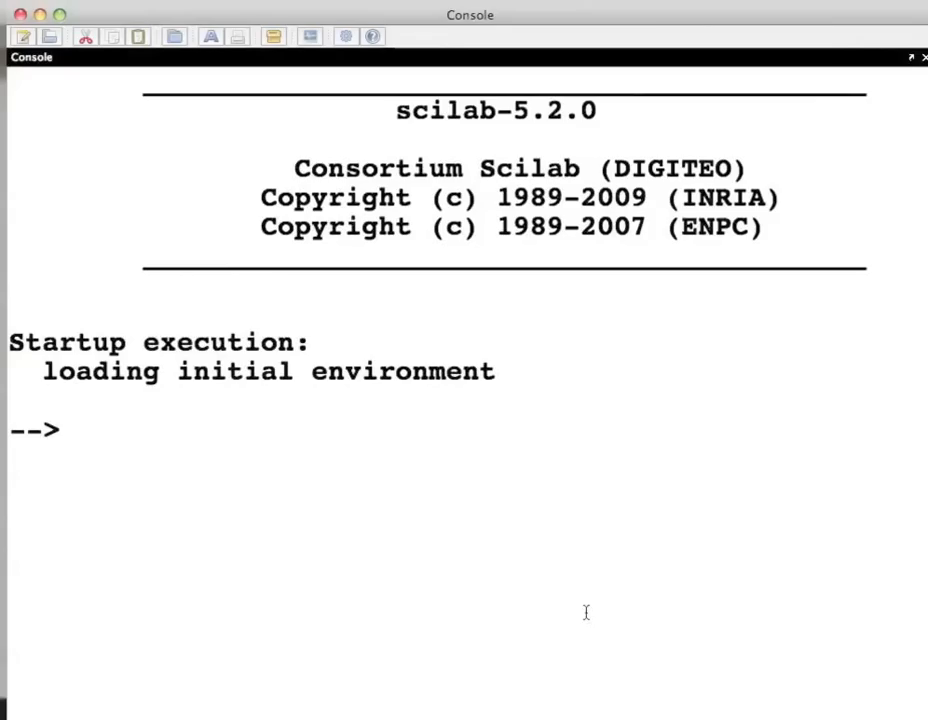
# Evaluate 42+4*4-64/4 at the console prompt, returning ans = 42.
pyautogui.write('42')
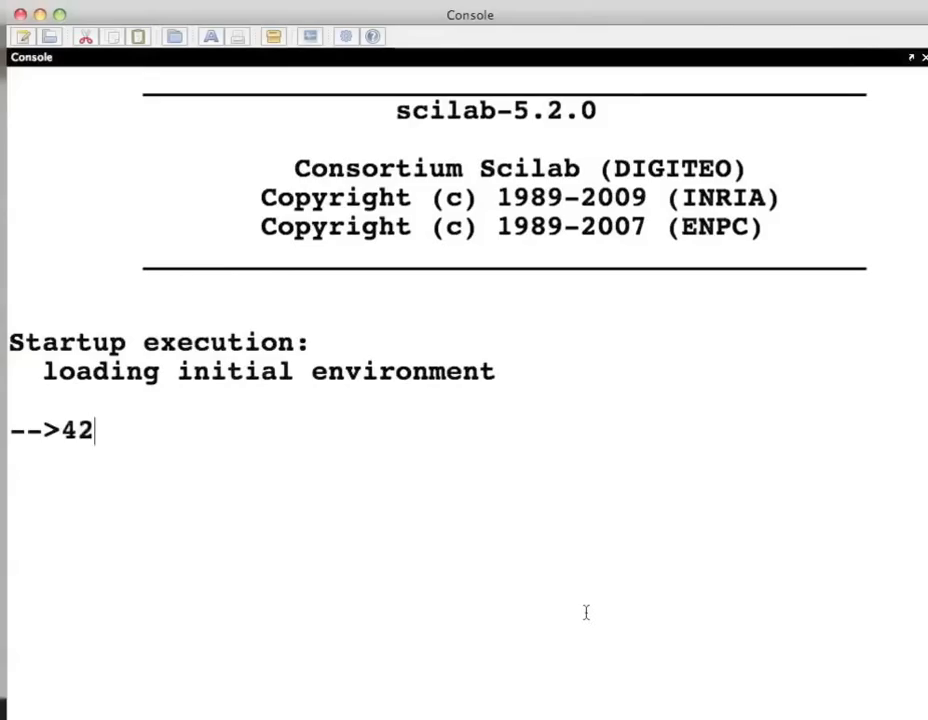
pyautogui.write('+4*')
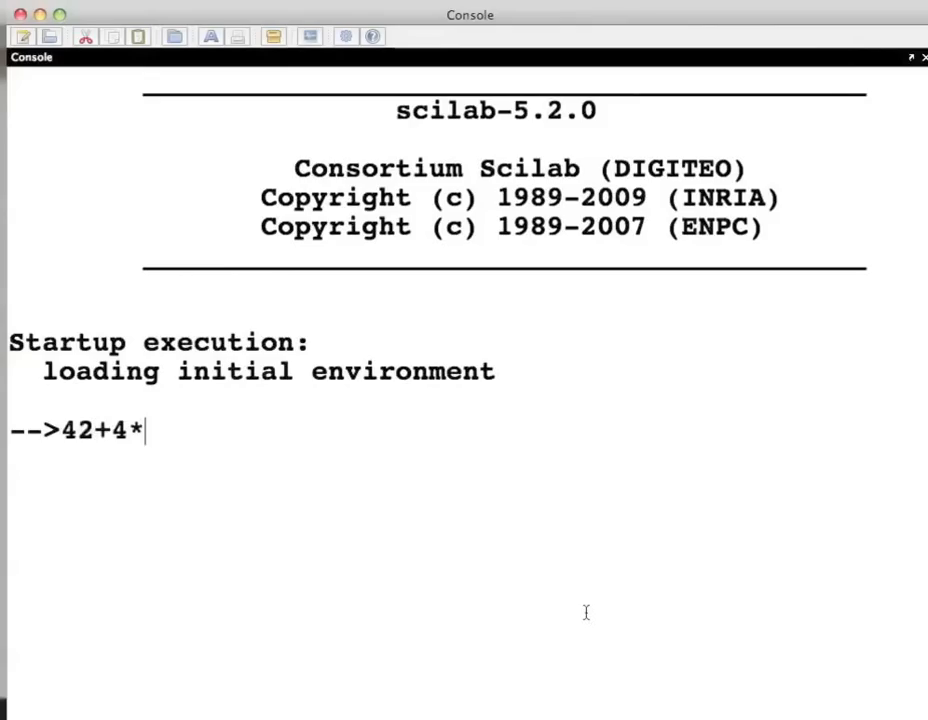
pyautogui.write('4-')
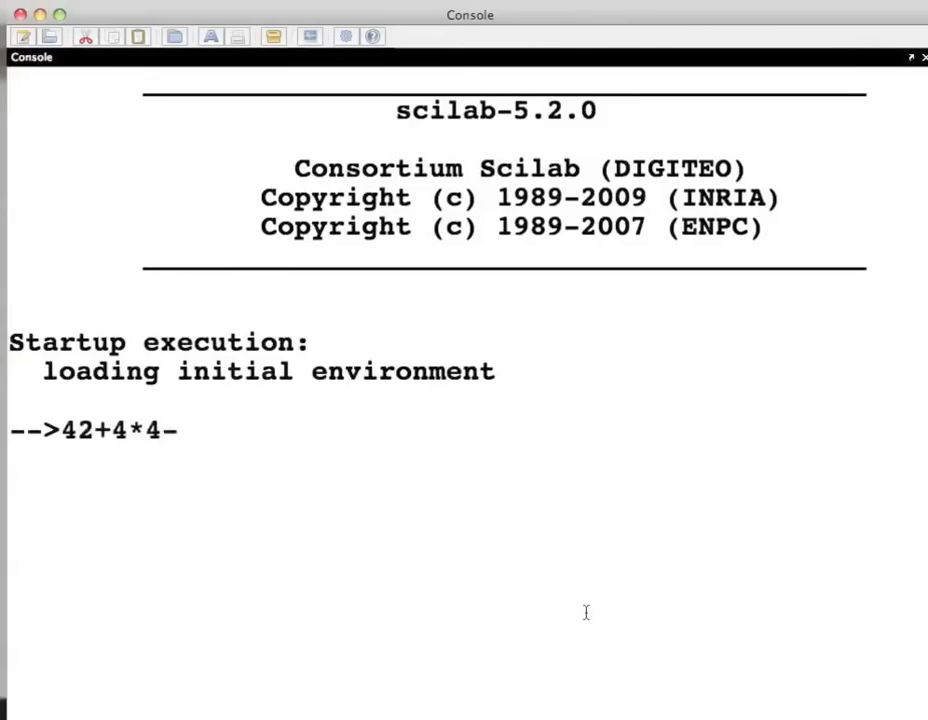
pyautogui.write('64/4')
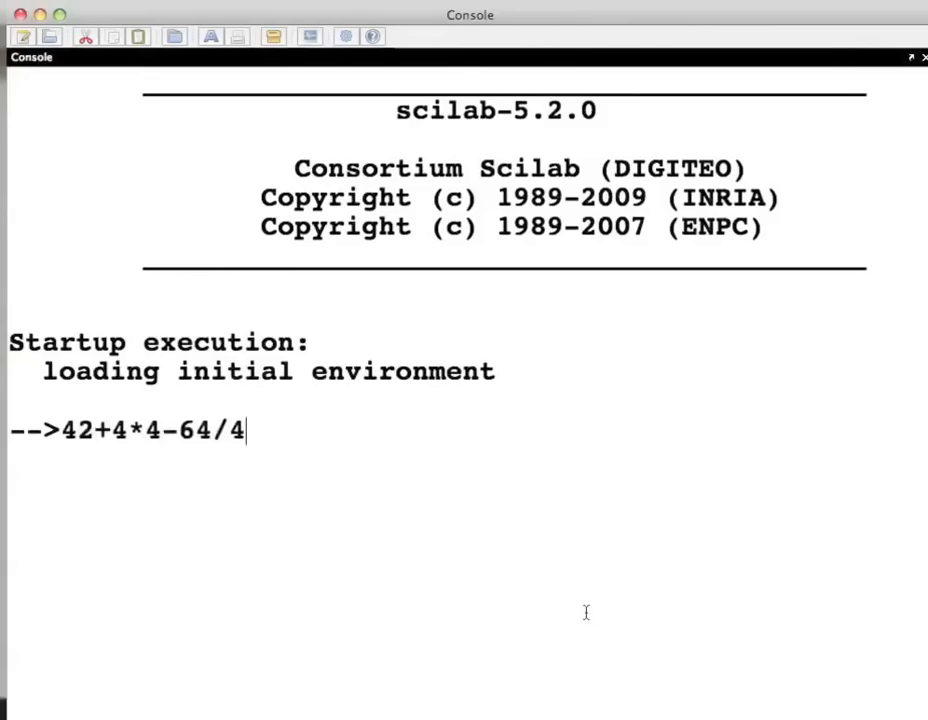
pyautogui.press('Return')
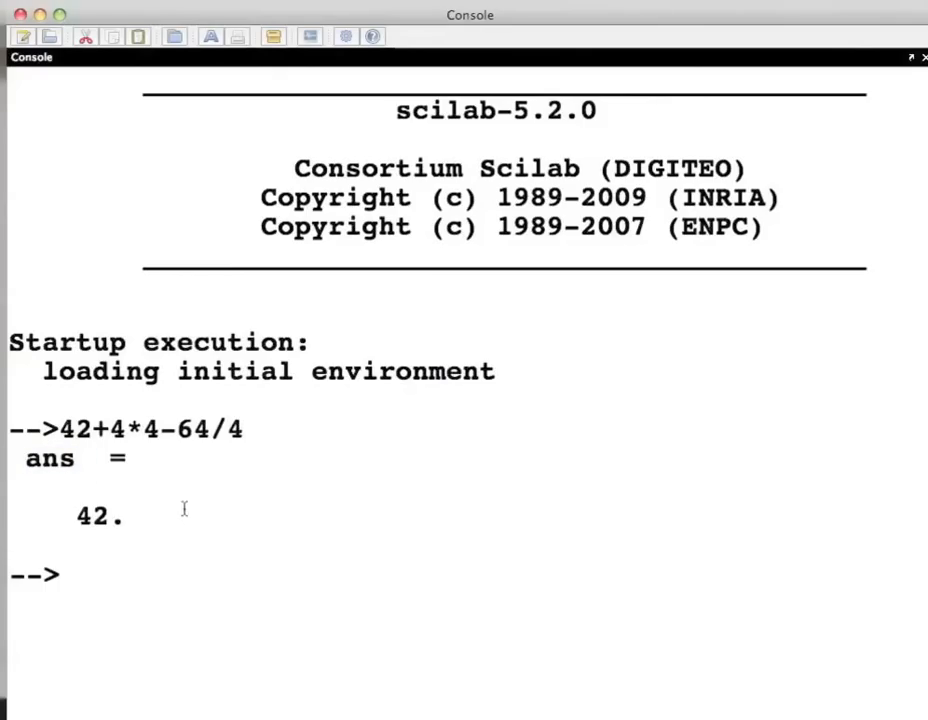
# Enter a=12,b=21,c=33 on one line, displaying all three values.
pyautogui.write('a')
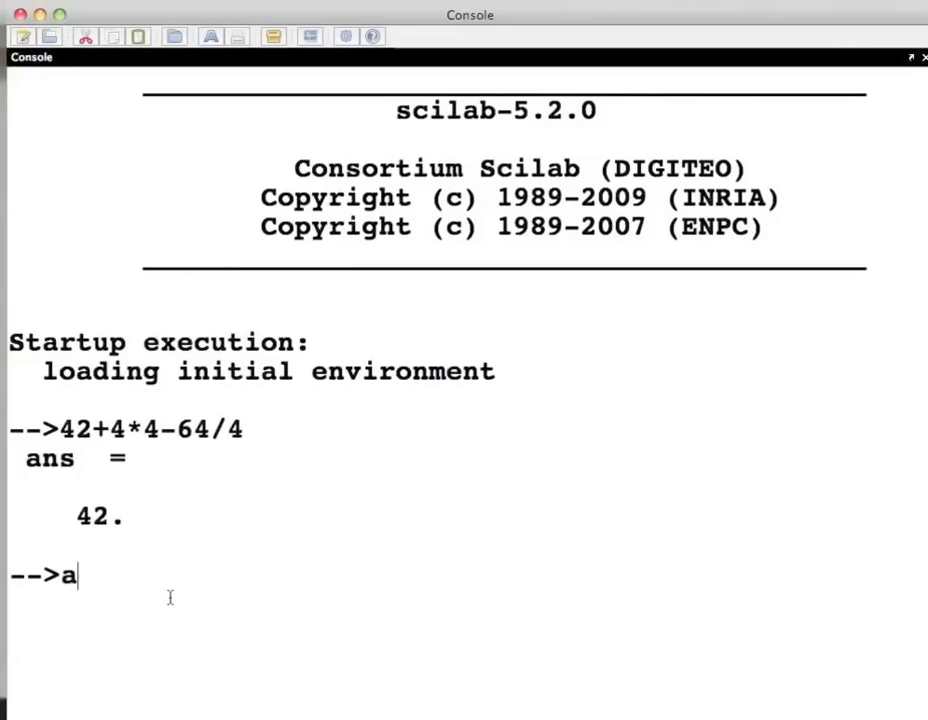
pyautogui.write('=12')
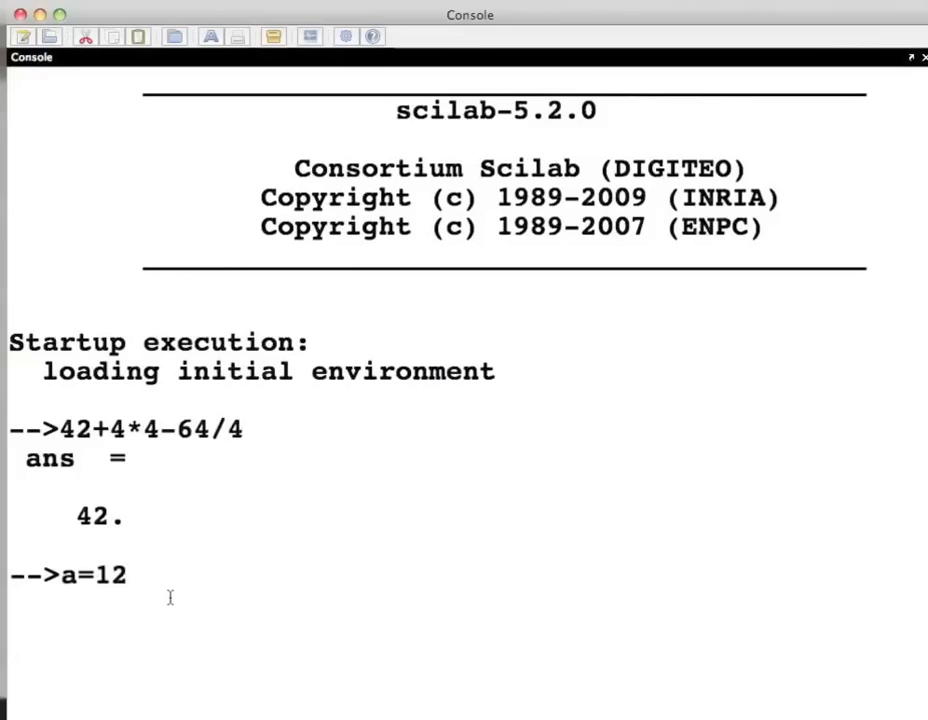
pyautogui.write(',b=')
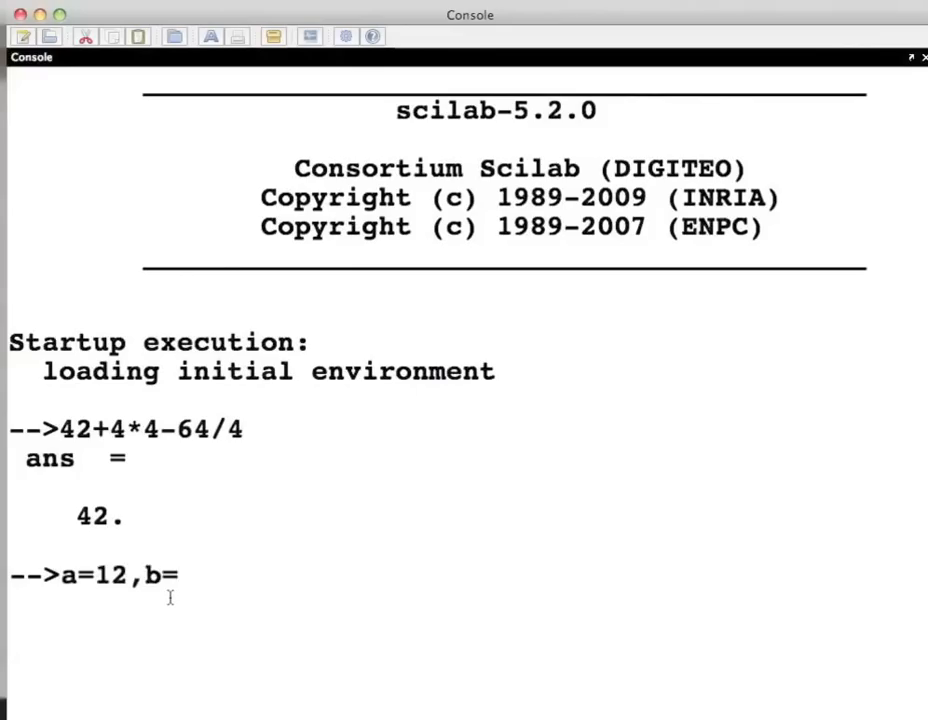
pyautogui.write('21,')
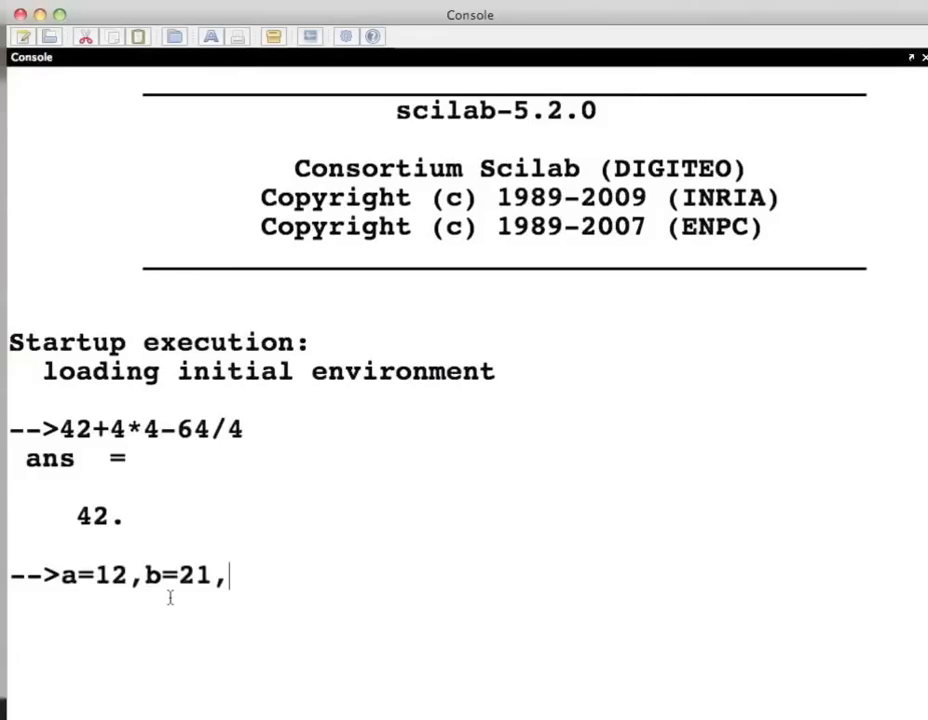
pyautogui.write('c=33')
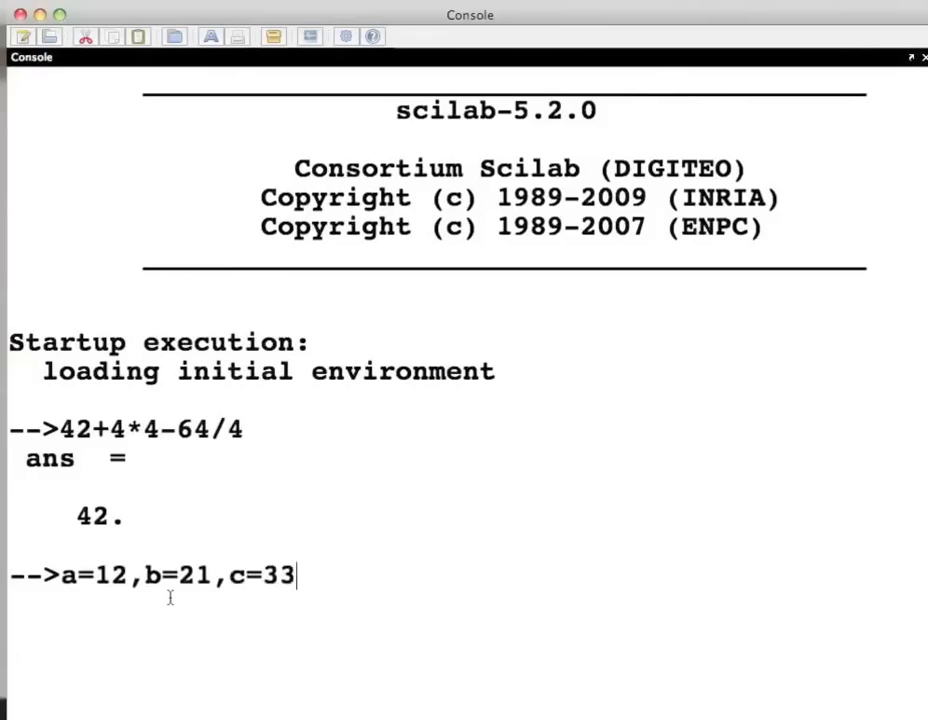
pyautogui.press('Return')
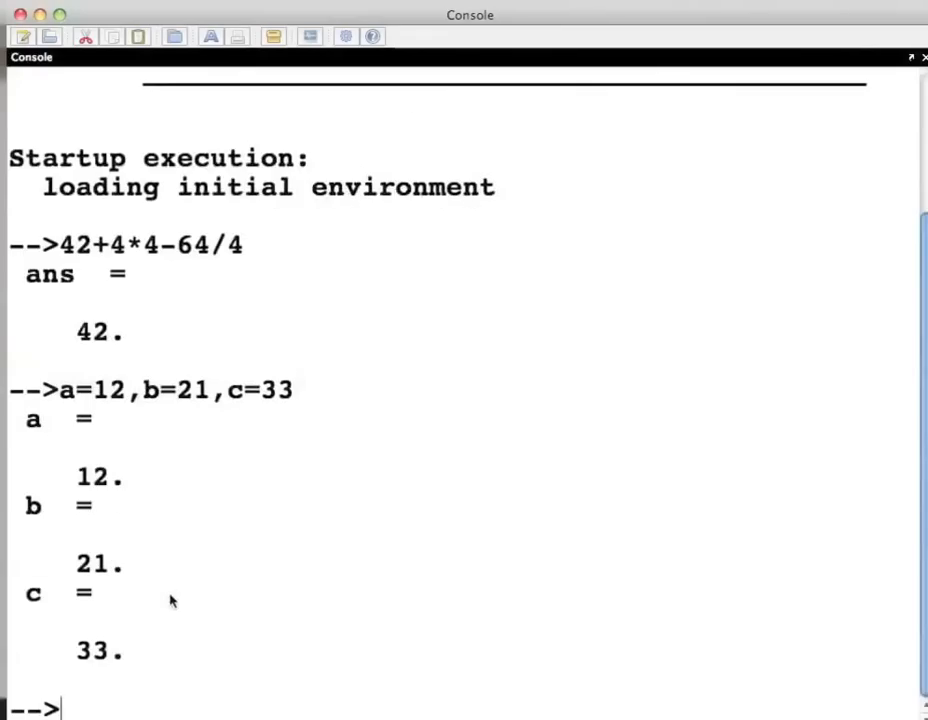
pyautogui.moveTo(167, 593)
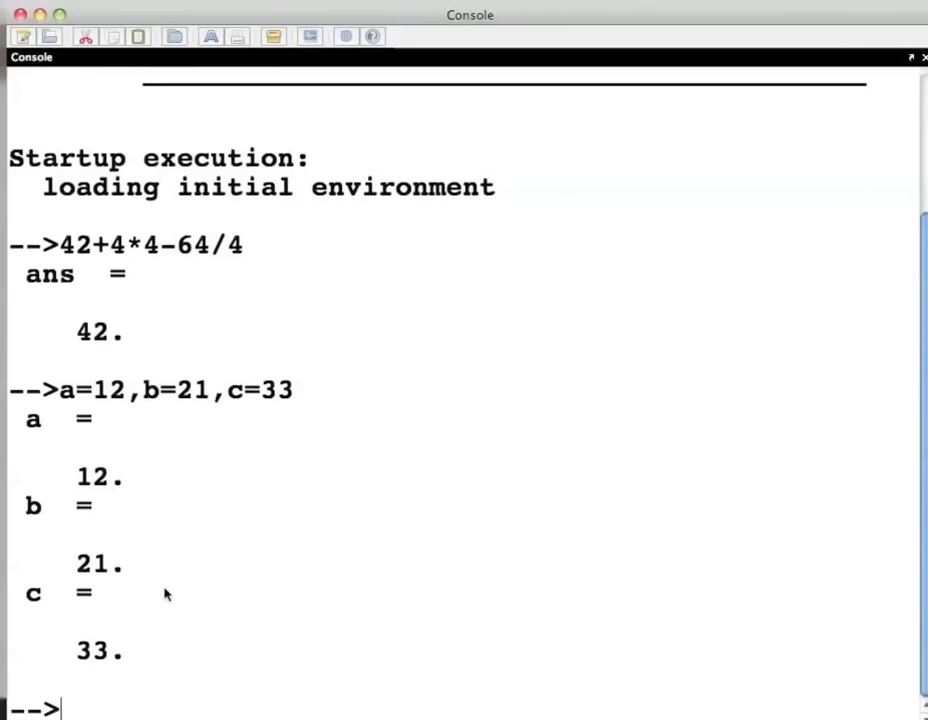
# Clear the console and compute a+b+c, giving ans = 66.
pyautogui.write('clc')
pyautogui.write('a')
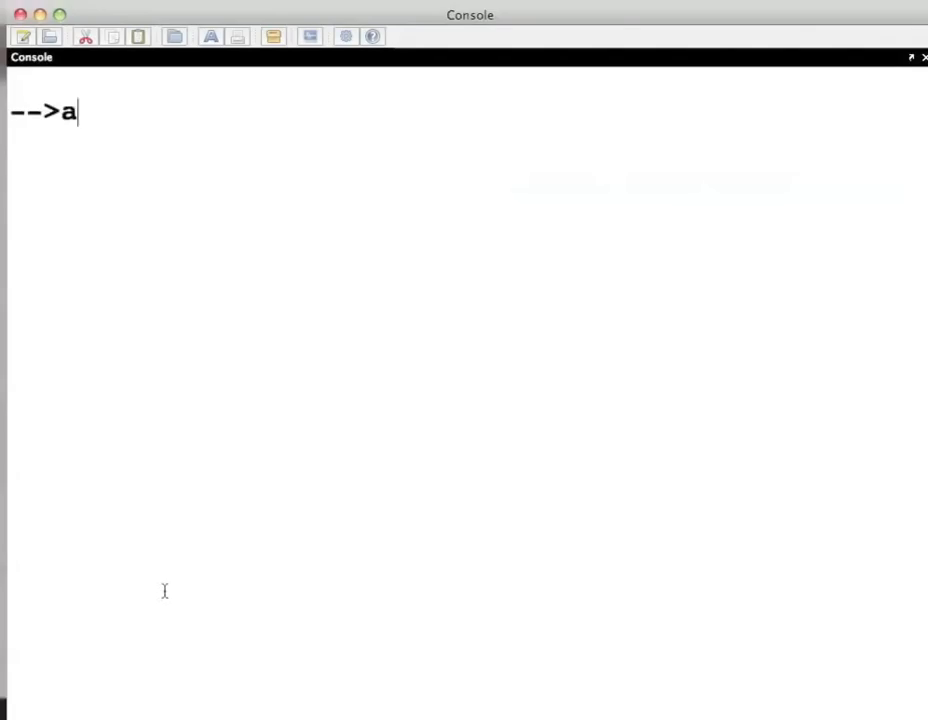
pyautogui.write('+b+')
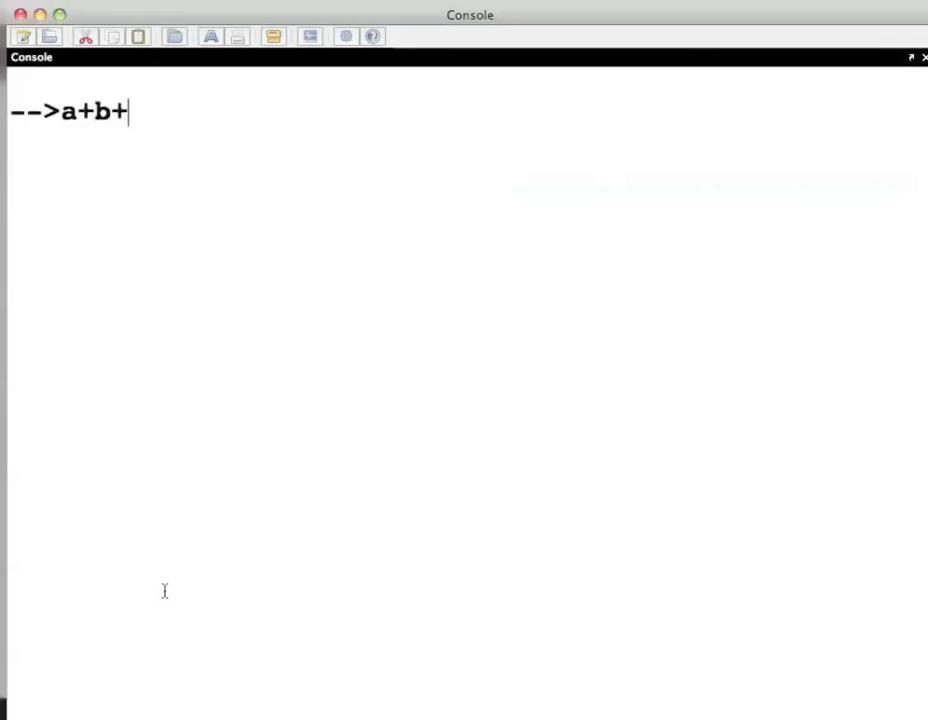
pyautogui.press('Return')
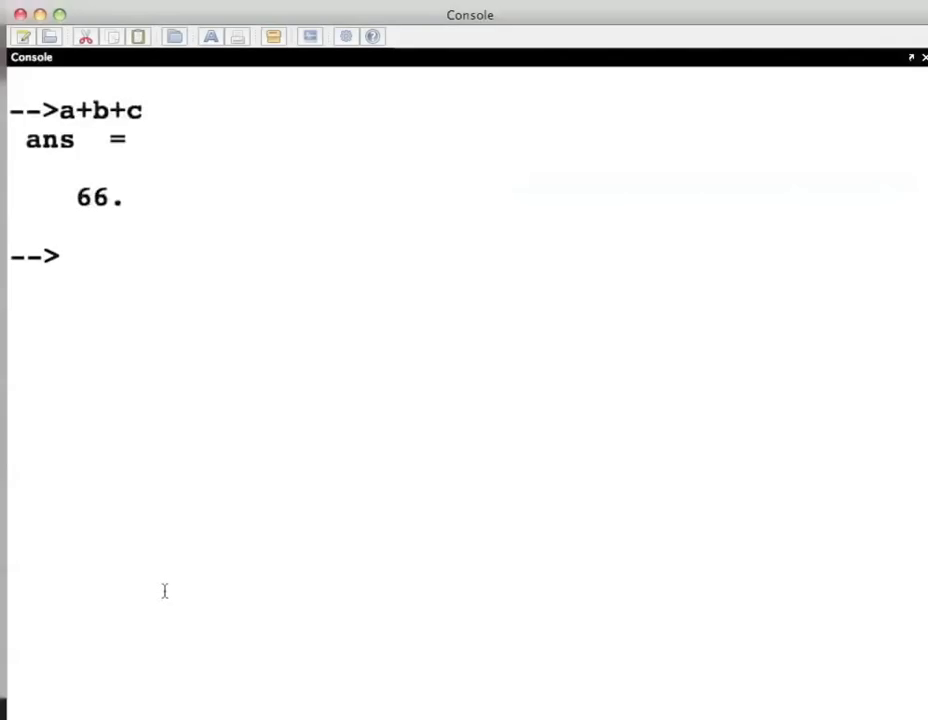
# Compute a*(b+c), giving ans = 648.
pyautogui.write('a*')
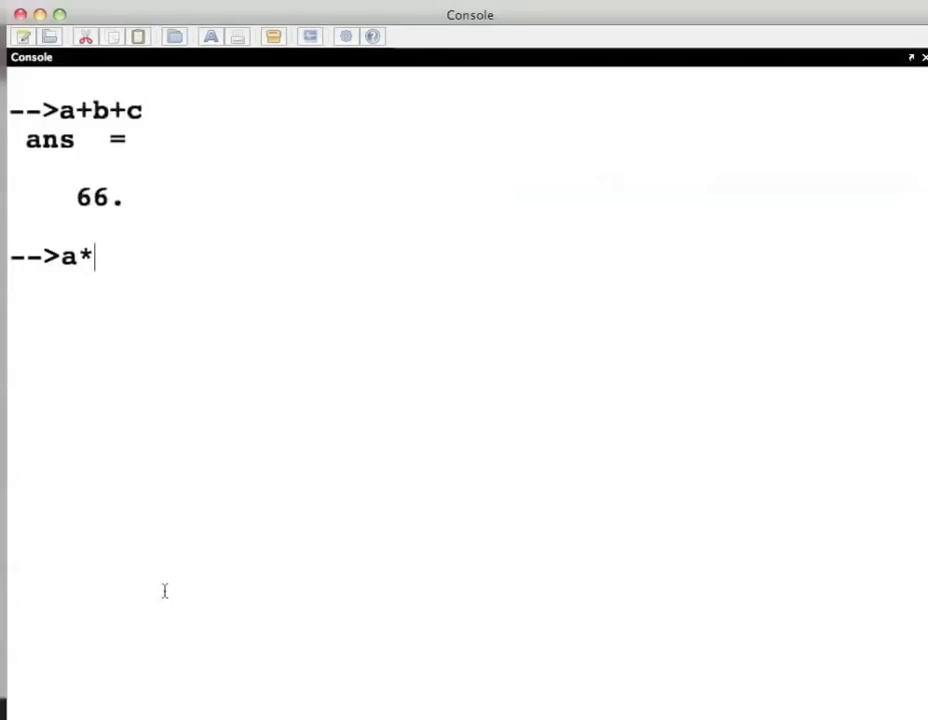
pyautogui.write('(')
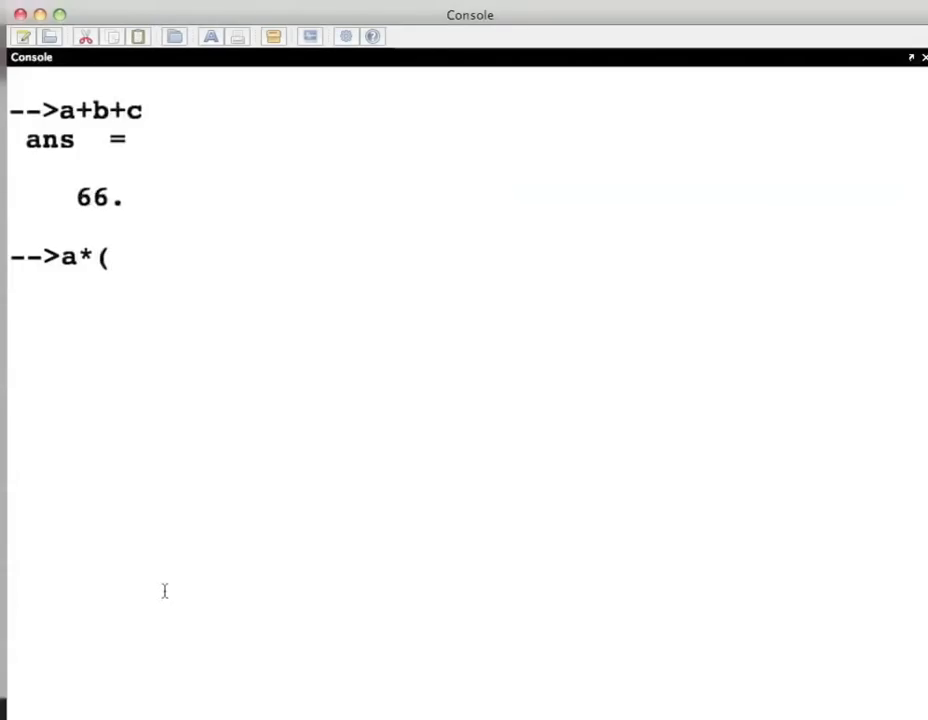
pyautogui.write('b+c')
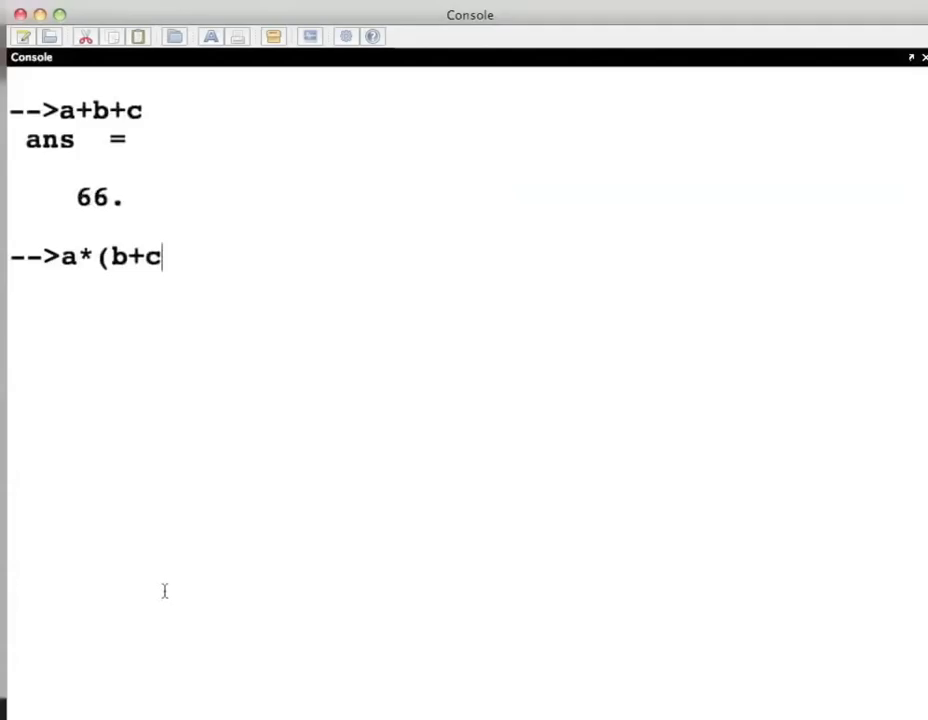
pyautogui.press('Return')
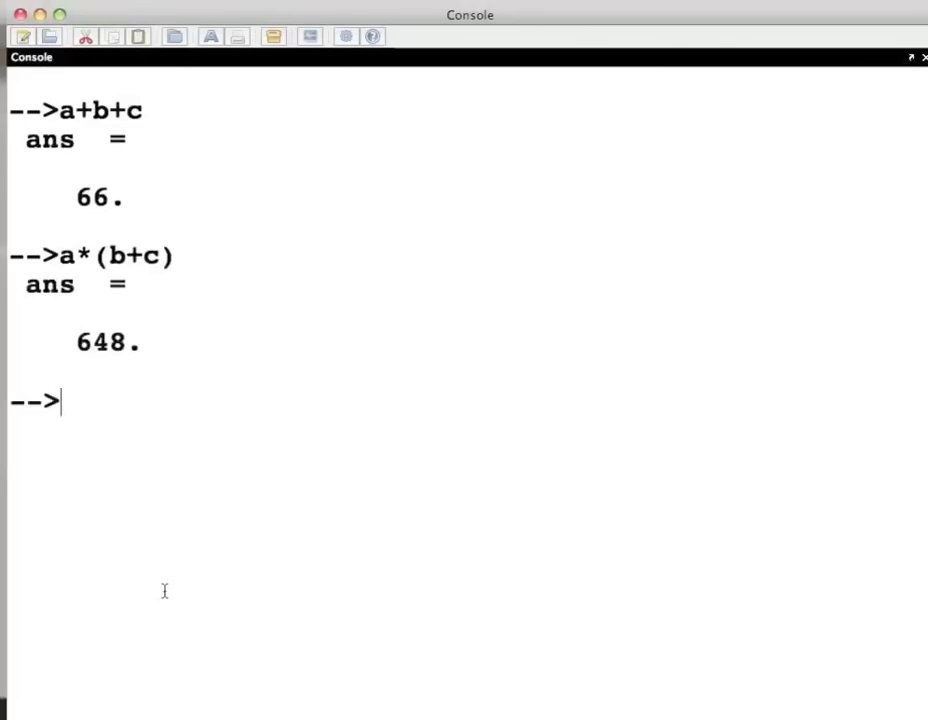
# Store d=(a+b)*c, giving d = 1089.
pyautogui.write('d')
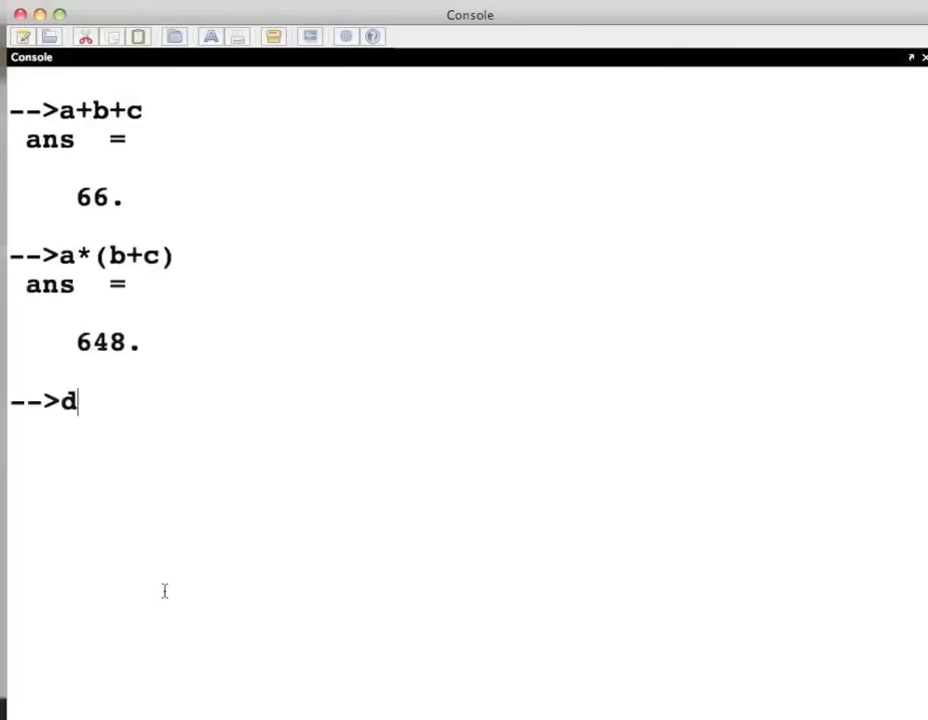
pyautogui.write('=')
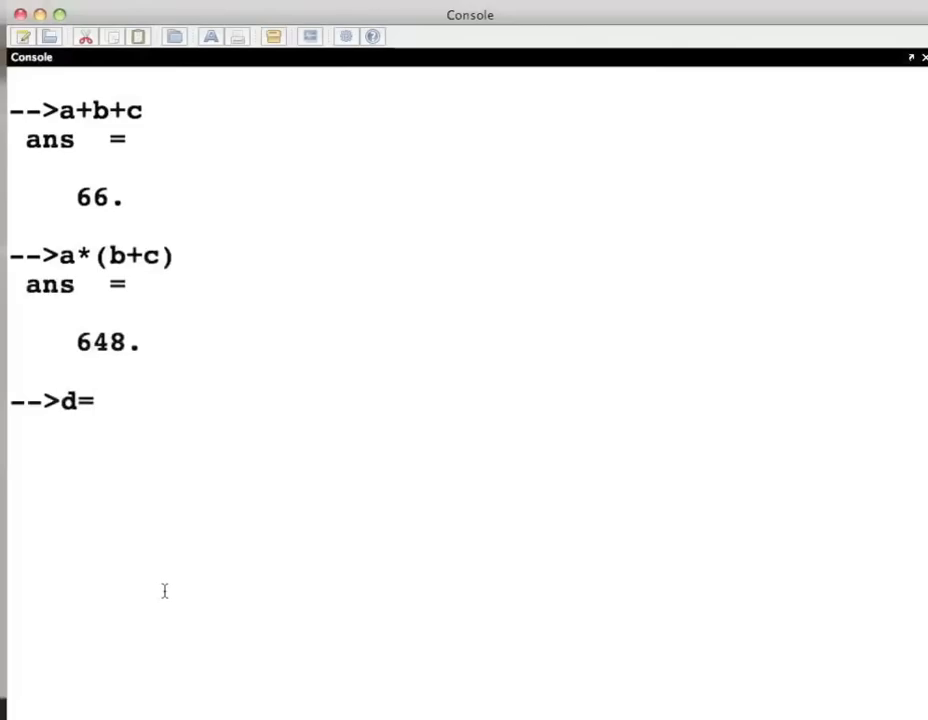
pyautogui.write('(a')
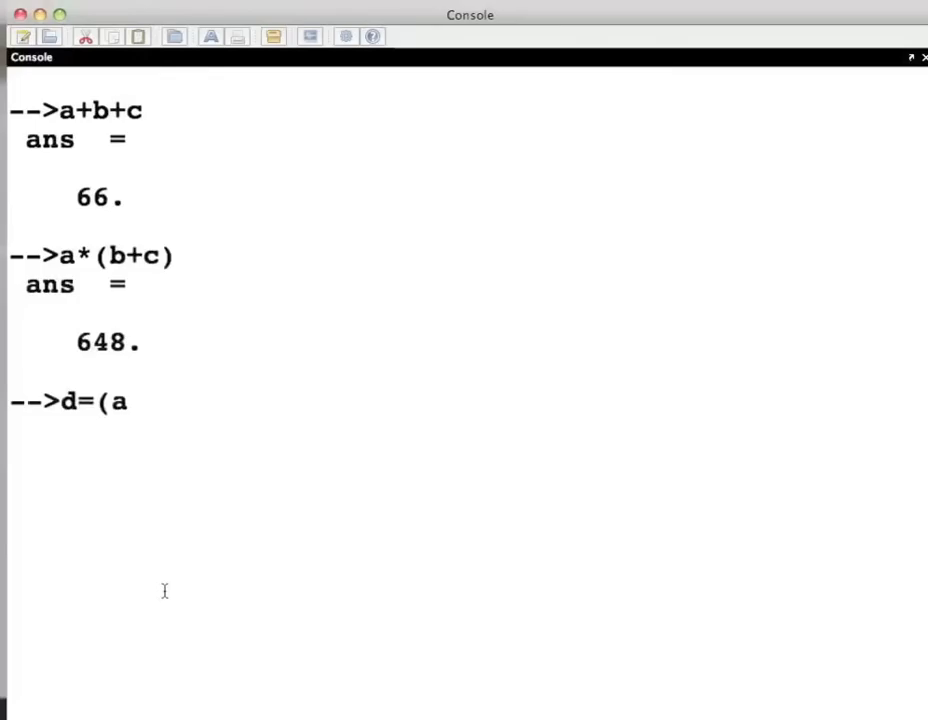
pyautogui.write('+b')
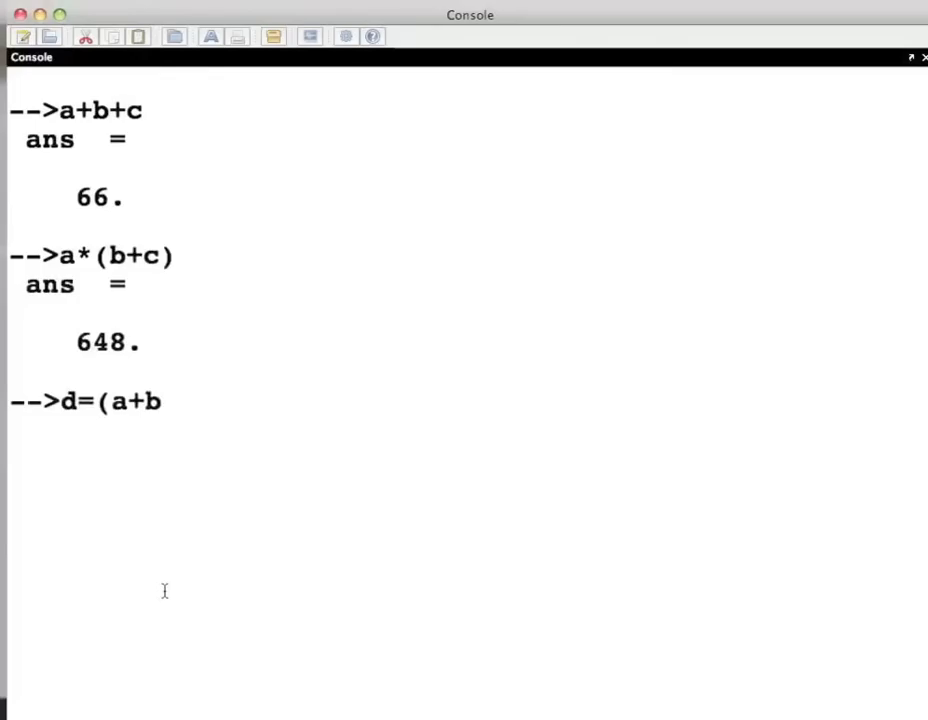
pyautogui.write(')')
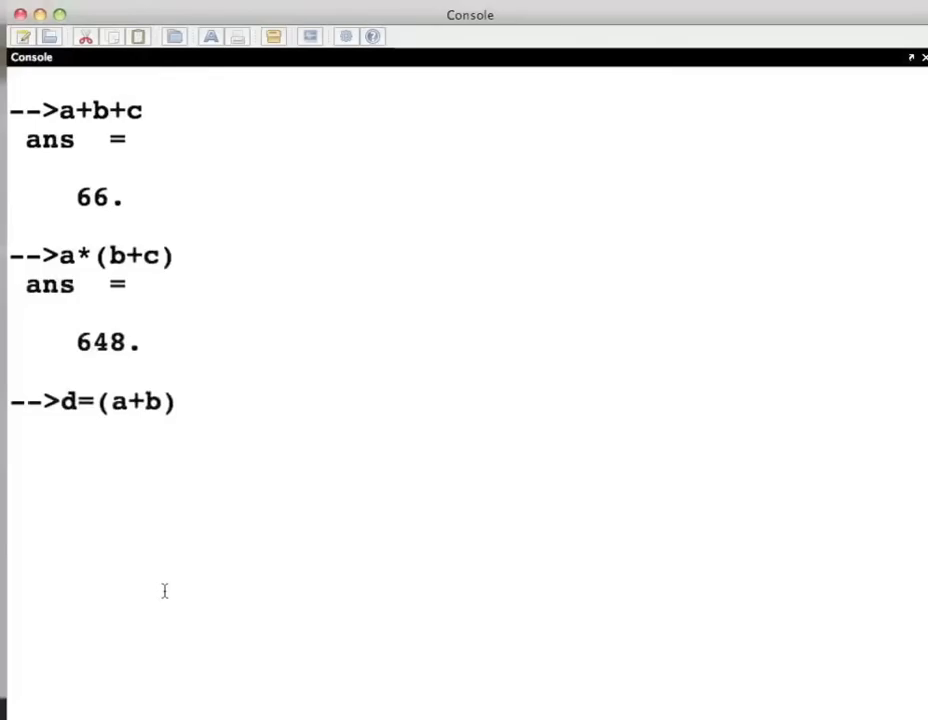
pyautogui.press('Return')
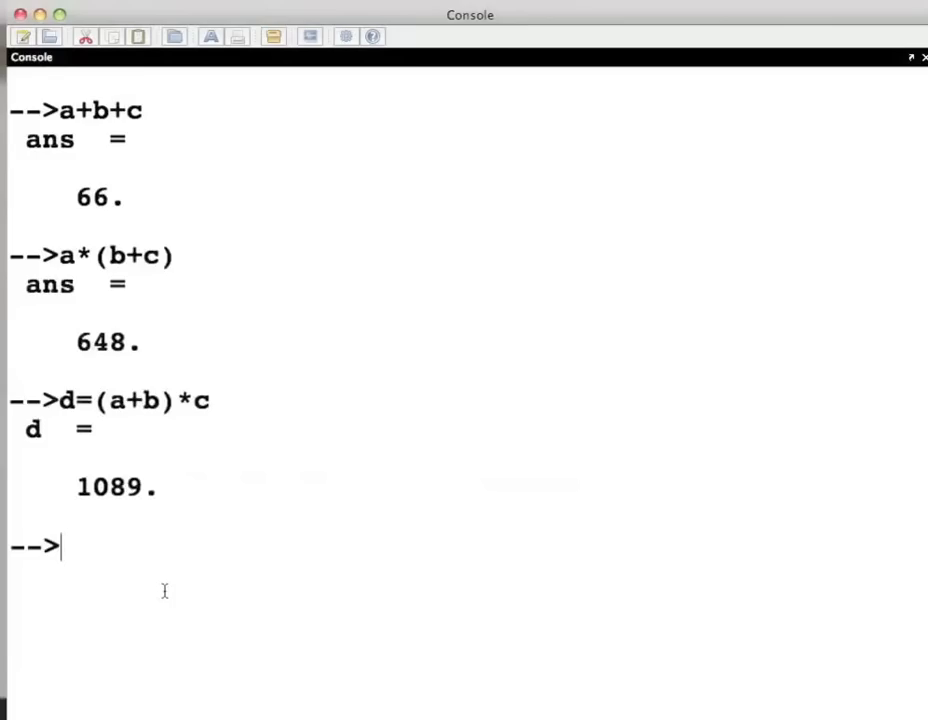
# Display the values of a, b, c and d together.
pyautogui.write('a,b,')
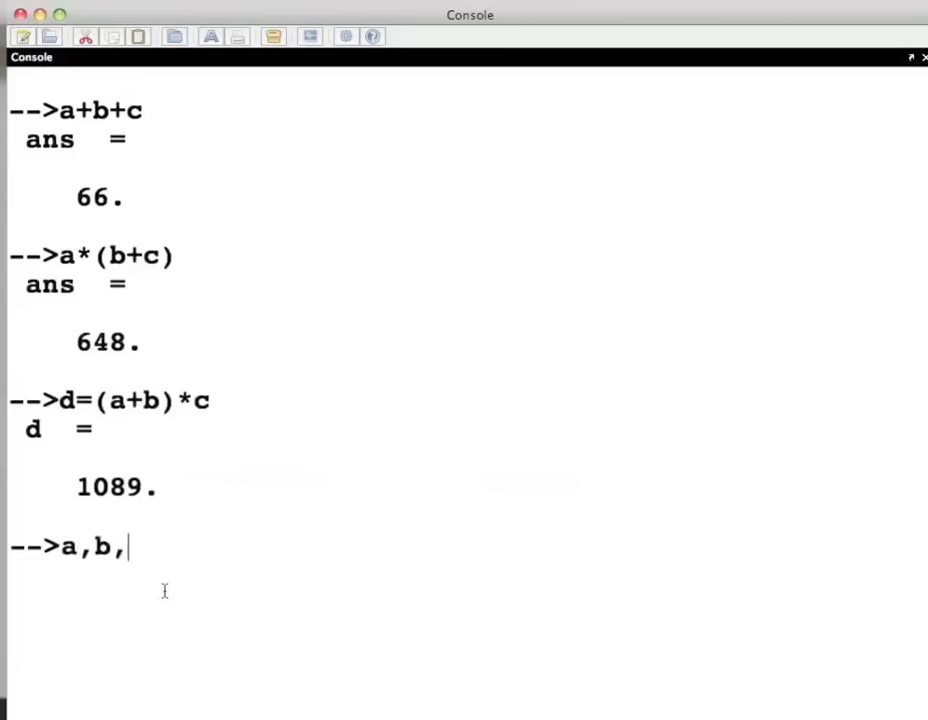
pyautogui.write('c,d')
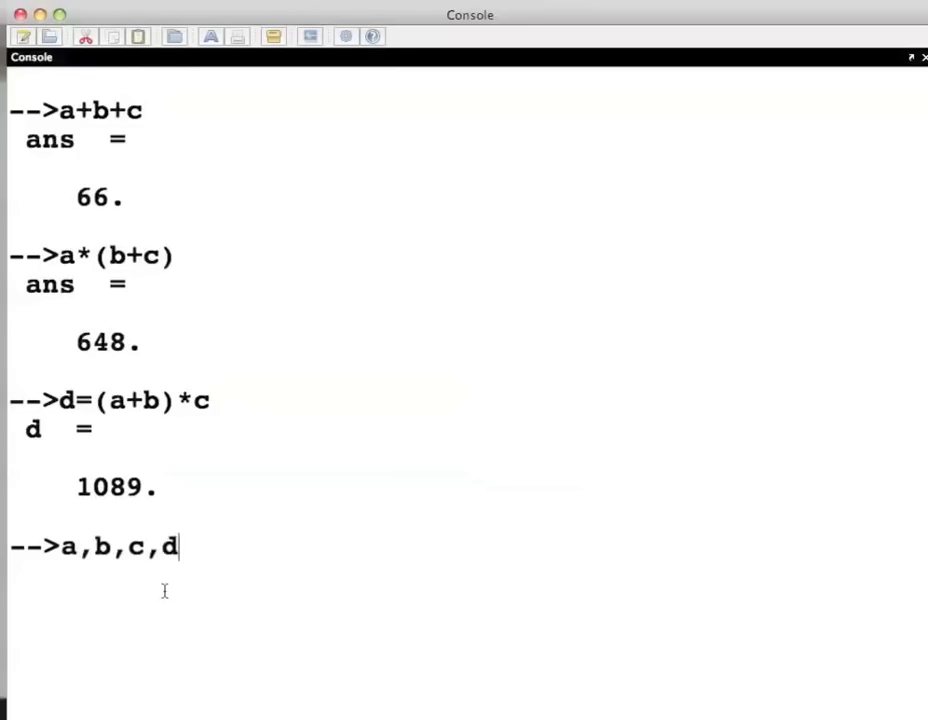
pyautogui.press('Return')
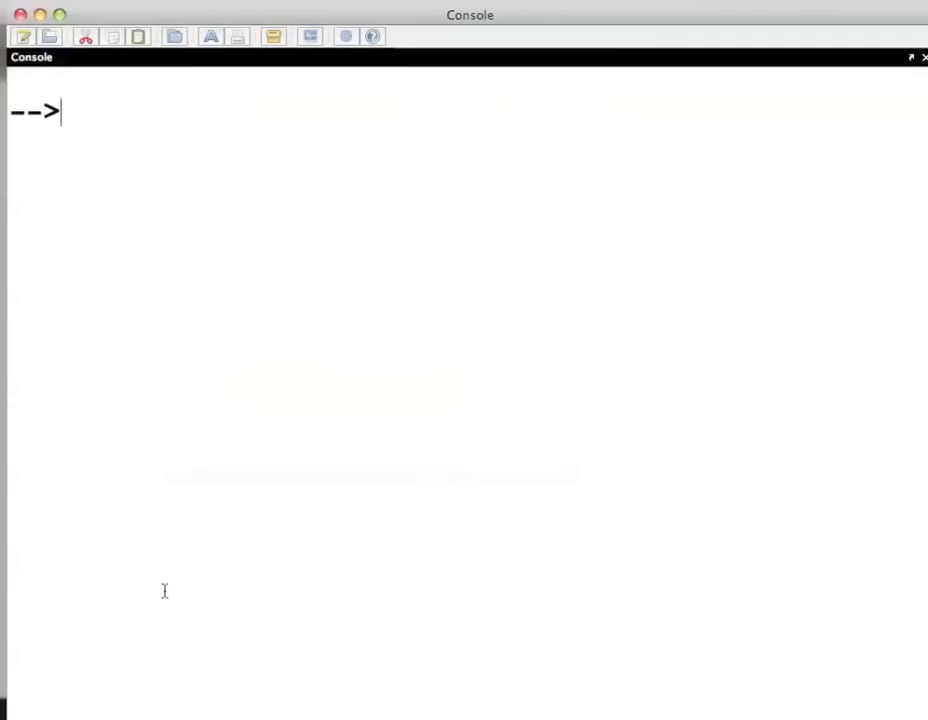
# Evaluate 7^2, giving 49.
pyautogui.write('7^')
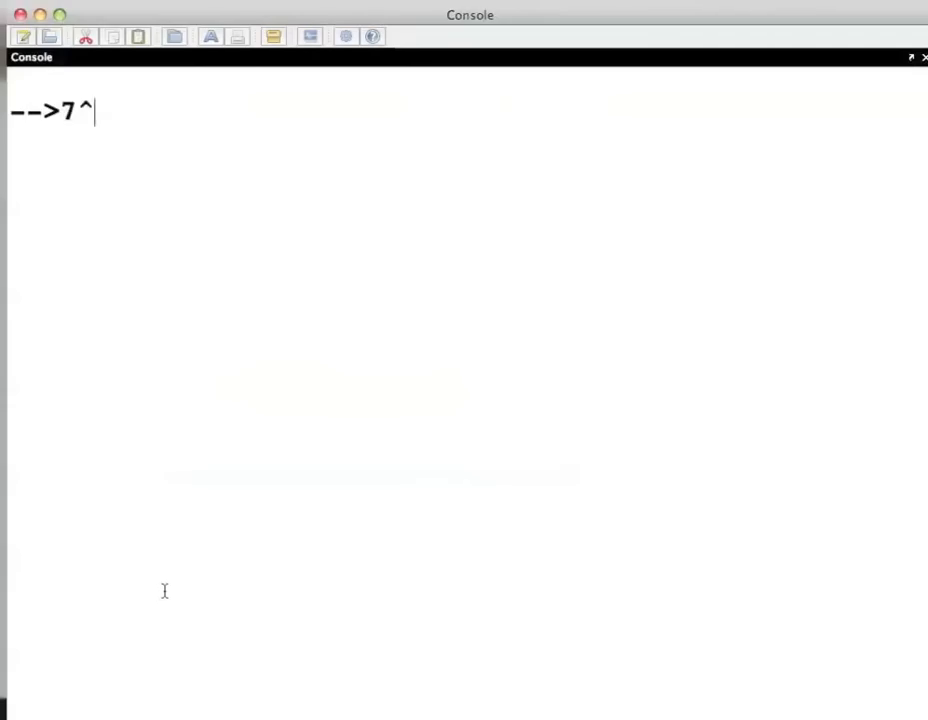
pyautogui.write('2')
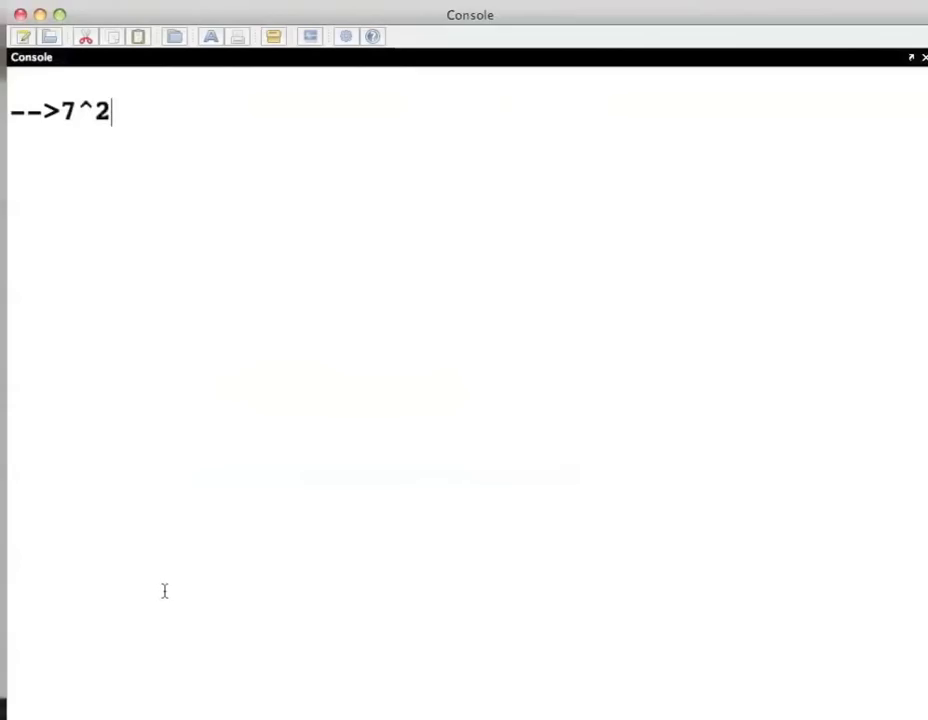
pyautogui.press('Return')
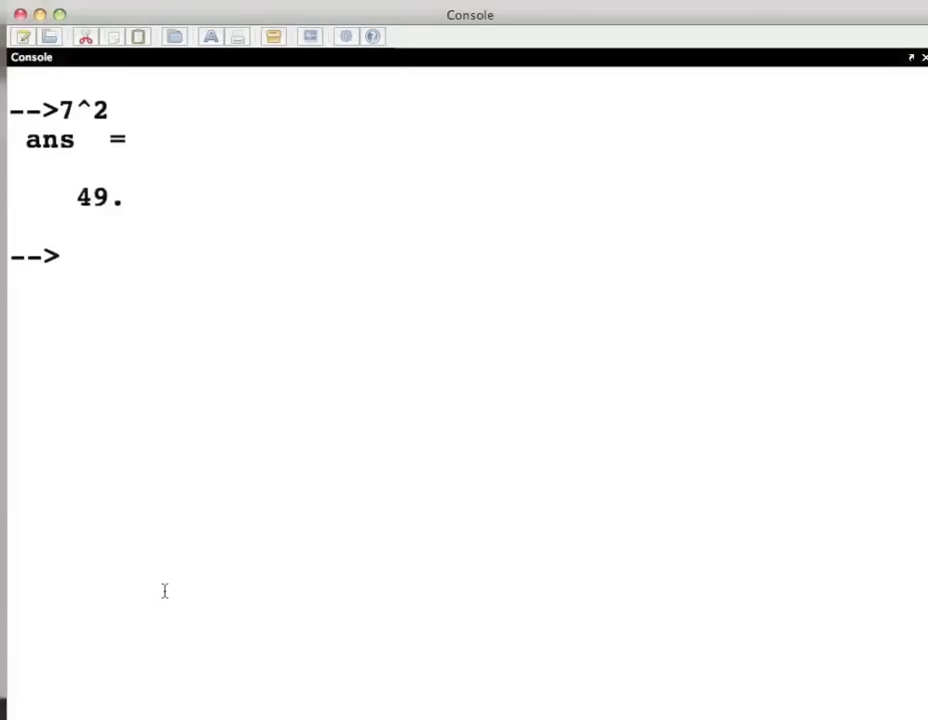
# Compute the square root of 17 as sqrt(17) and 17^0.5, both 4.1231056.
pyautogui.write('sqrt')
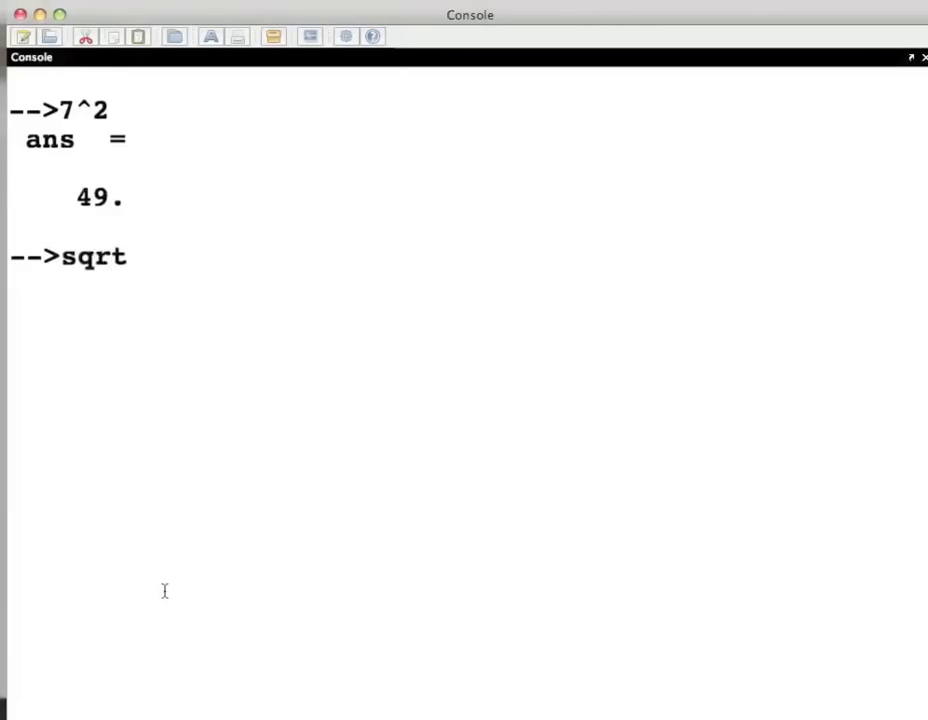
pyautogui.write('(17')
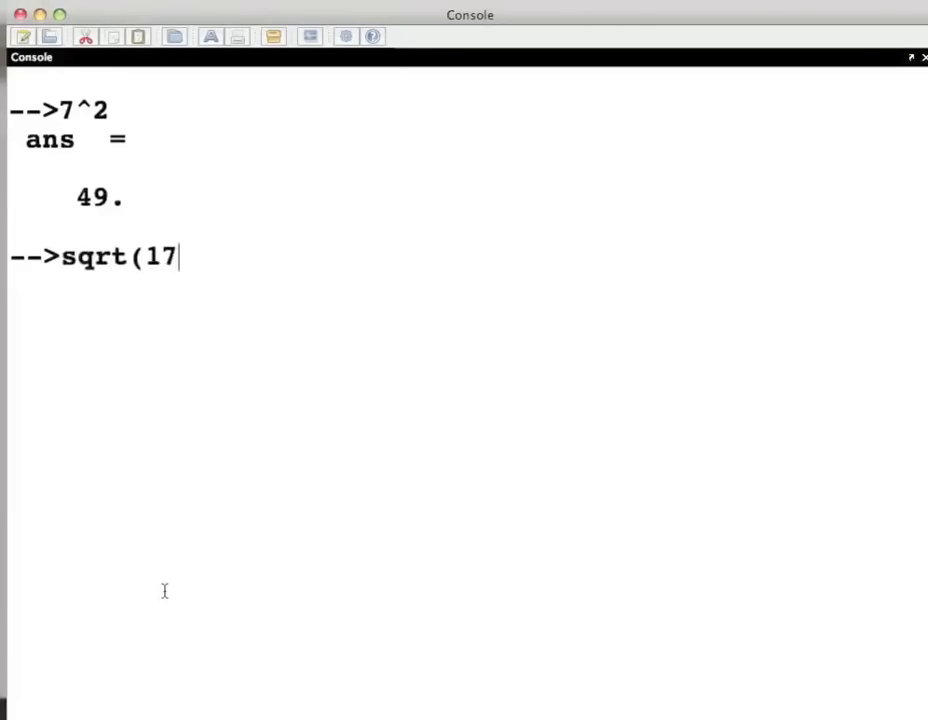
pyautogui.press('Return')
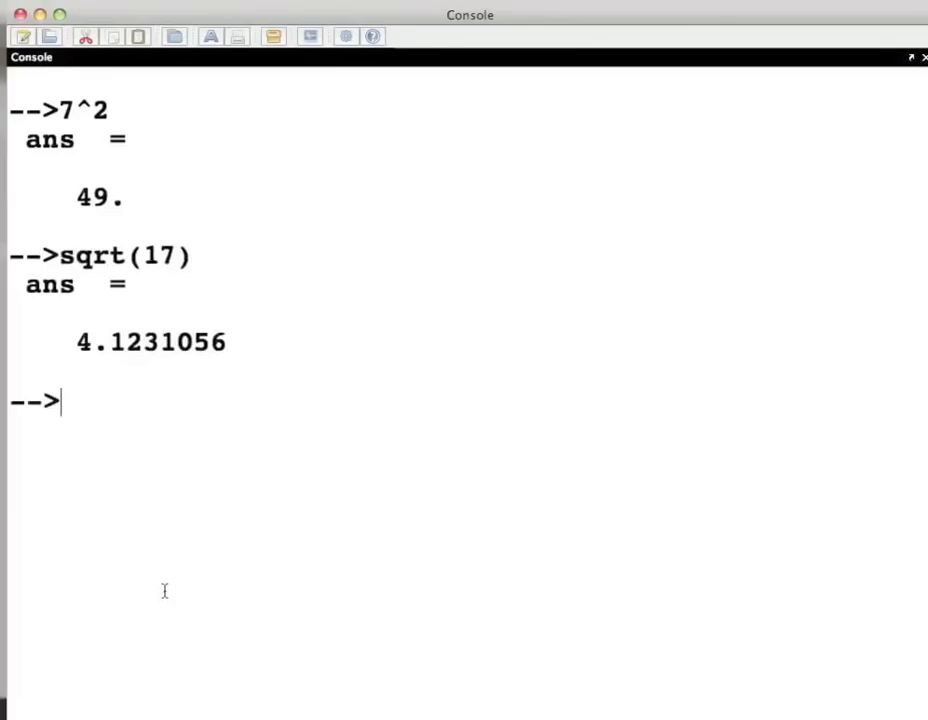
pyautogui.write('17^')
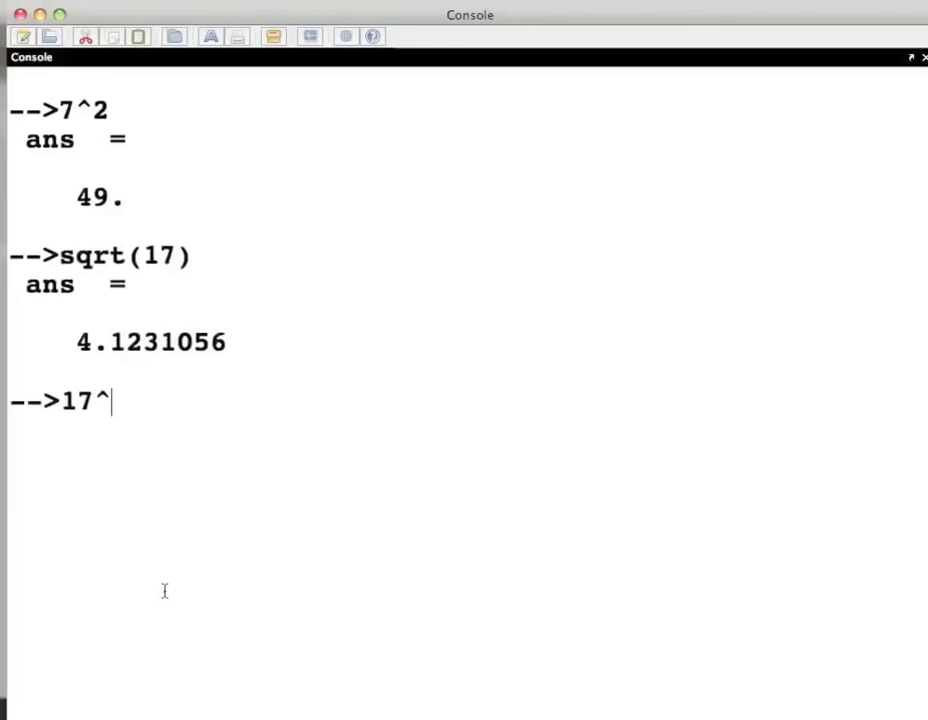
pyautogui.write('0.5')
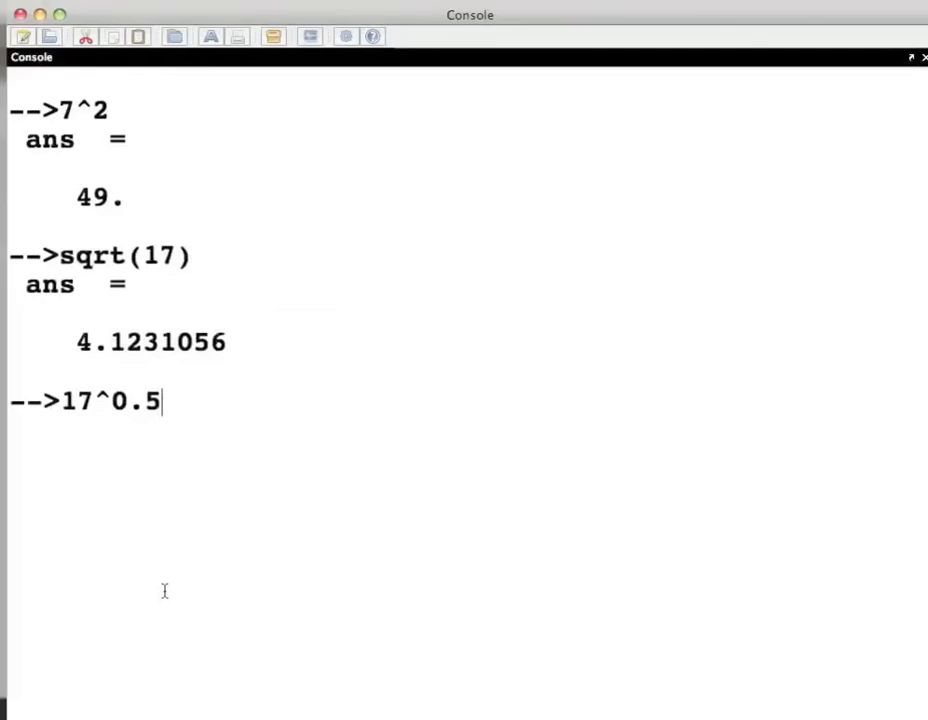
pyautogui.press('Return')
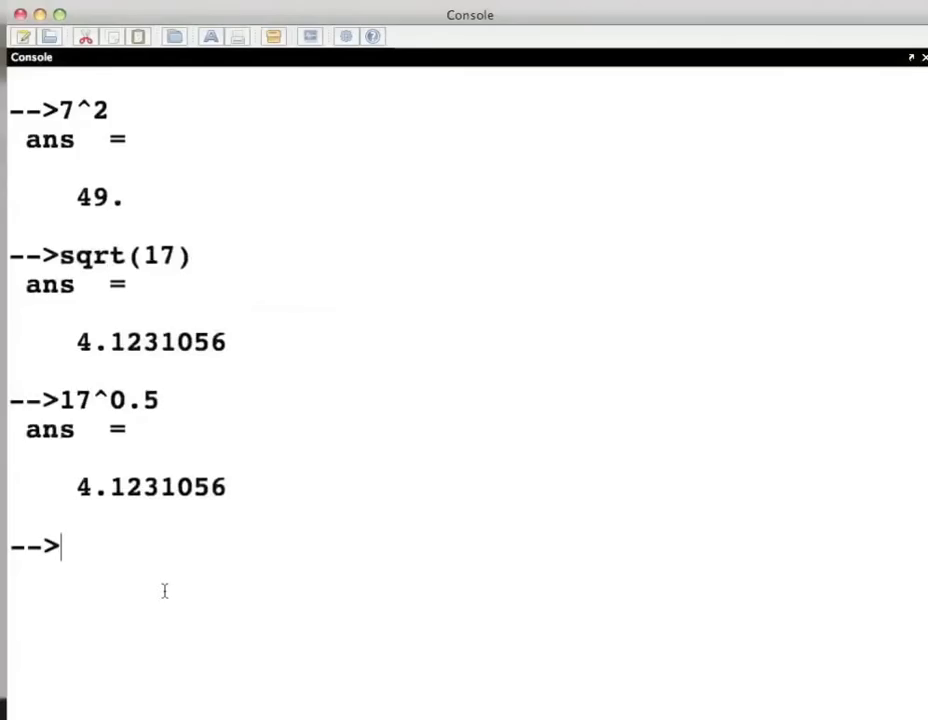
# Evaluate 34^(2/5), giving 4.0981851, and type clc.
pyautogui.write('34')
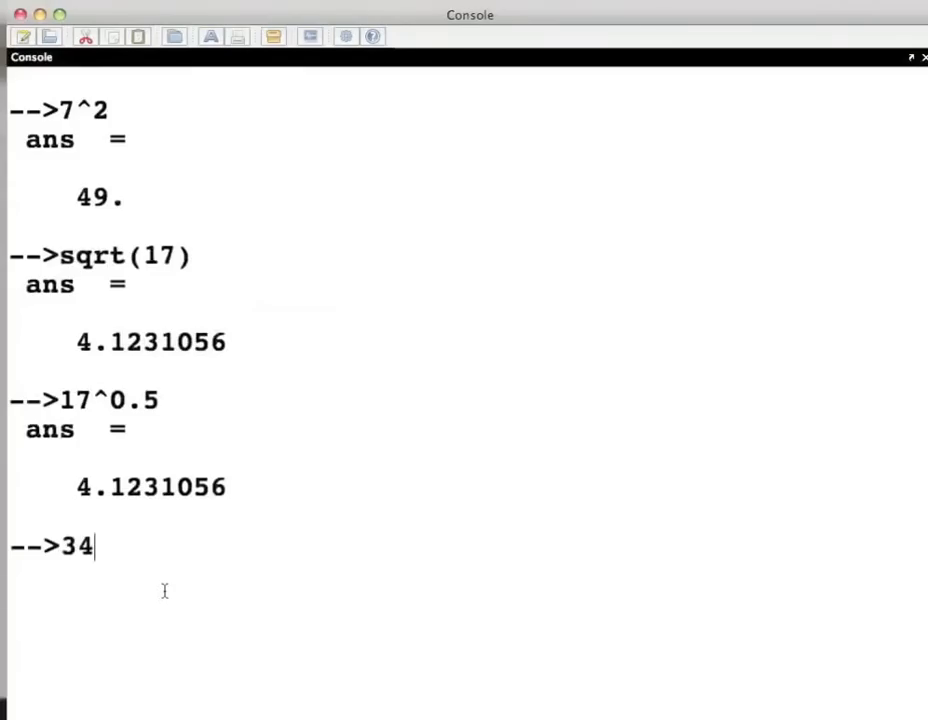
pyautogui.write('^')
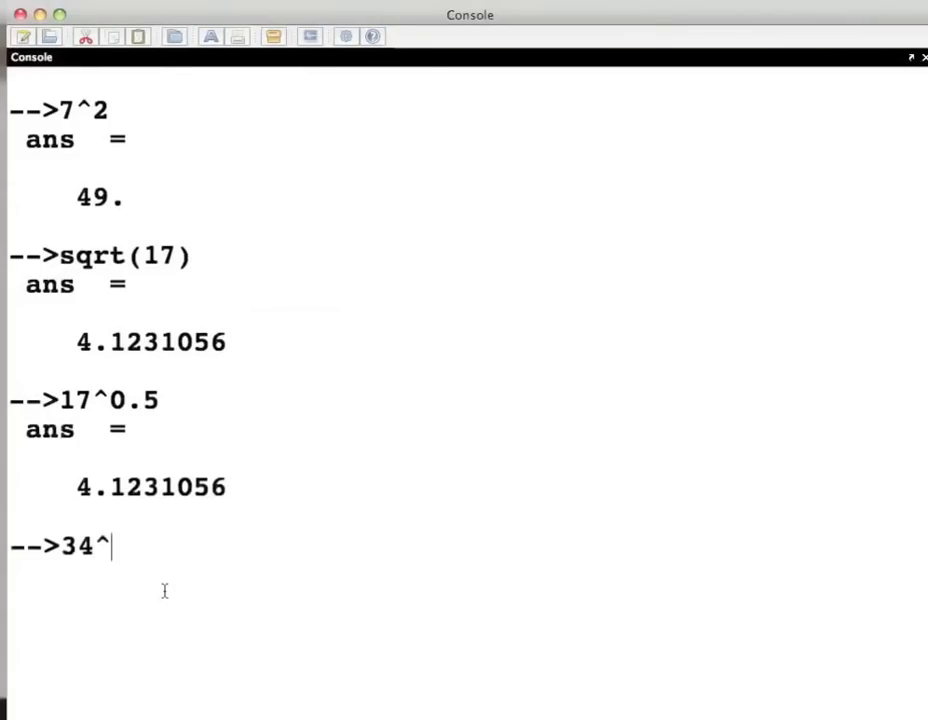
pyautogui.write('(2')
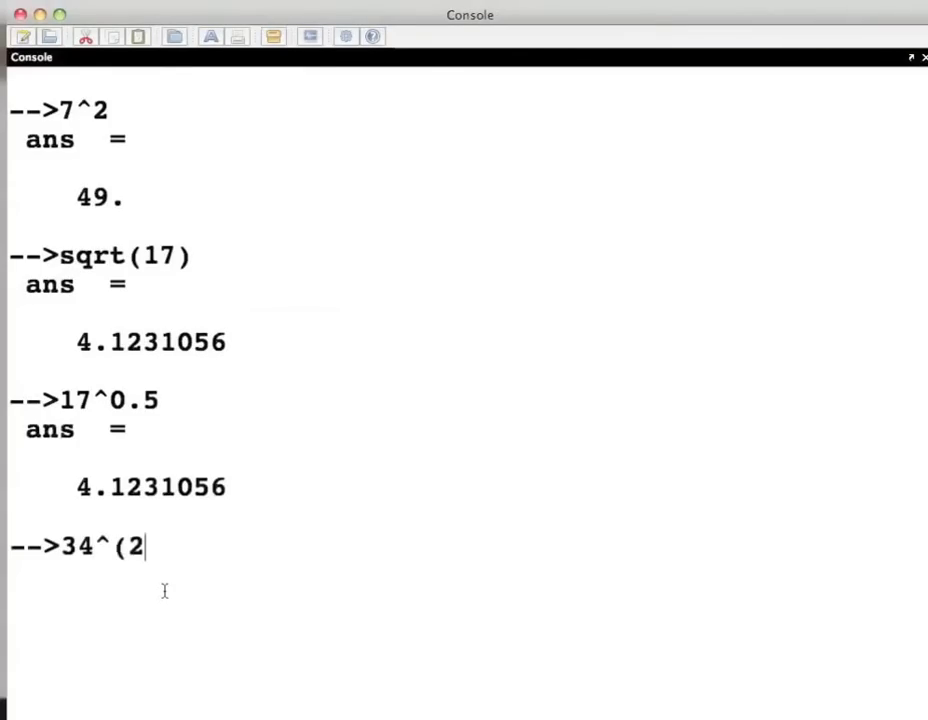
pyautogui.write('/5)')
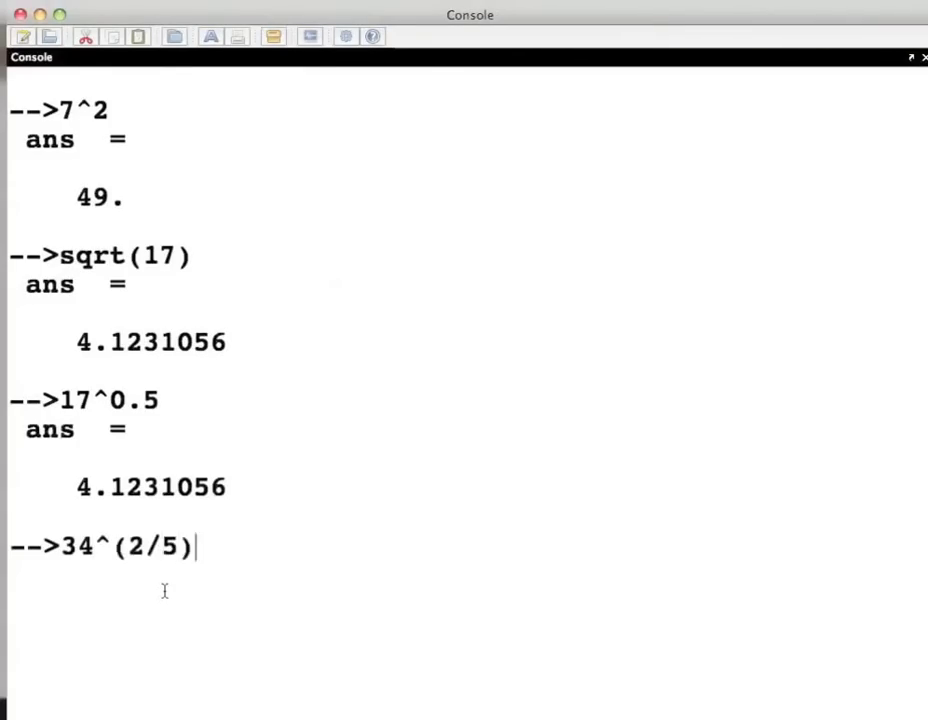
pyautogui.press('Return')
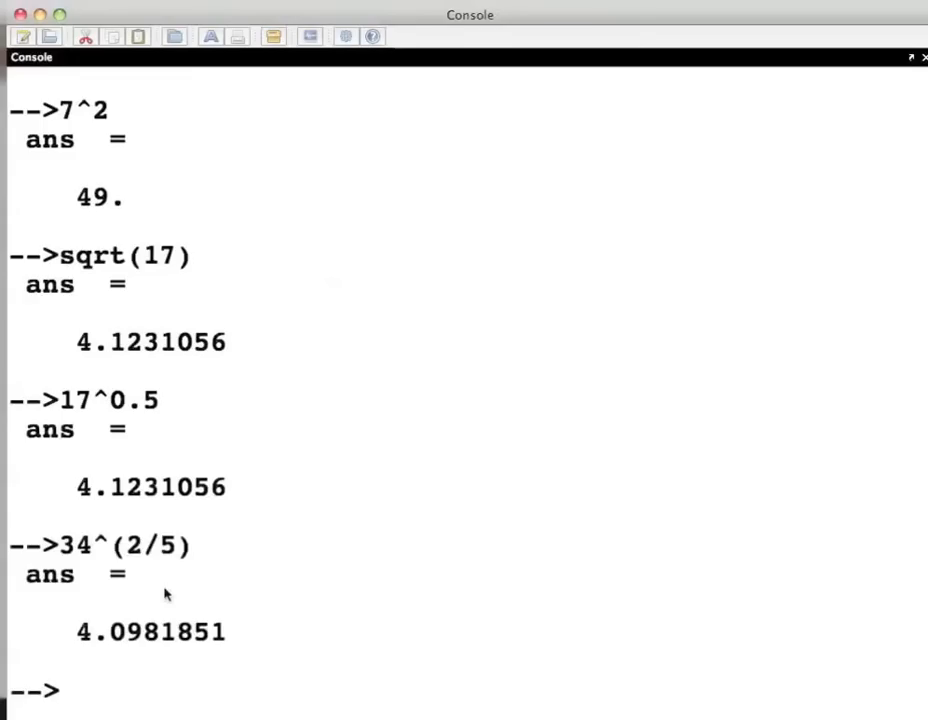
pyautogui.write('clc')
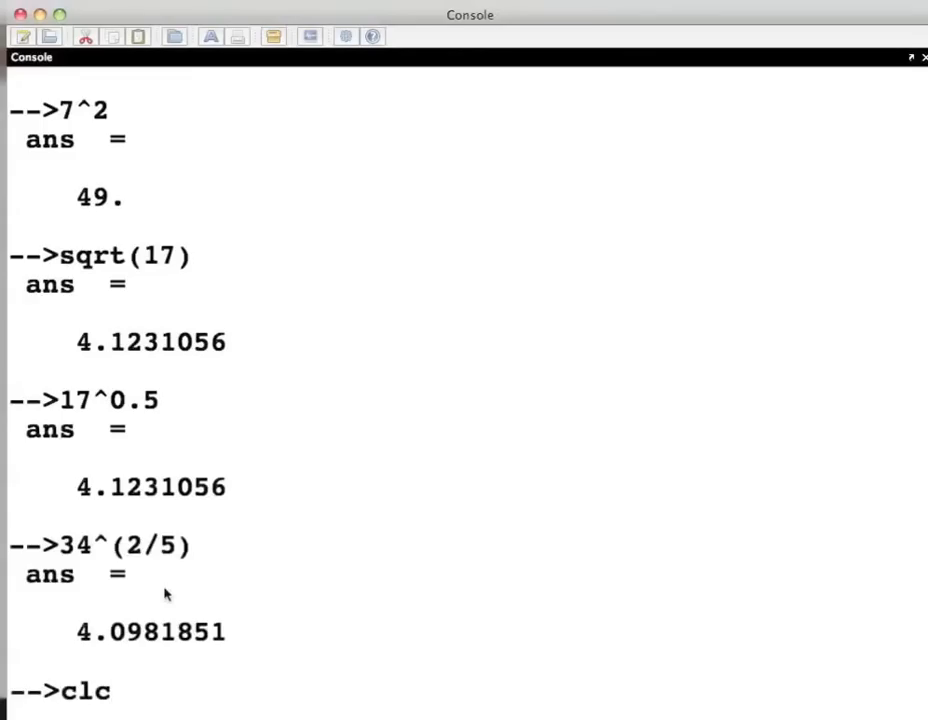
# Run clc to clear the console, then pwd to show the Desktop working directory.
pyautogui.press('Return')
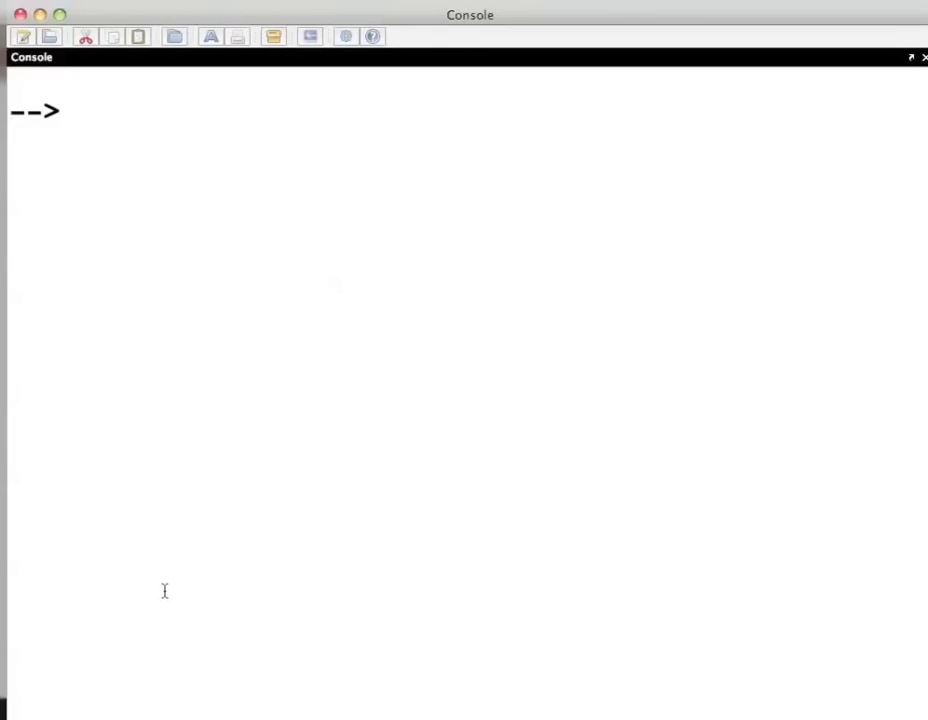
pyautogui.write('p')
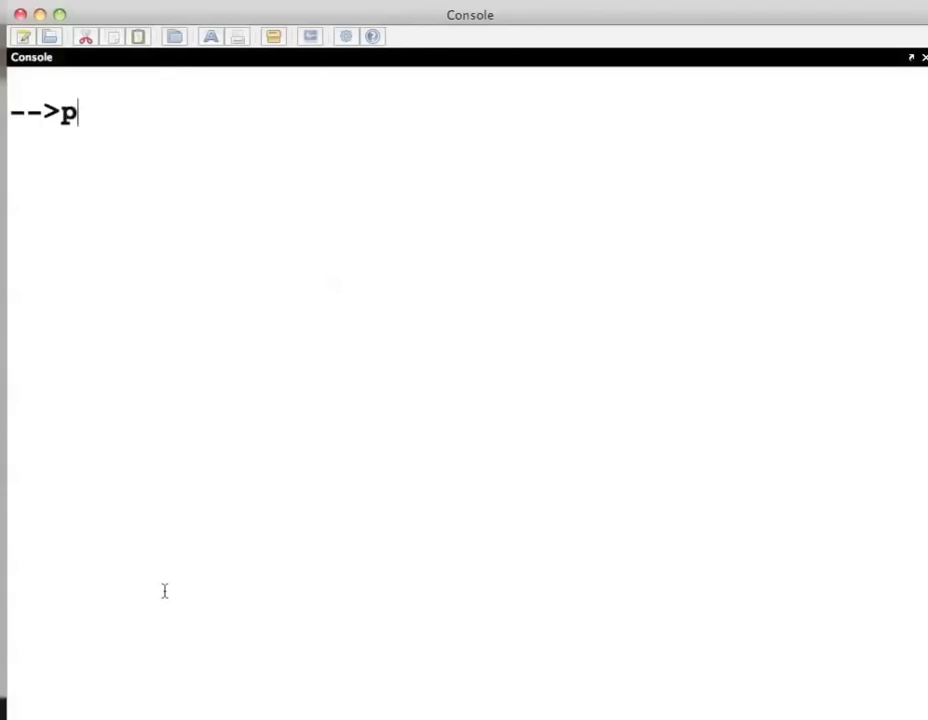
pyautogui.press('Return')
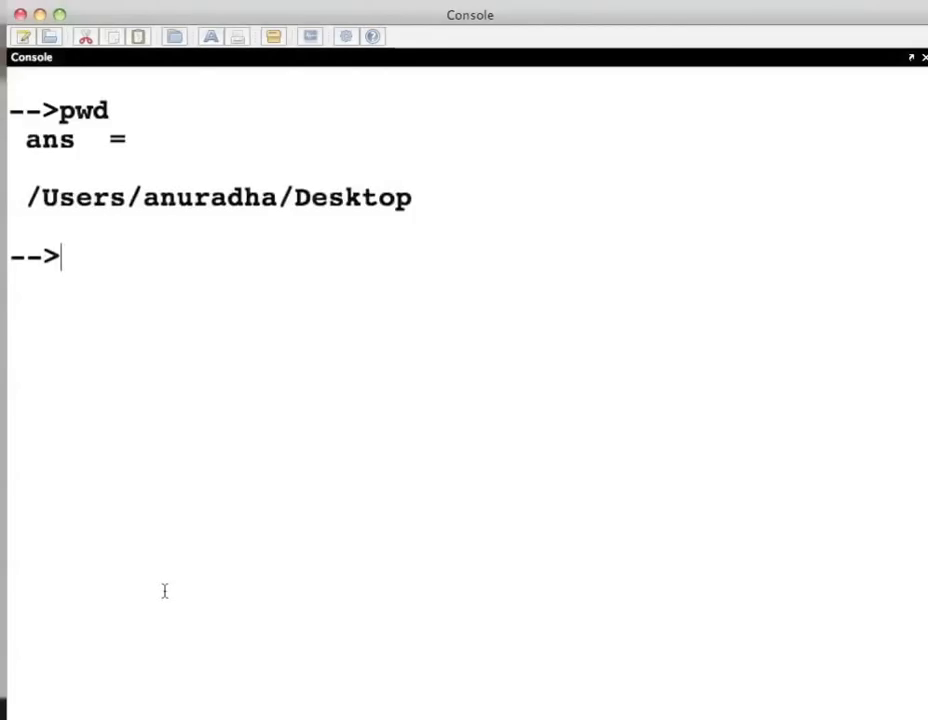
pyautogui.moveTo(192, 76)
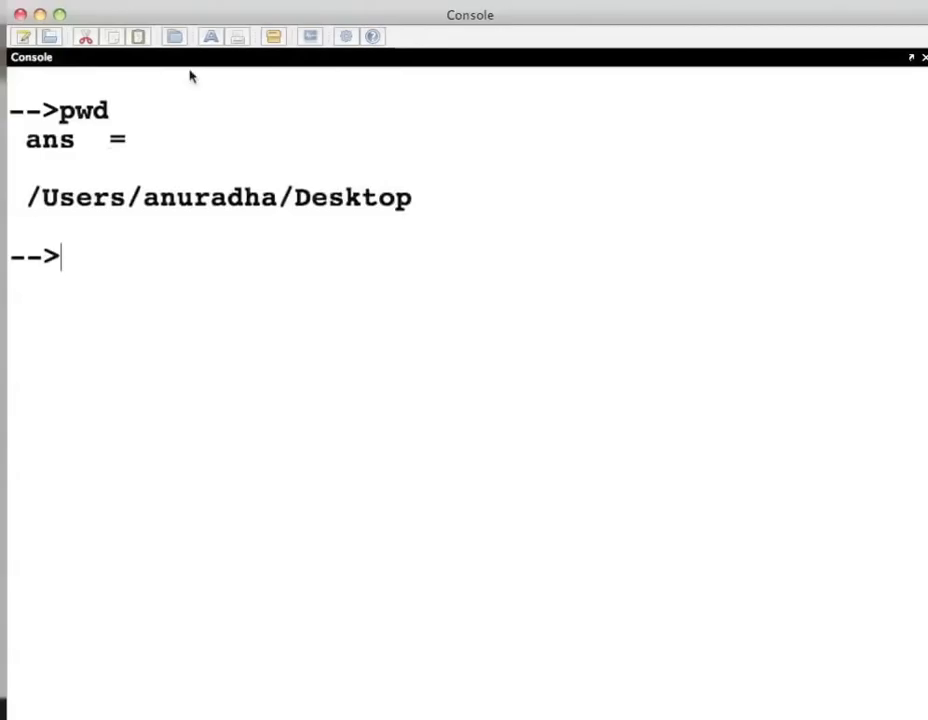
pyautogui.moveTo(174, 37)
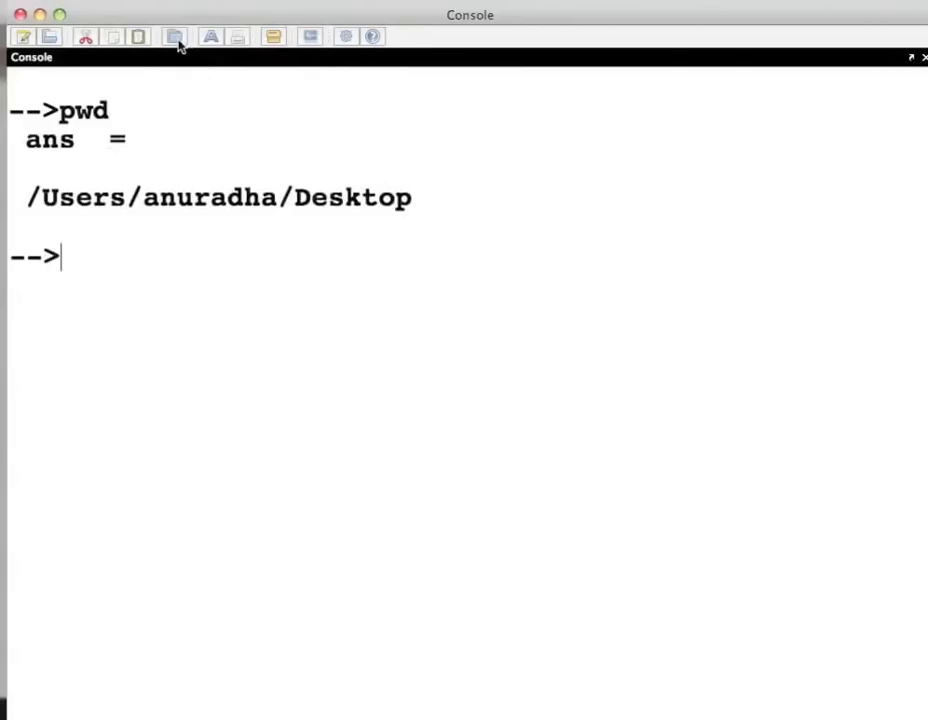
pyautogui.moveTo(181, 62)
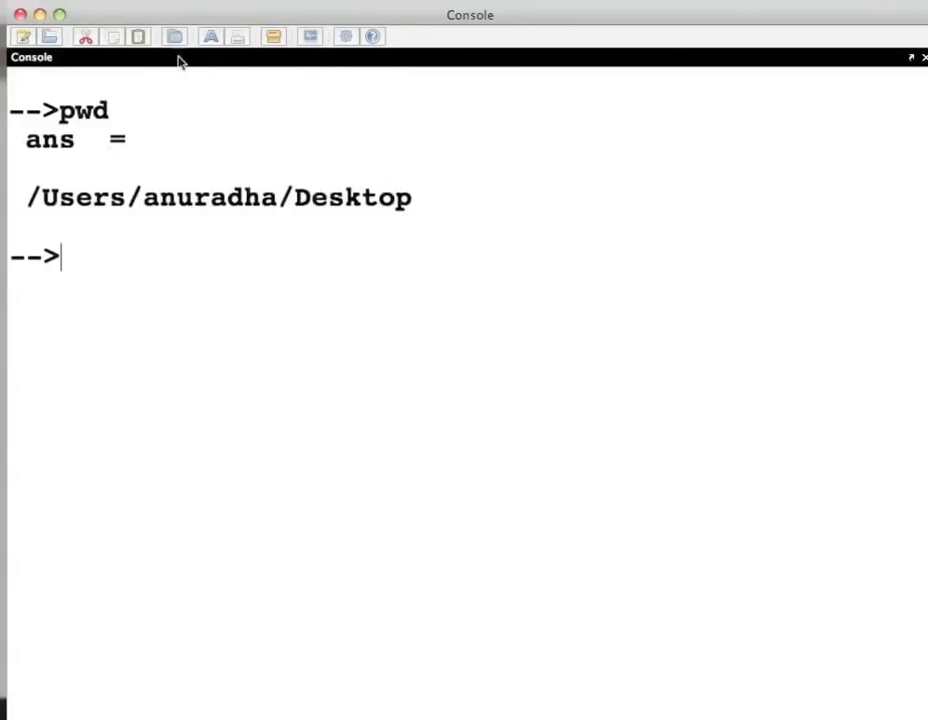
pyautogui.moveTo(124, 222)
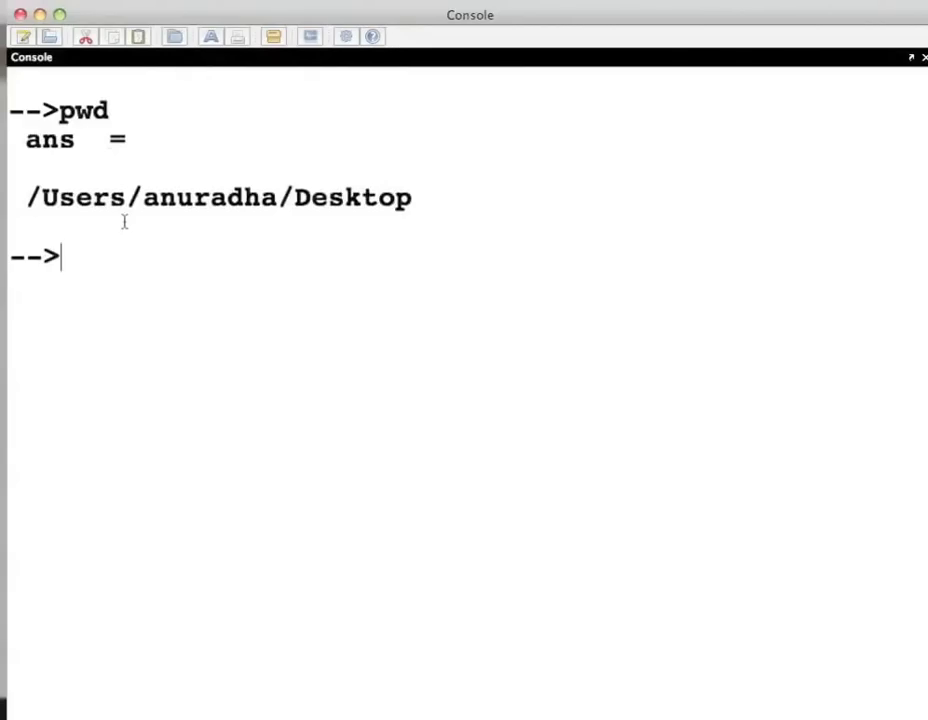
# Run diary('myrecord.txt') to begin recording the session, returning ans = 1.
pyautogui.write('di')
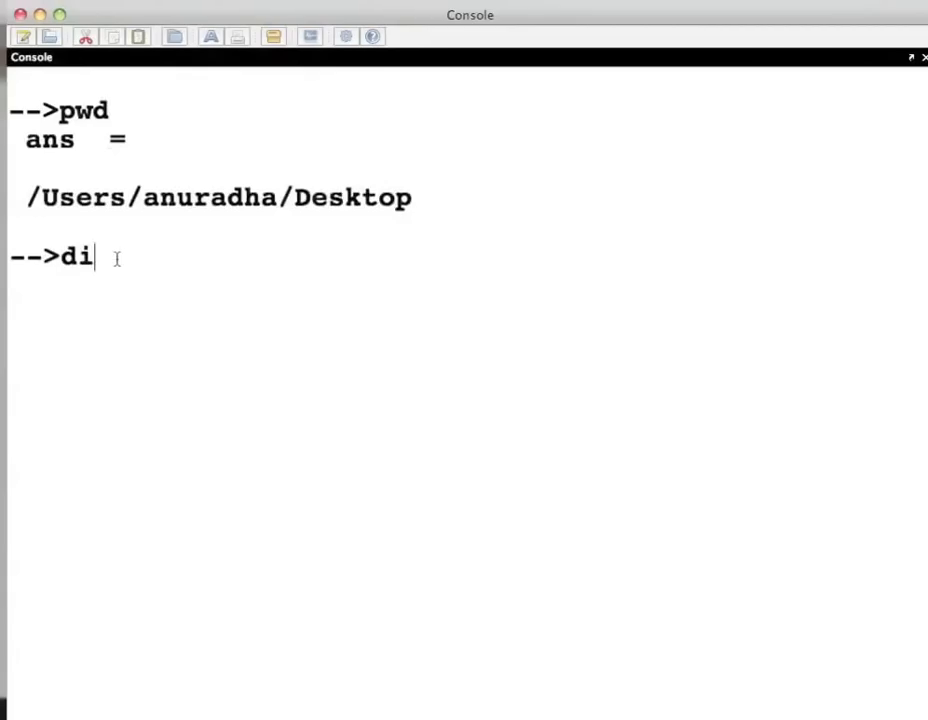
pyautogui.write('ary')
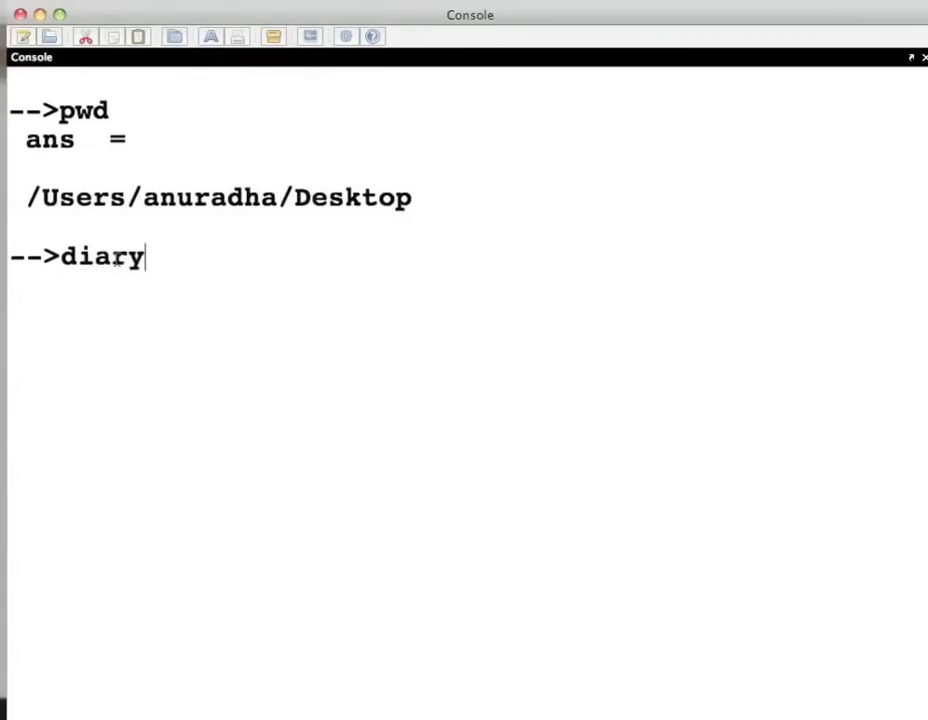
pyautogui.write("('")
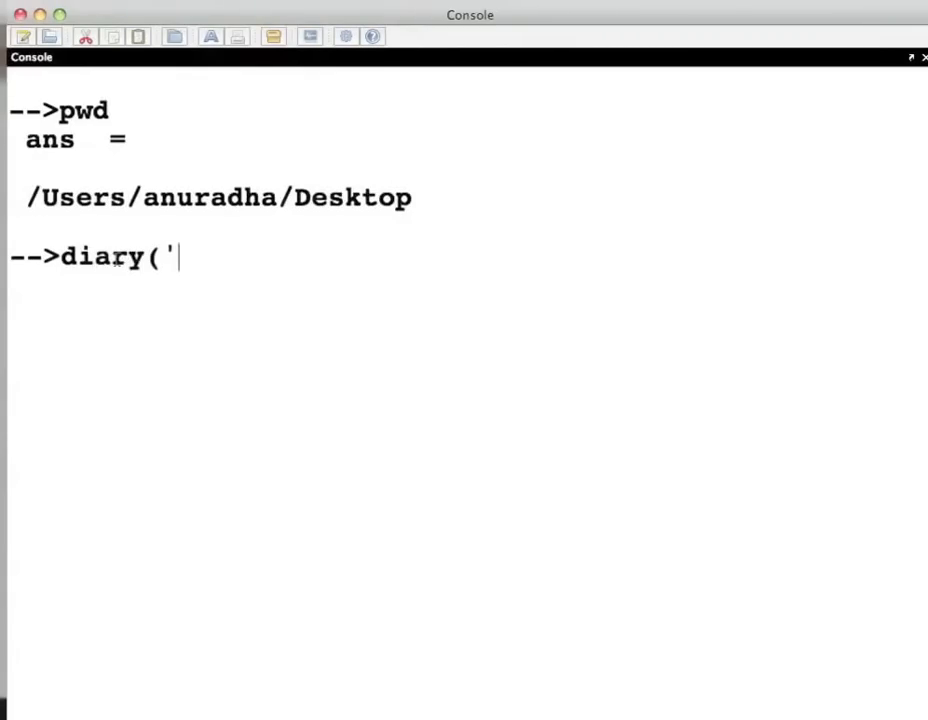
pyautogui.write('myre')
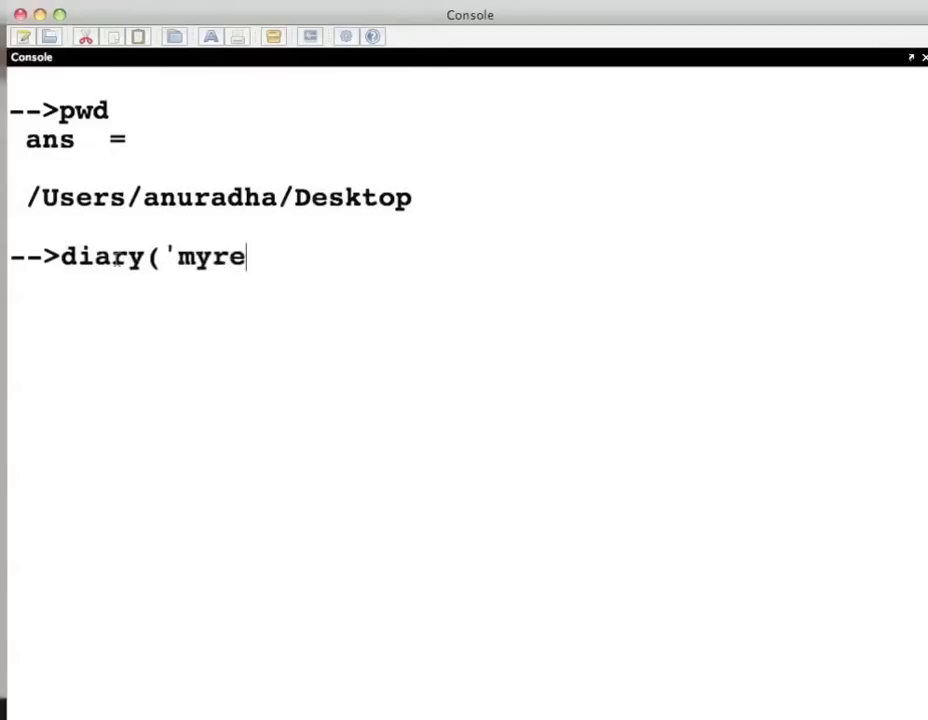
pyautogui.write('cord')
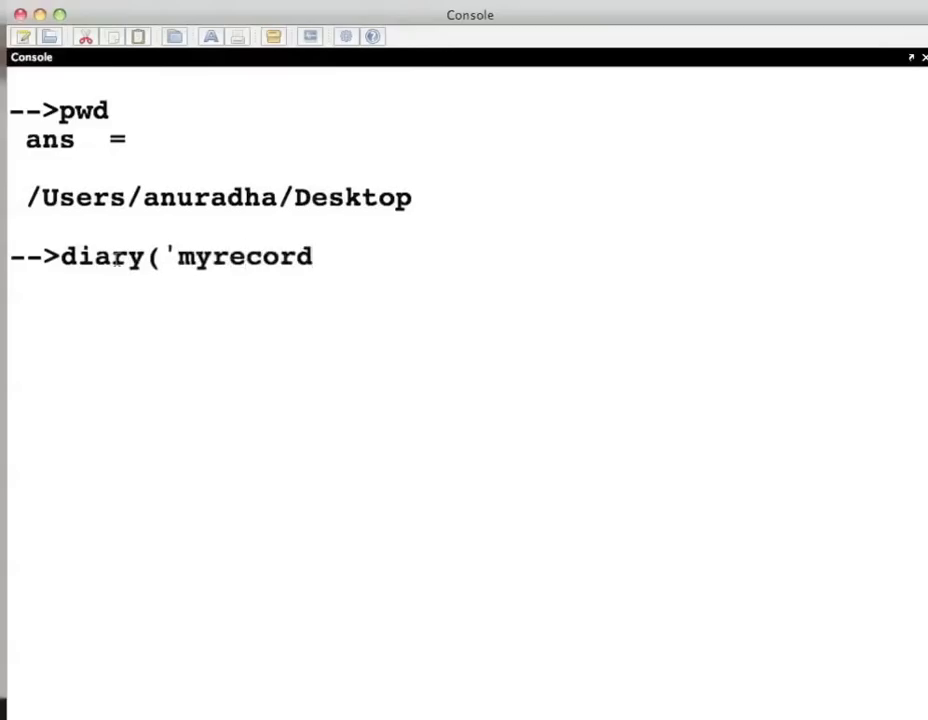
pyautogui.write('.txt')
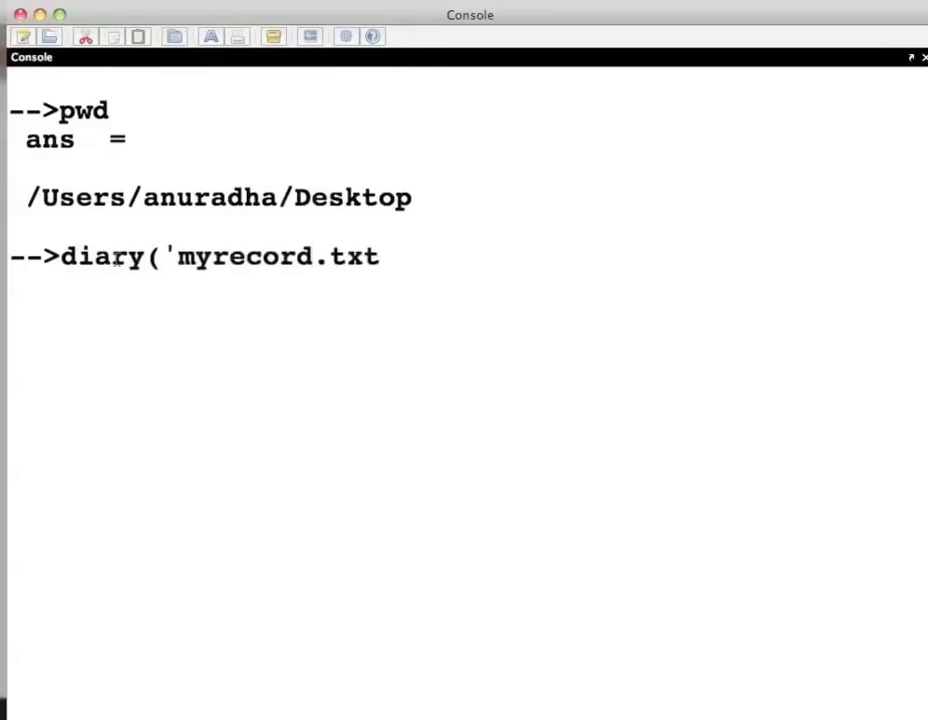
pyautogui.write("'")
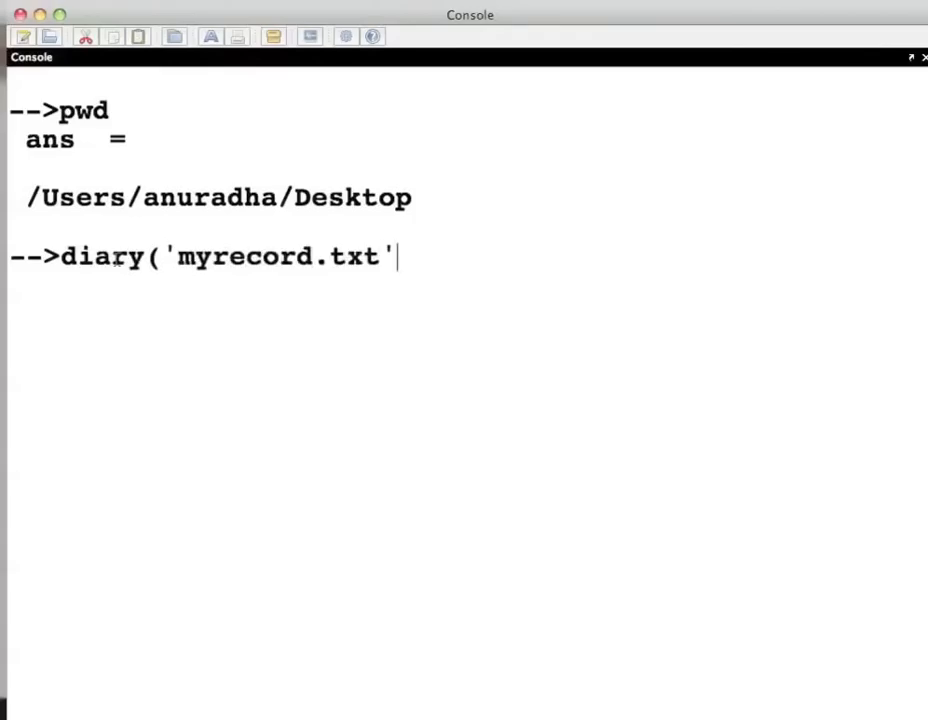
pyautogui.write(')')
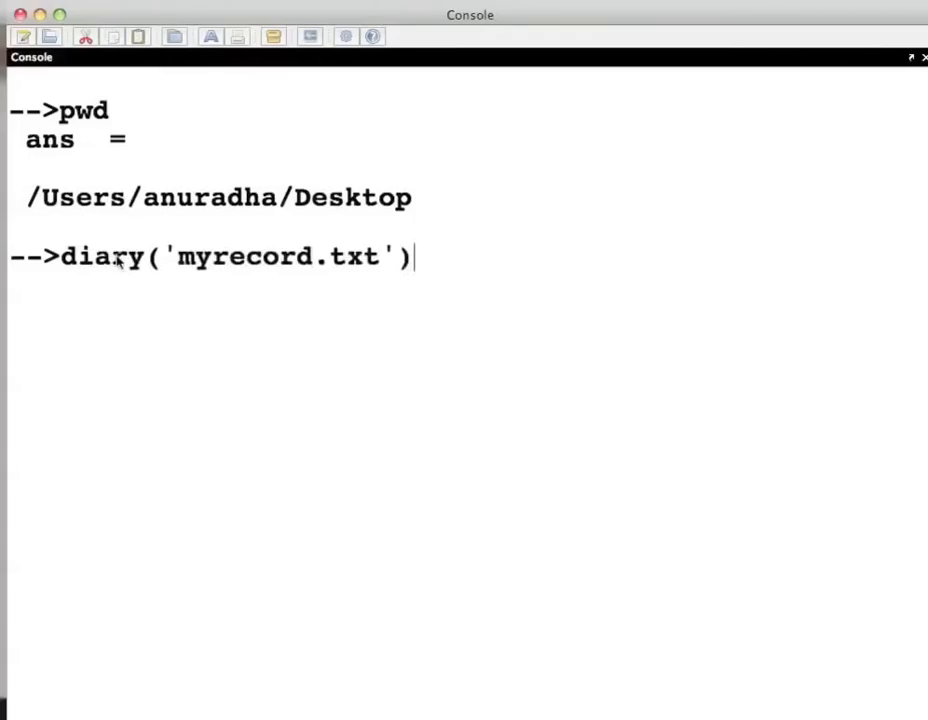
pyautogui.press('Return')
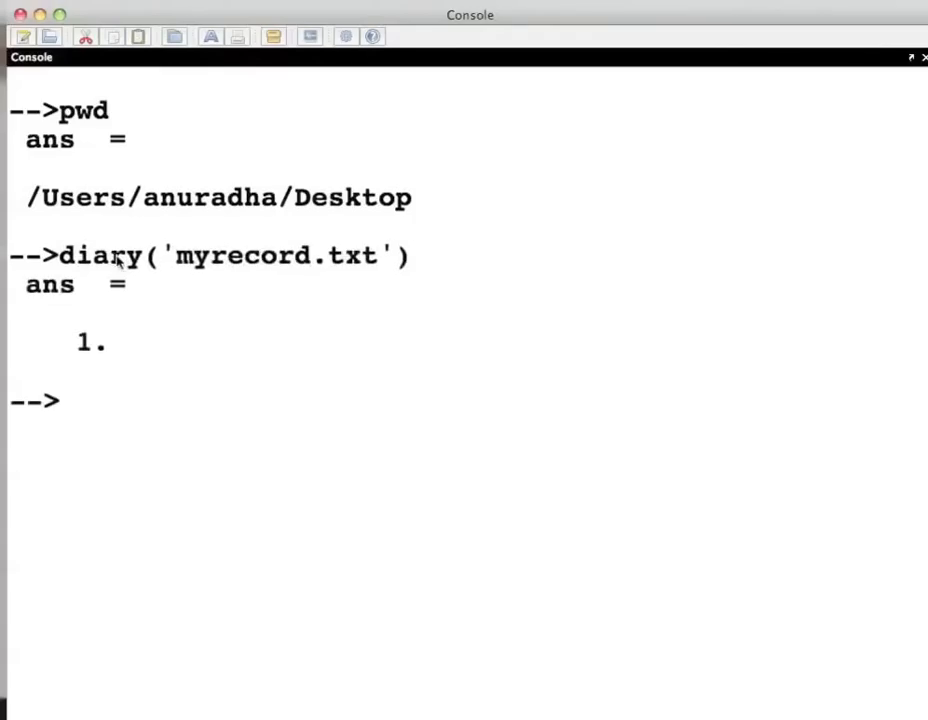
pyautogui.moveTo(910, 503)
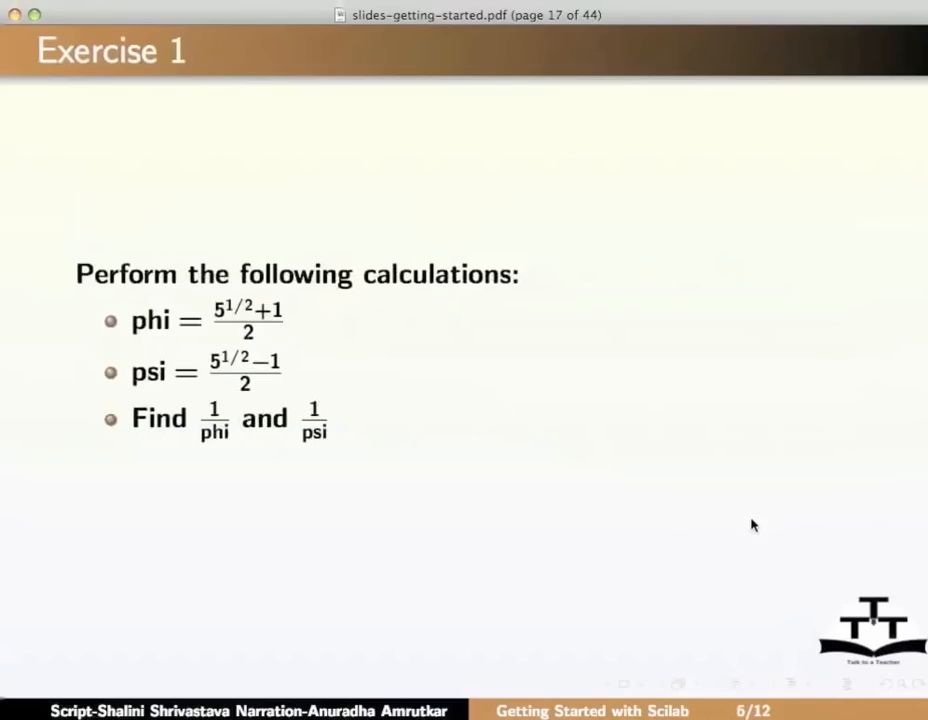
pyautogui.moveTo(752, 499)
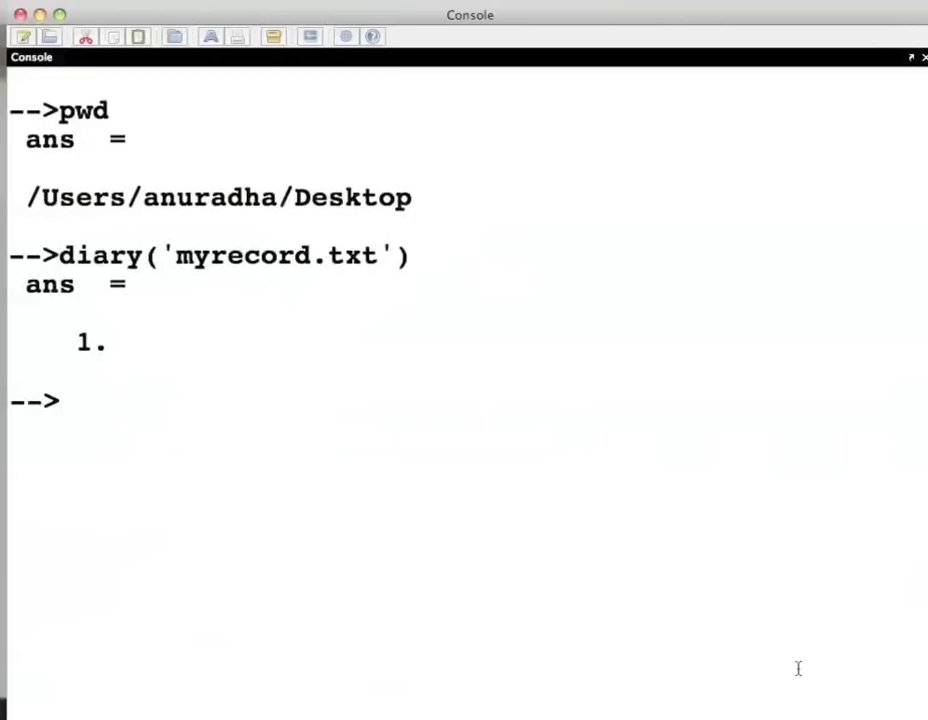
# Compute 5.2*%i, giving 5.2i.
pyautogui.write('5.2')
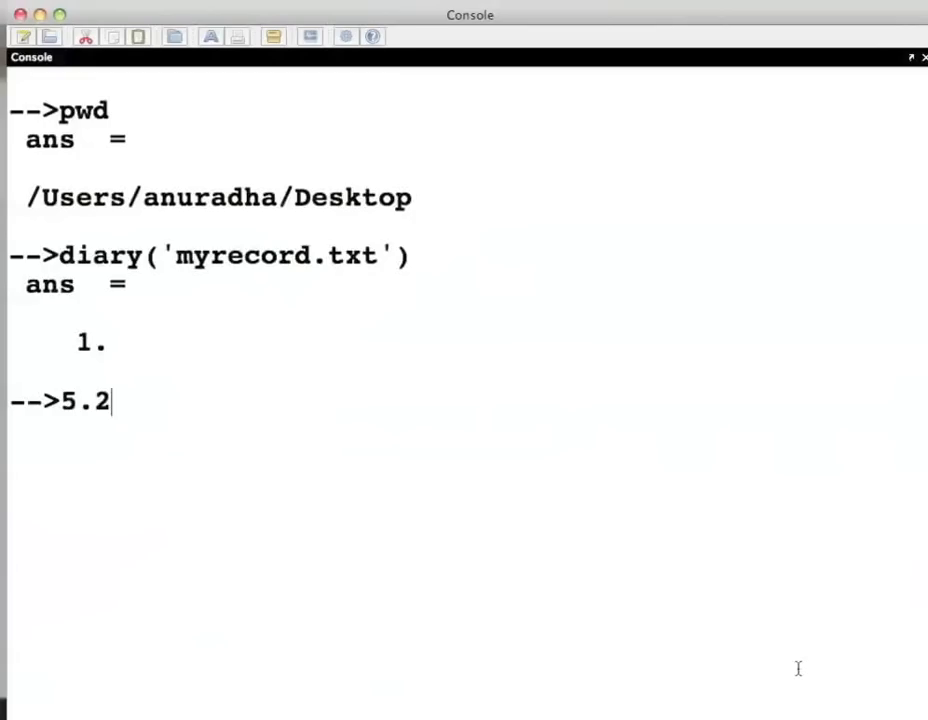
pyautogui.write('*')
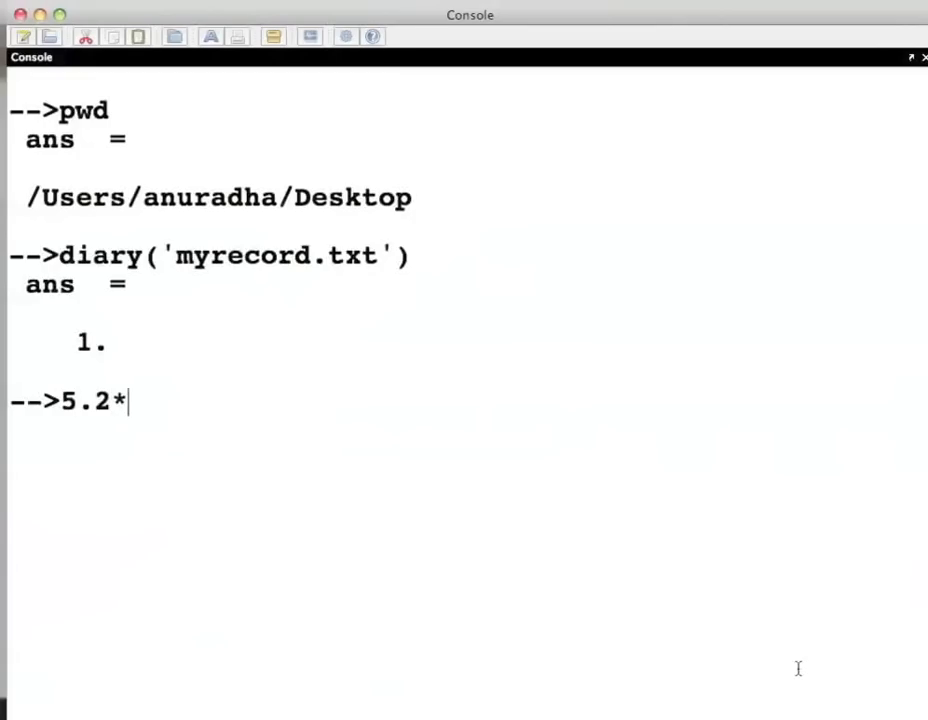
pyautogui.write('%i')
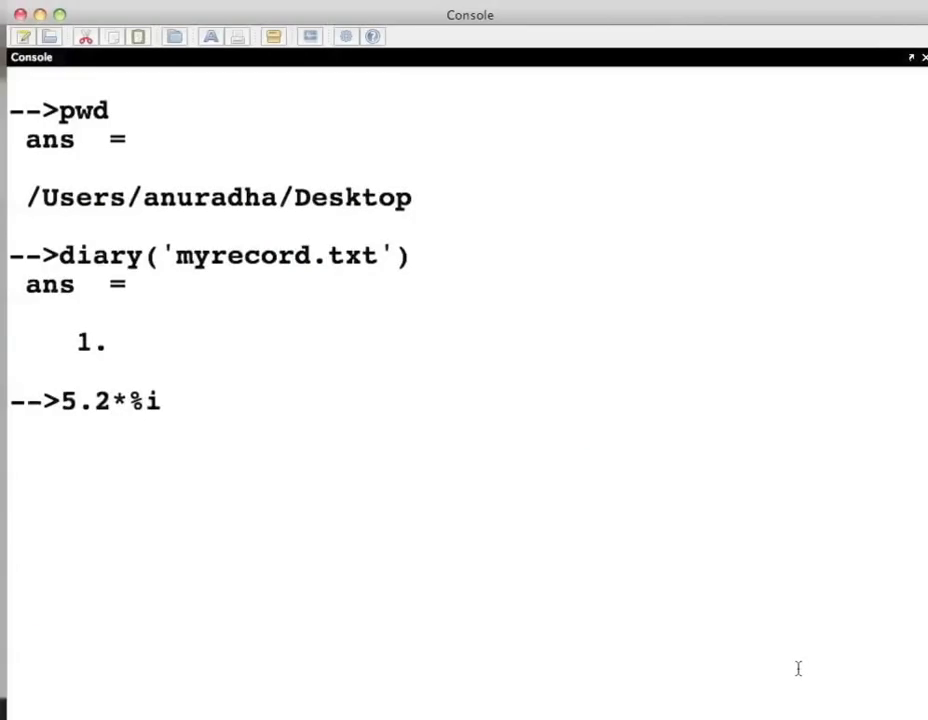
pyautogui.press('Return')
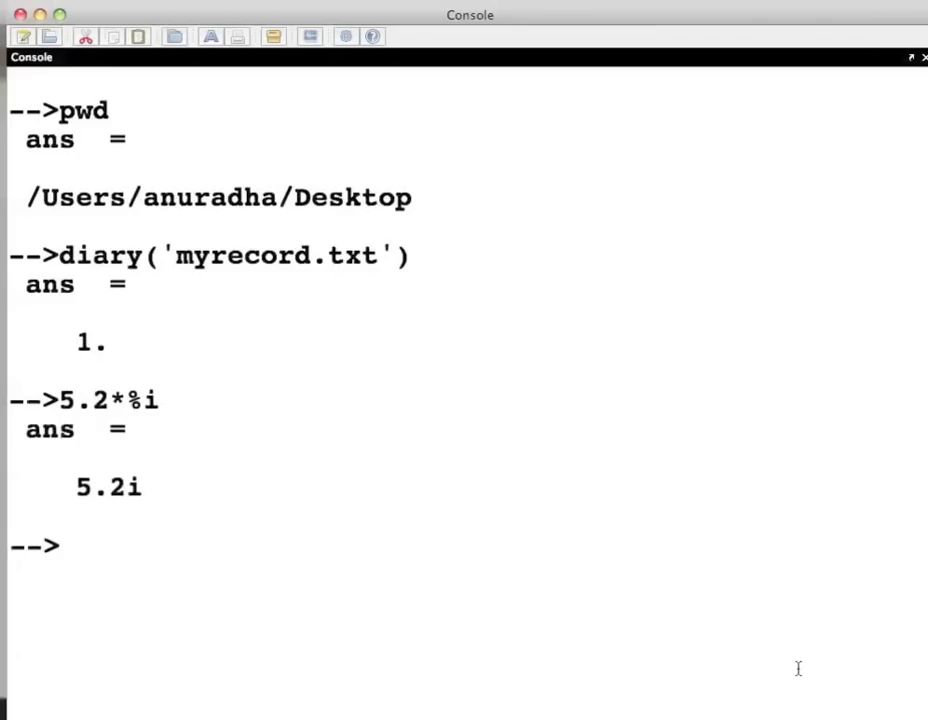
# Compute (10+5*%i)*(2*%i), giving -10 + 20i, and type clc.
pyautogui.write('(')
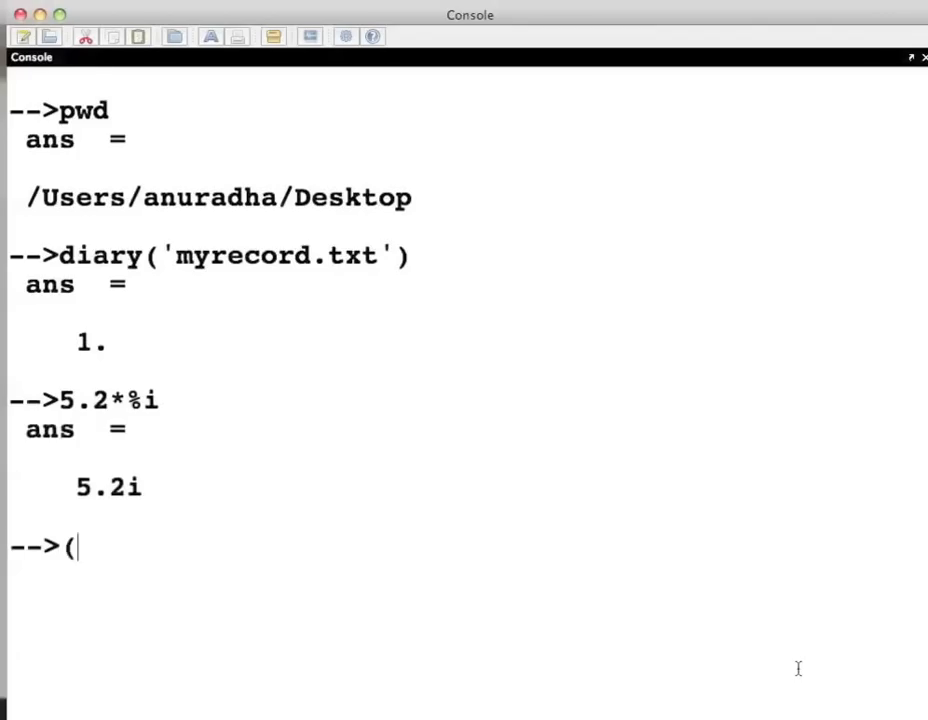
pyautogui.write('10')
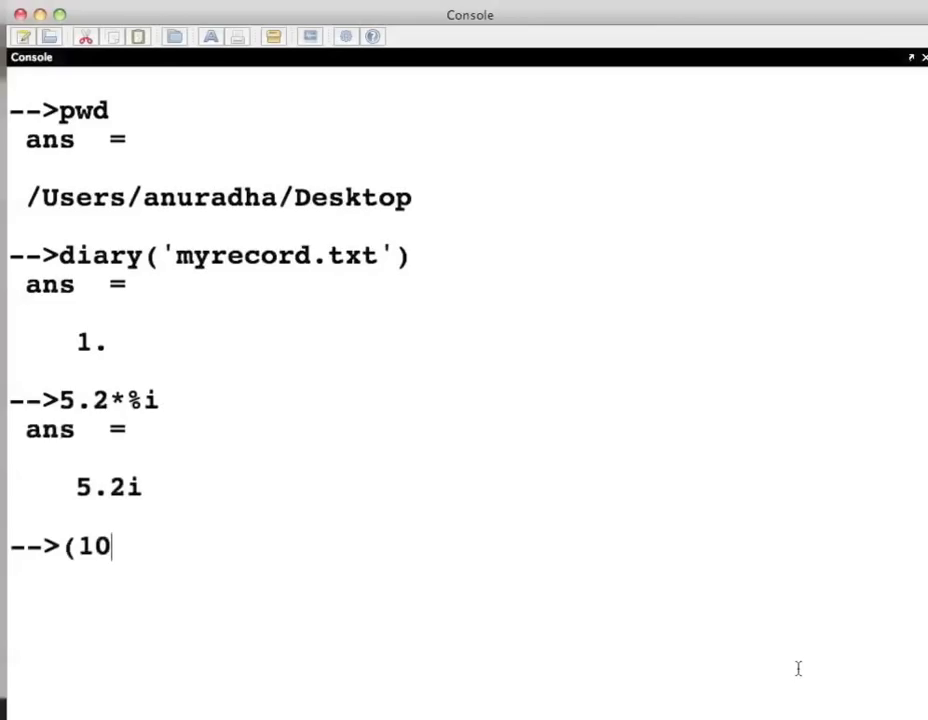
pyautogui.write('0')
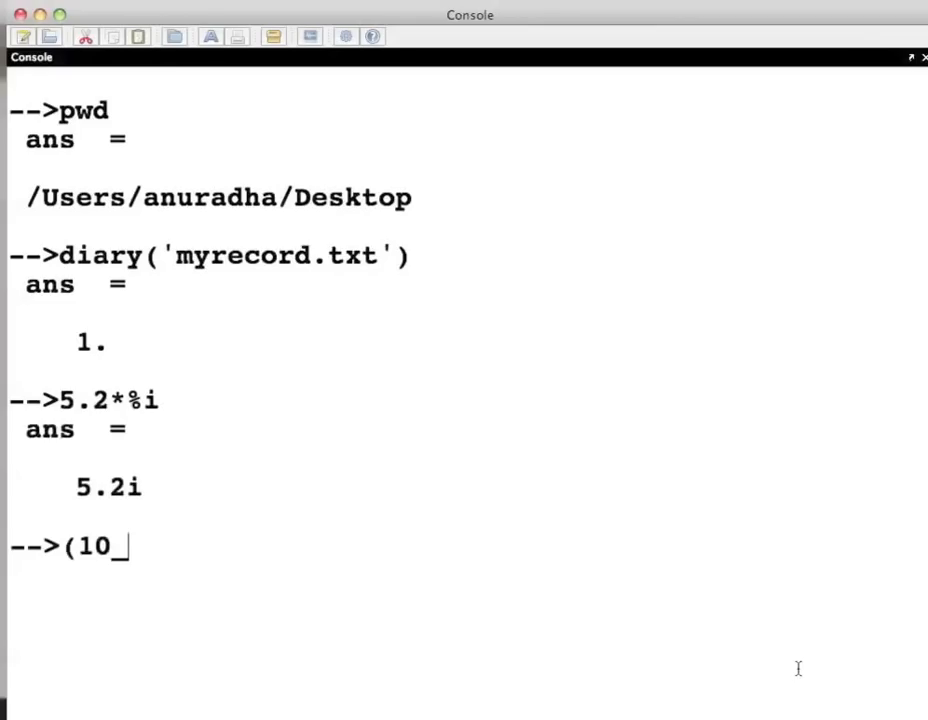
pyautogui.write('+')
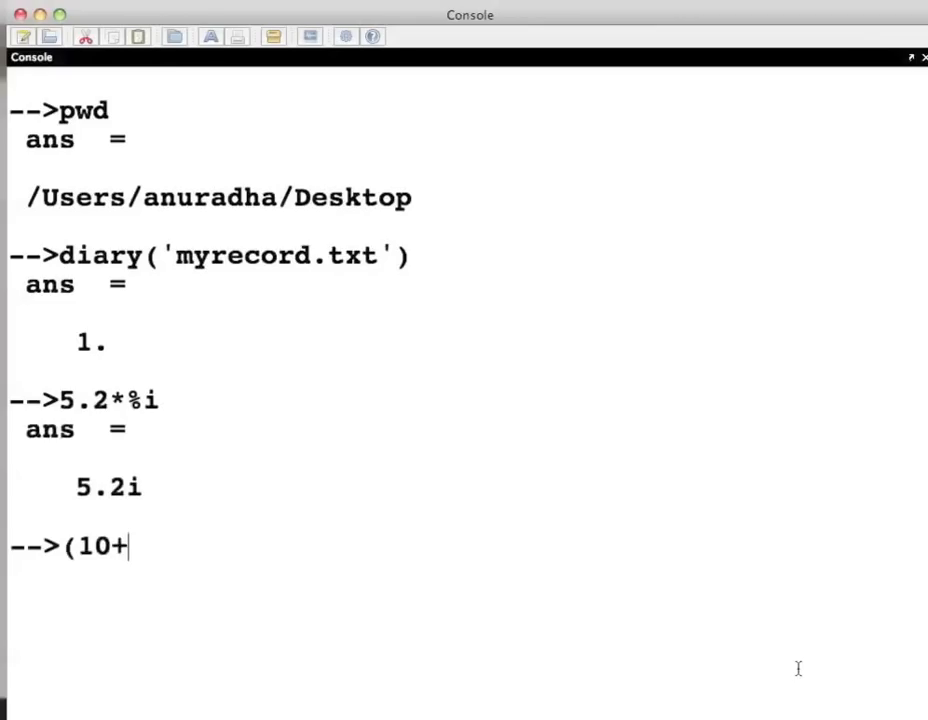
pyautogui.write('5*')
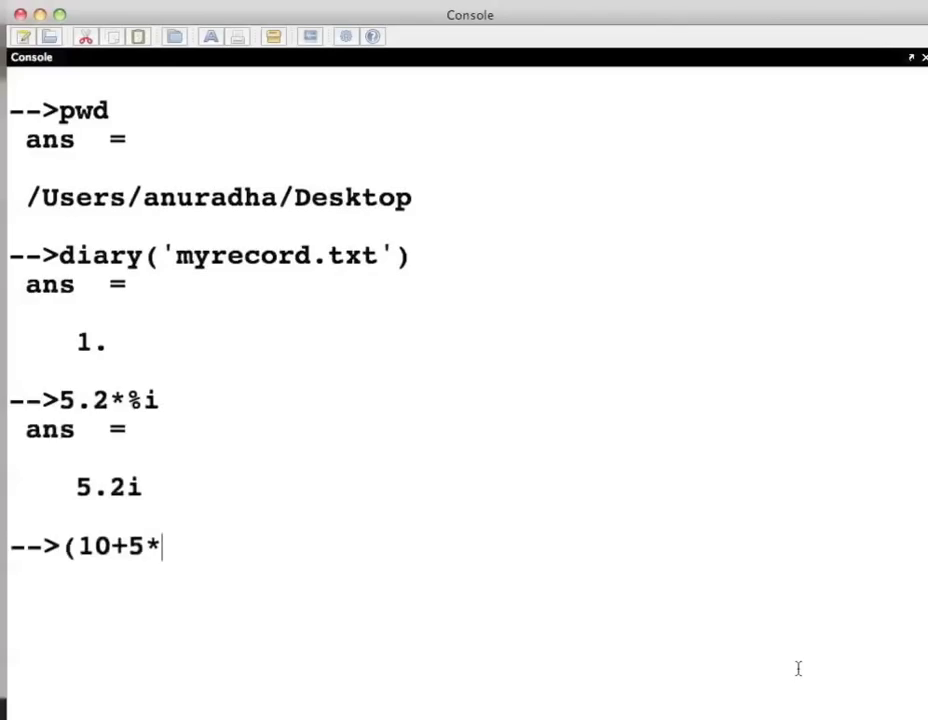
pyautogui.write('%i')
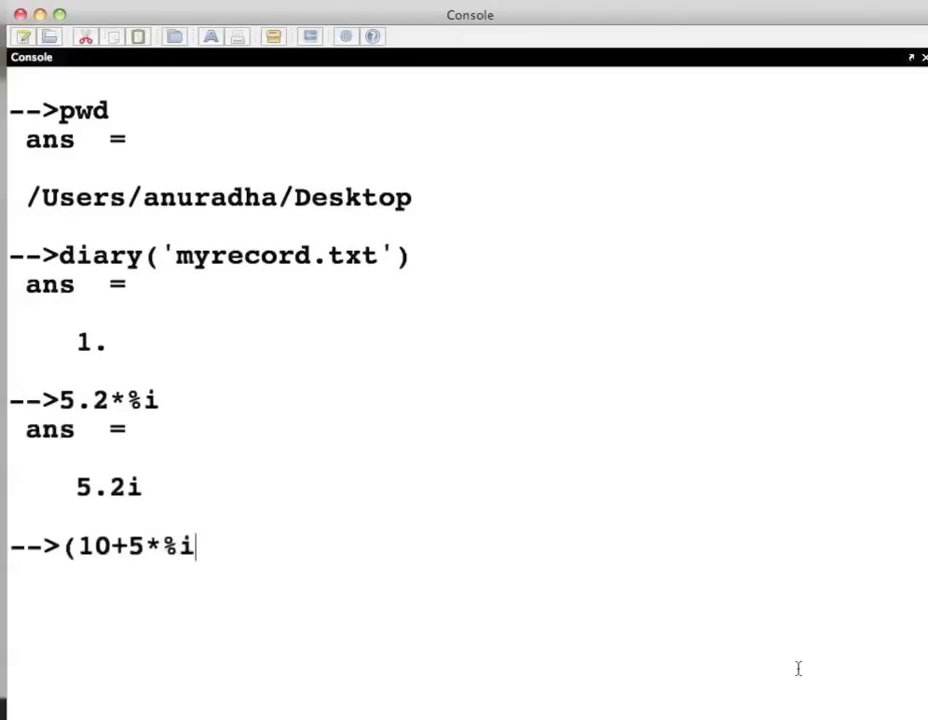
pyautogui.write(')')
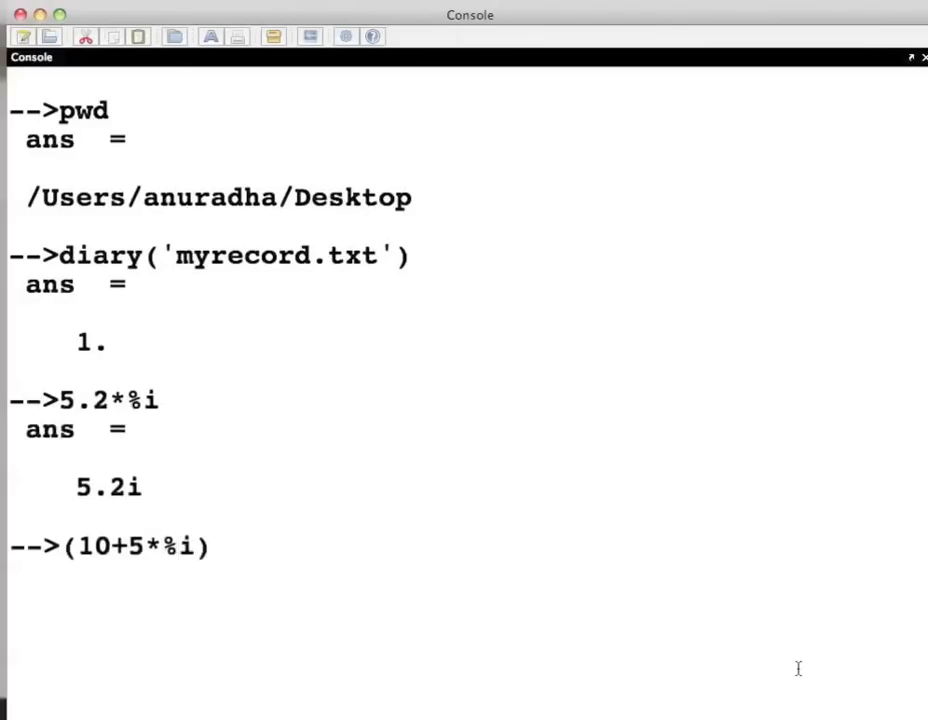
pyautogui.write('*(')
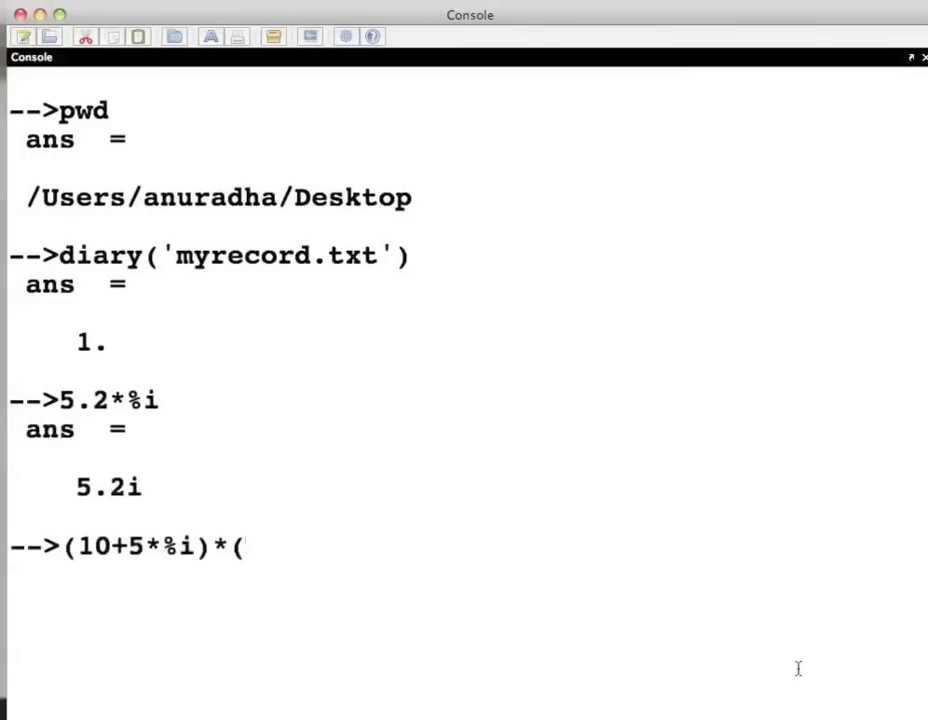
pyautogui.write('2')
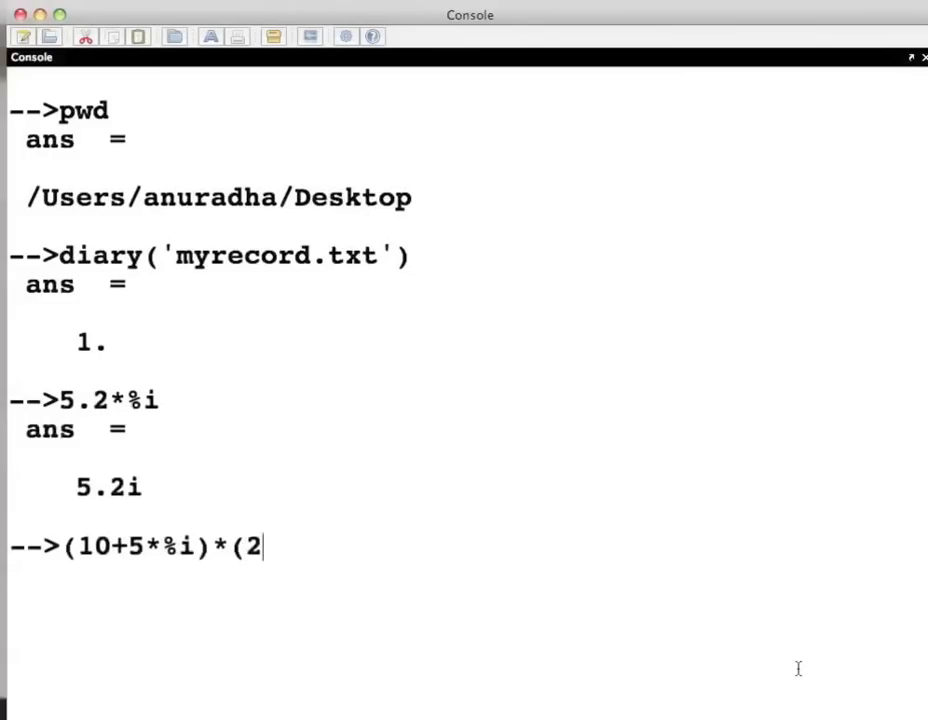
pyautogui.write('*%')
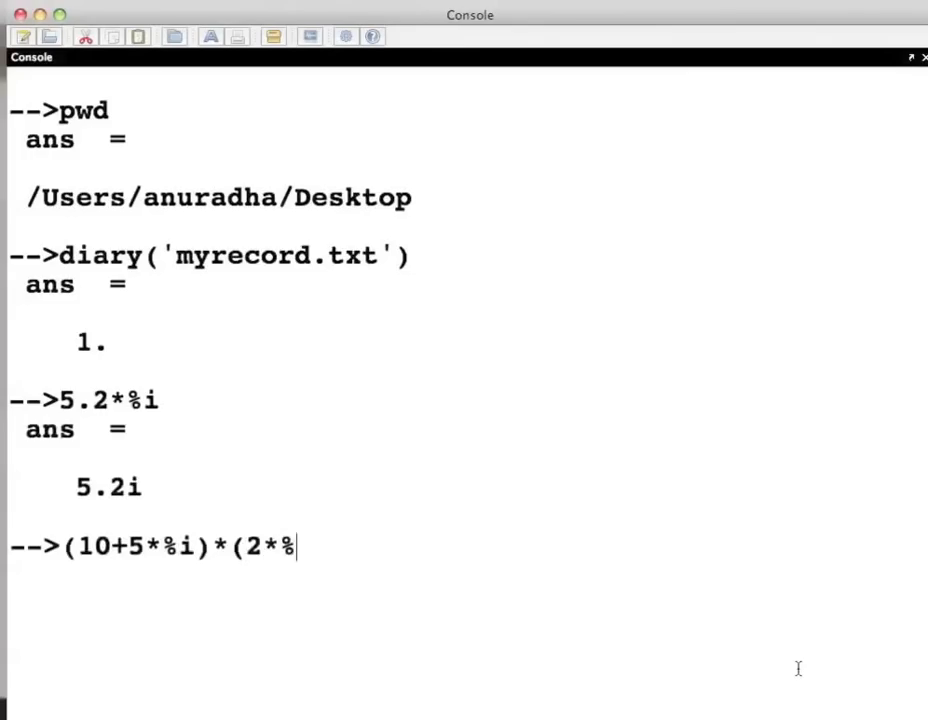
pyautogui.write('i)')
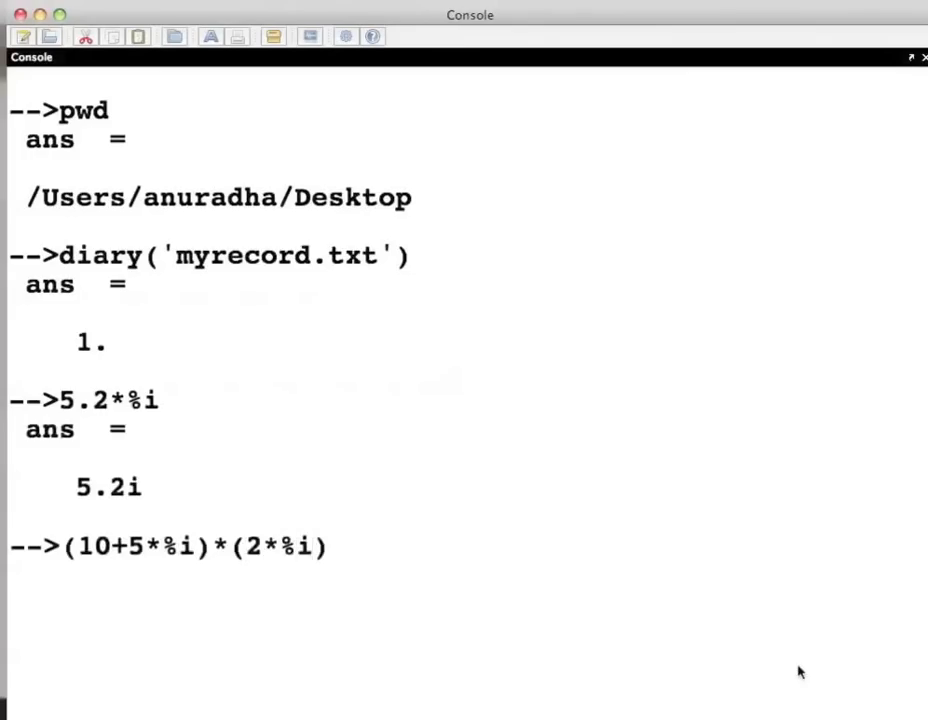
pyautogui.press('Return')
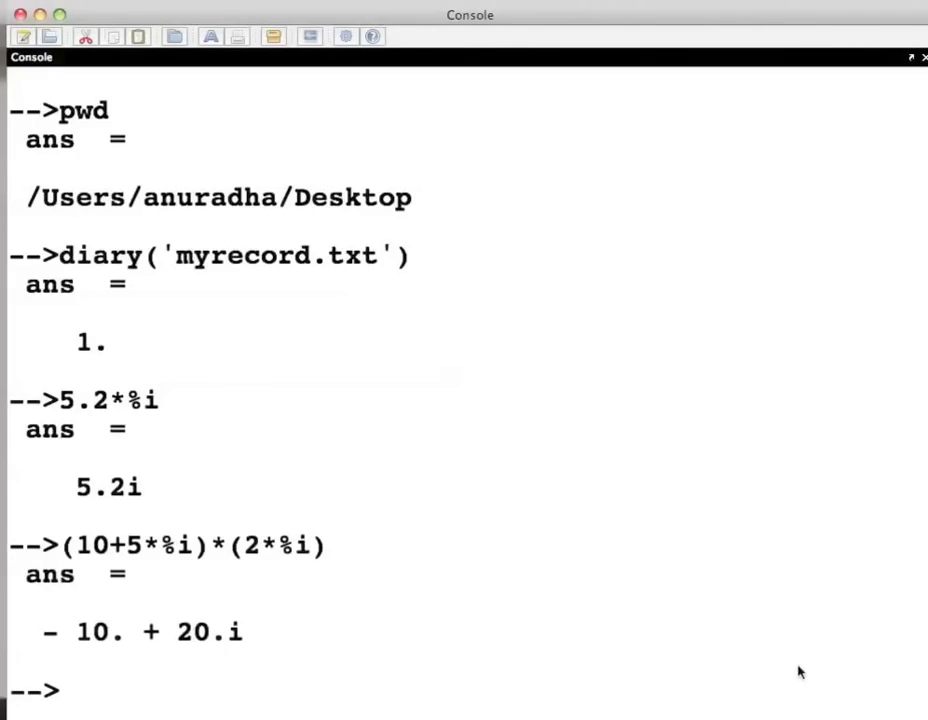
pyautogui.write('clc')
pyautogui.write('%pi')
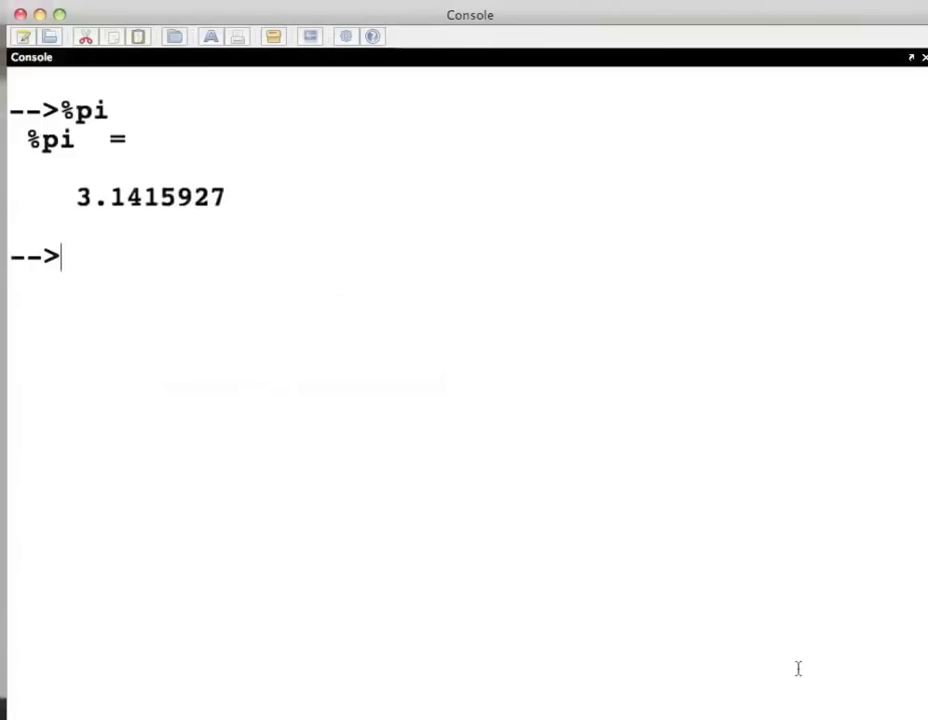
# Evaluate sin(%pi/2), which returns 1.
pyautogui.write('sin')
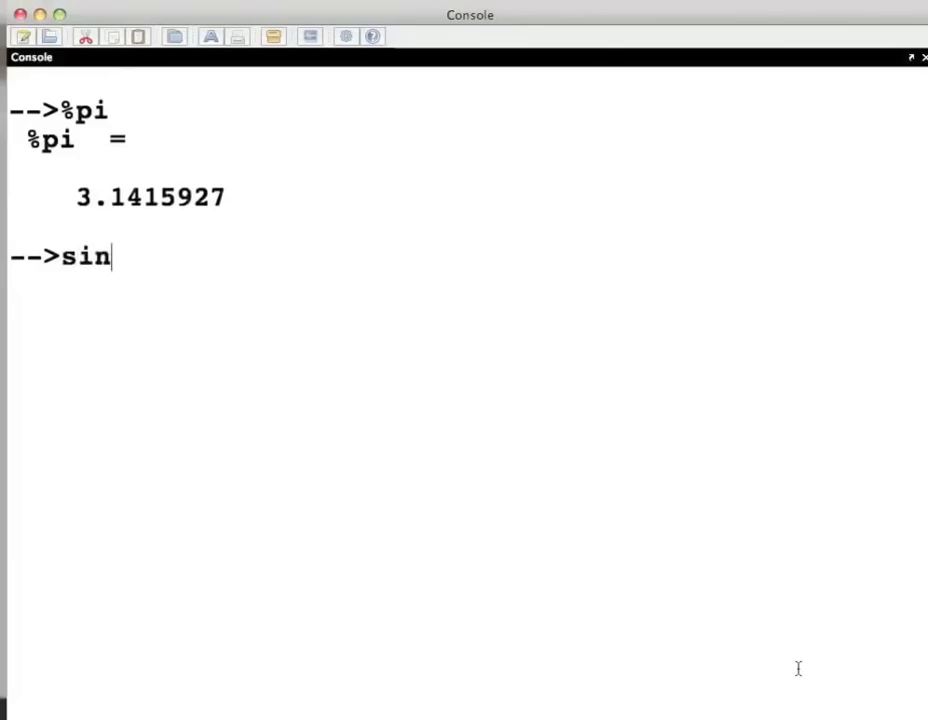
pyautogui.write('(')
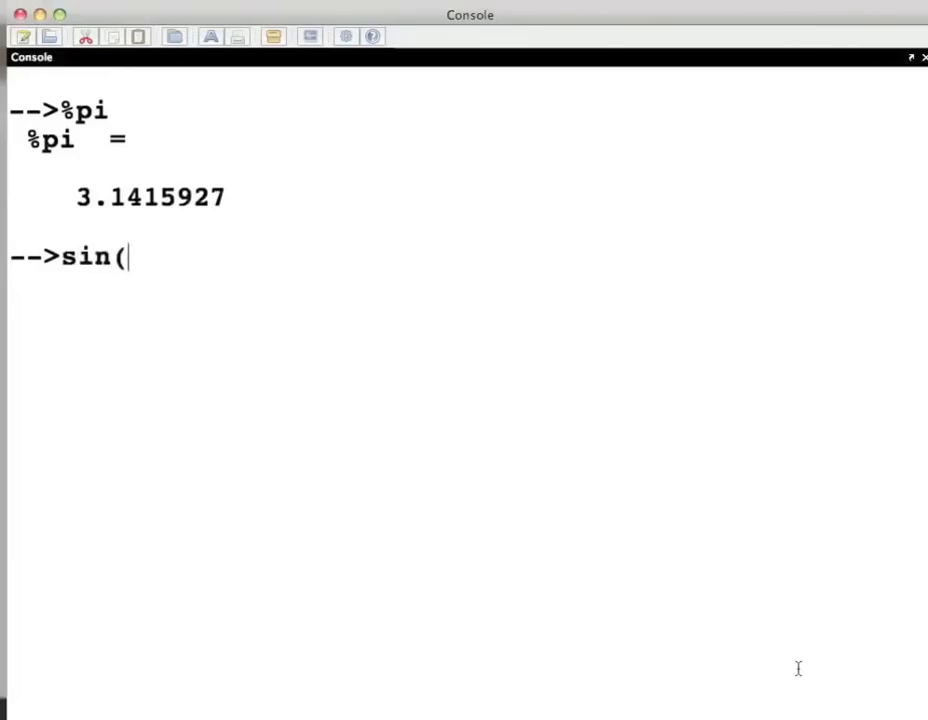
pyautogui.write('%pi')
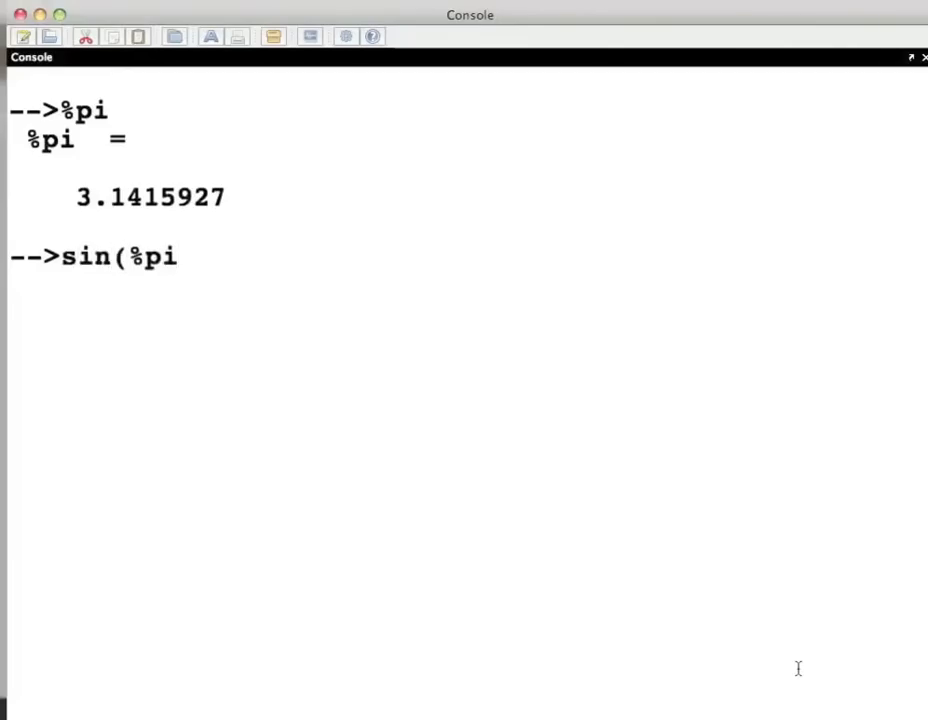
pyautogui.write('/2)')
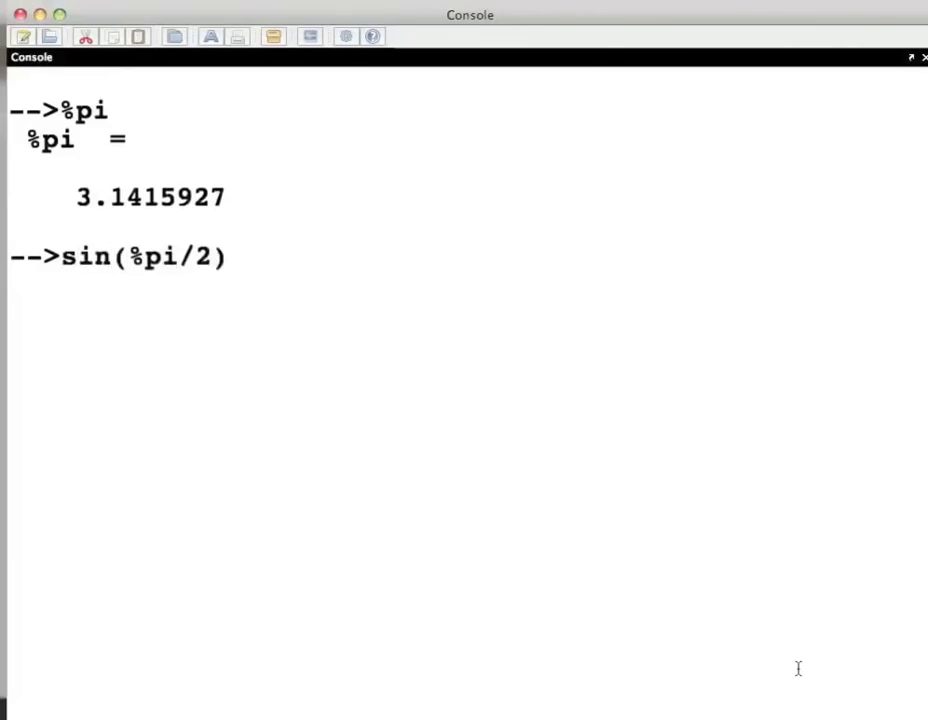
pyautogui.press('Return')
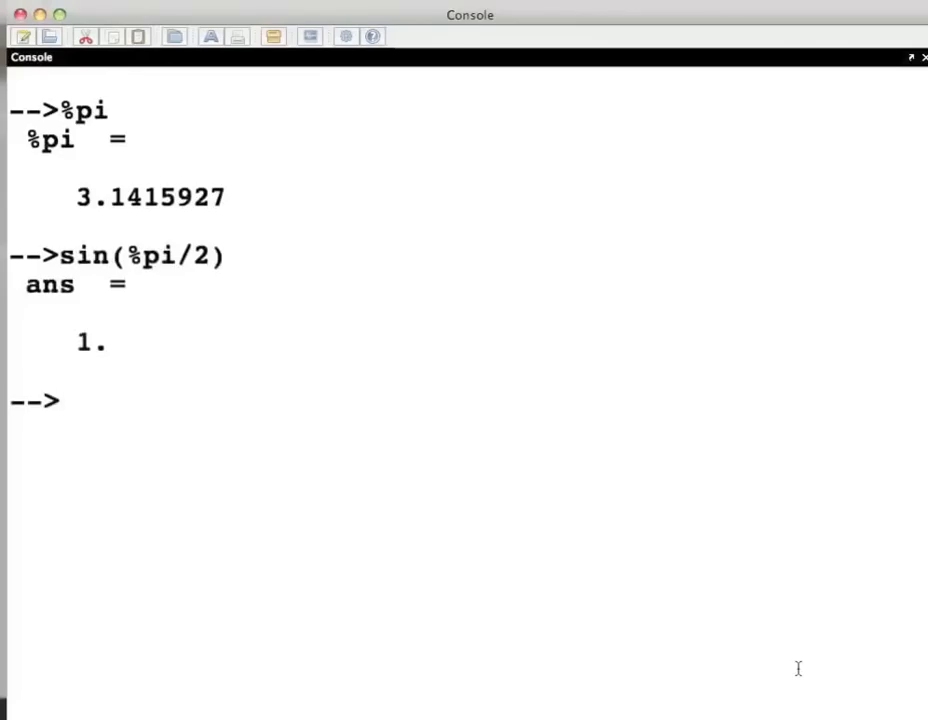
# Evaluate cos(%pi/2), which returns 6.123D-17.
pyautogui.write('cos')
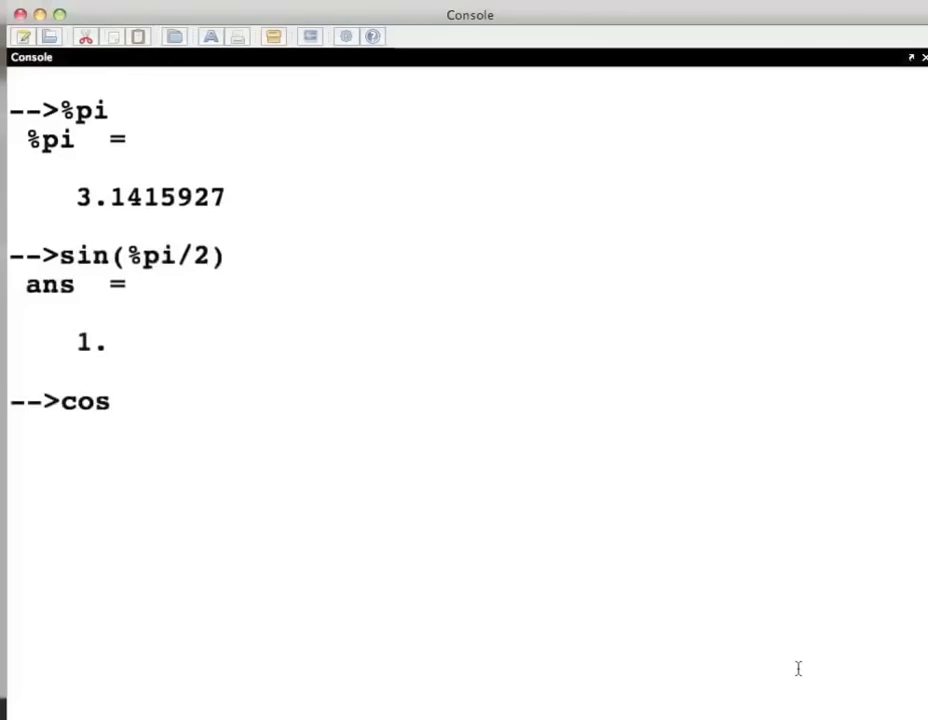
pyautogui.write('(')
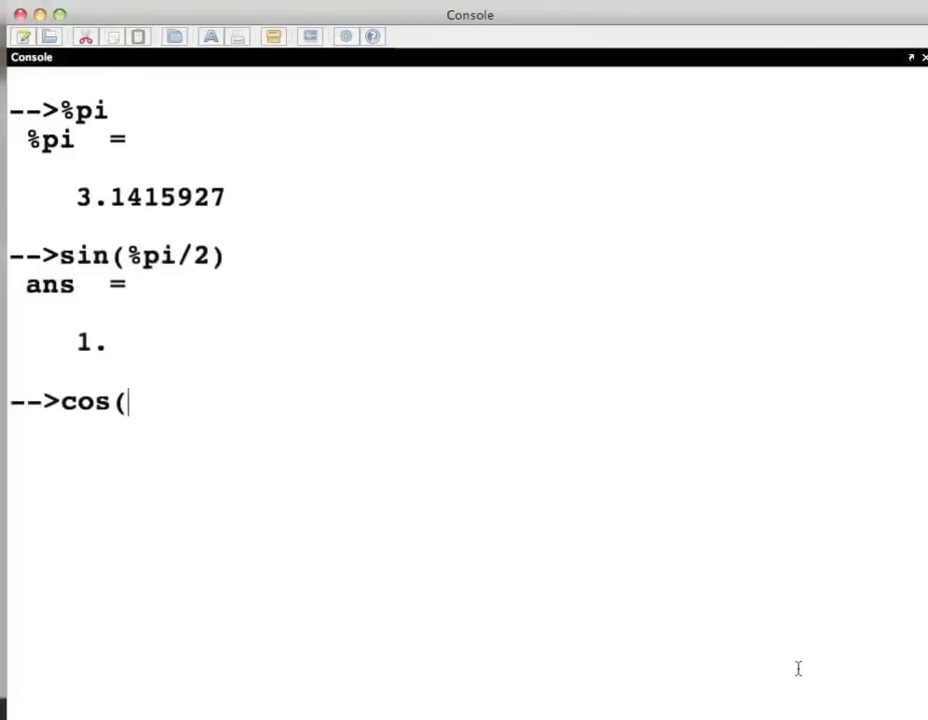
pyautogui.write('%pi/')
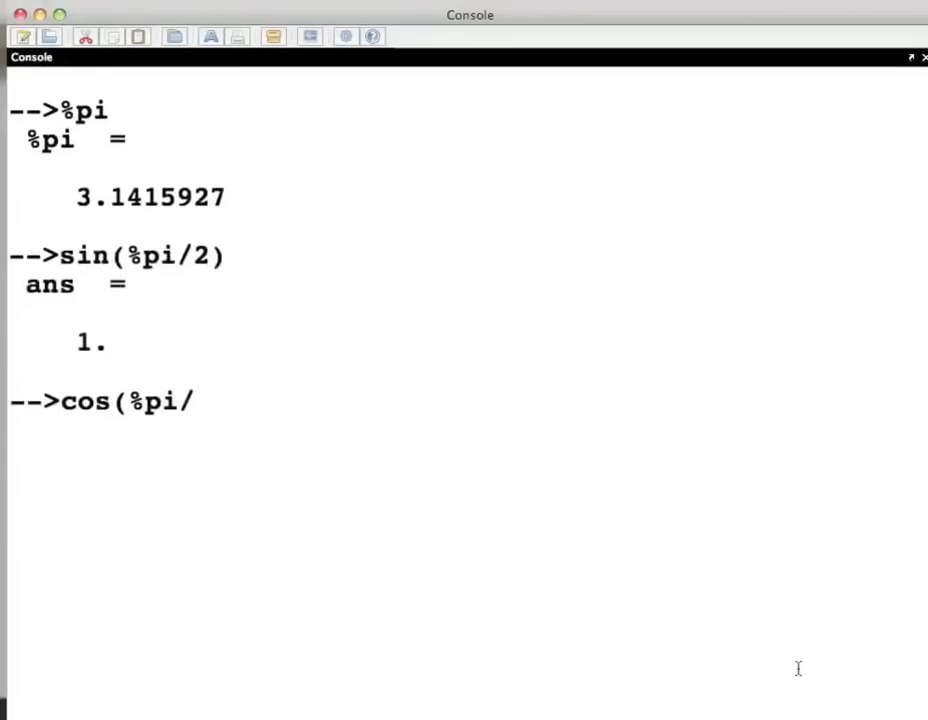
pyautogui.press('Return')
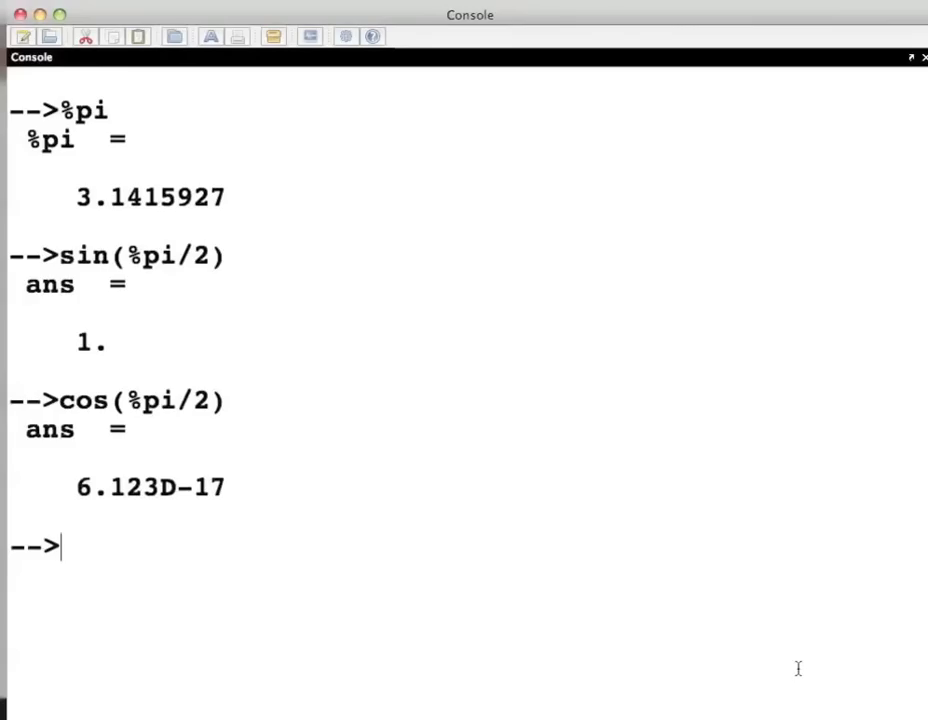
# Display %eps = 2.220D-16, then clear the console with clc.
pyautogui.write('%e')
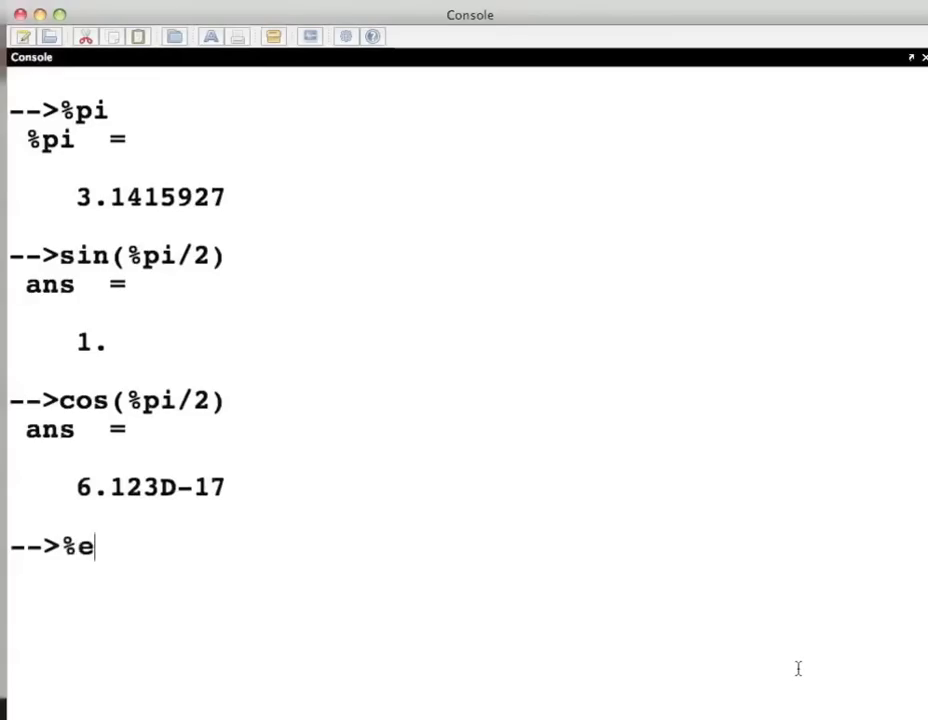
pyautogui.write('ps')
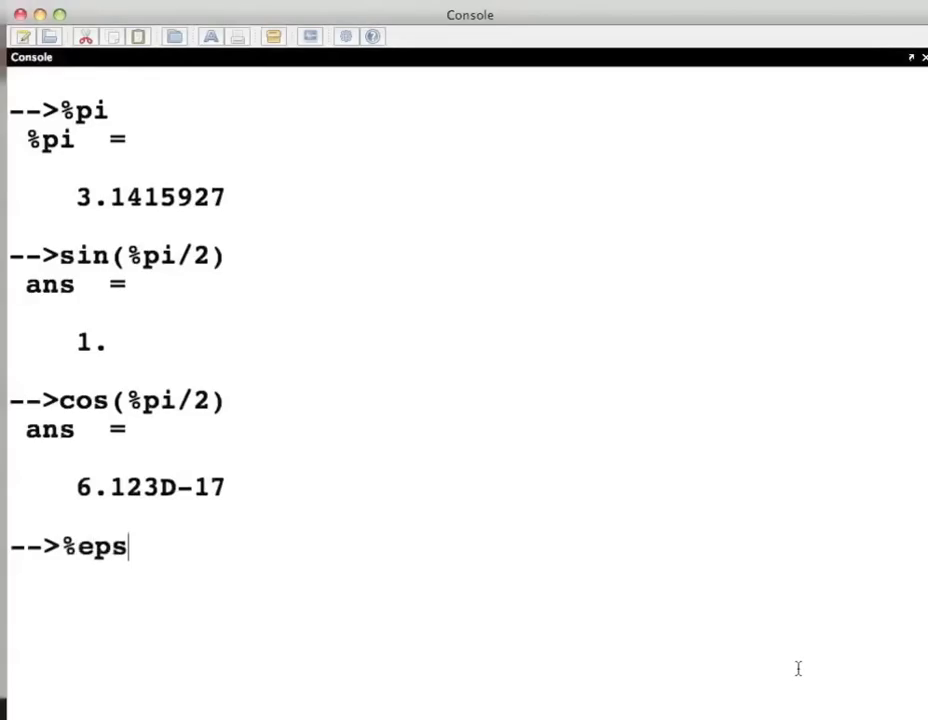
pyautogui.press('Return')
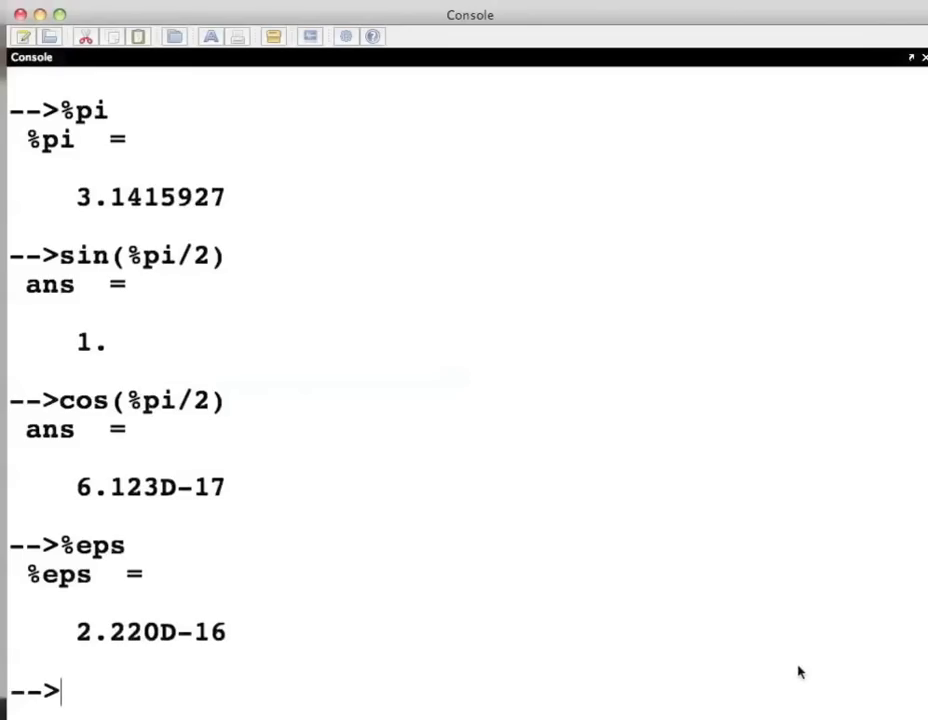
pyautogui.write('cl')
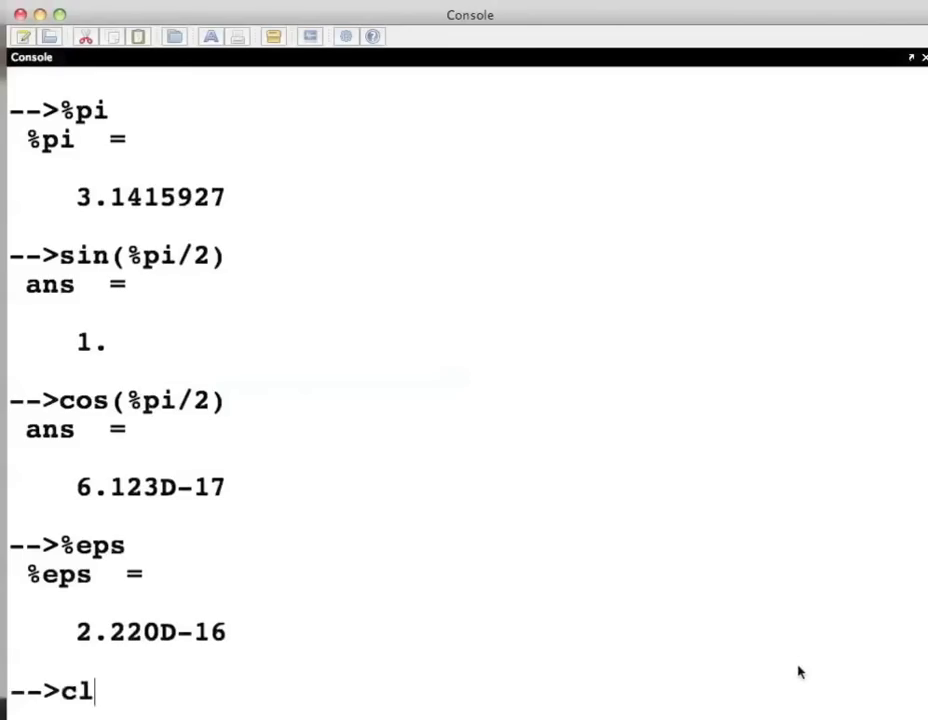
pyautogui.press('Return')
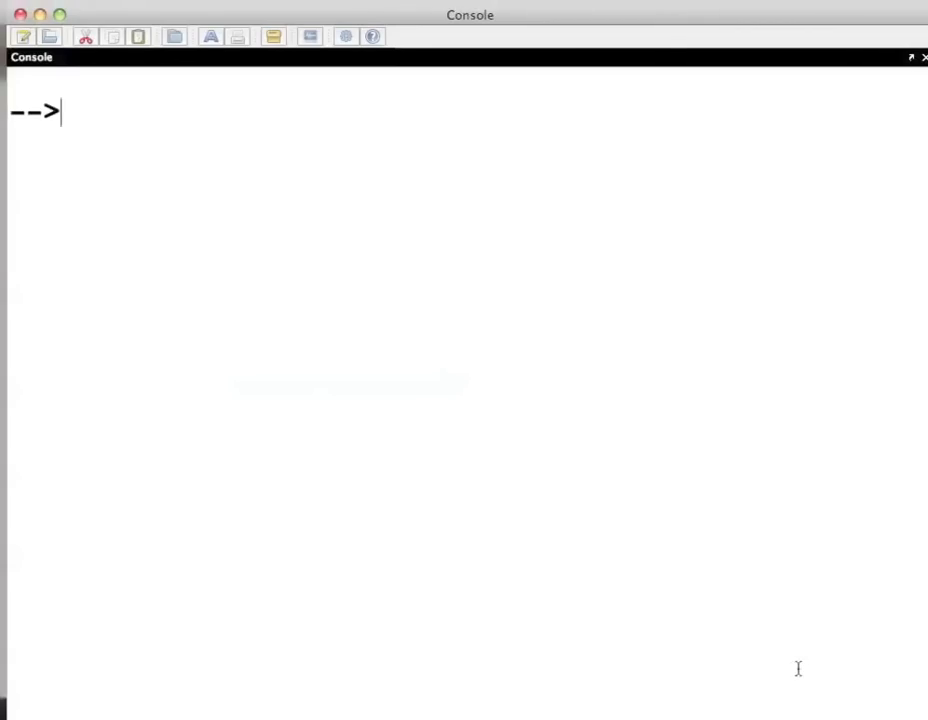
# Evaluate 0.000456 and 4.56d-4 in the console, both giving 0.000456.
pyautogui.write('0.0')
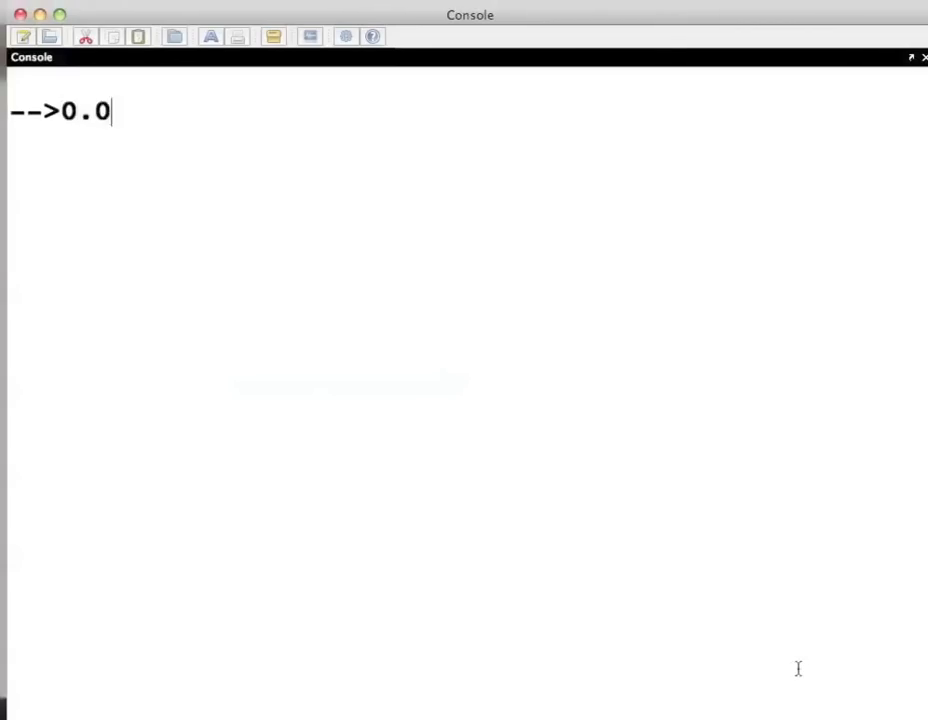
pyautogui.write('00456')
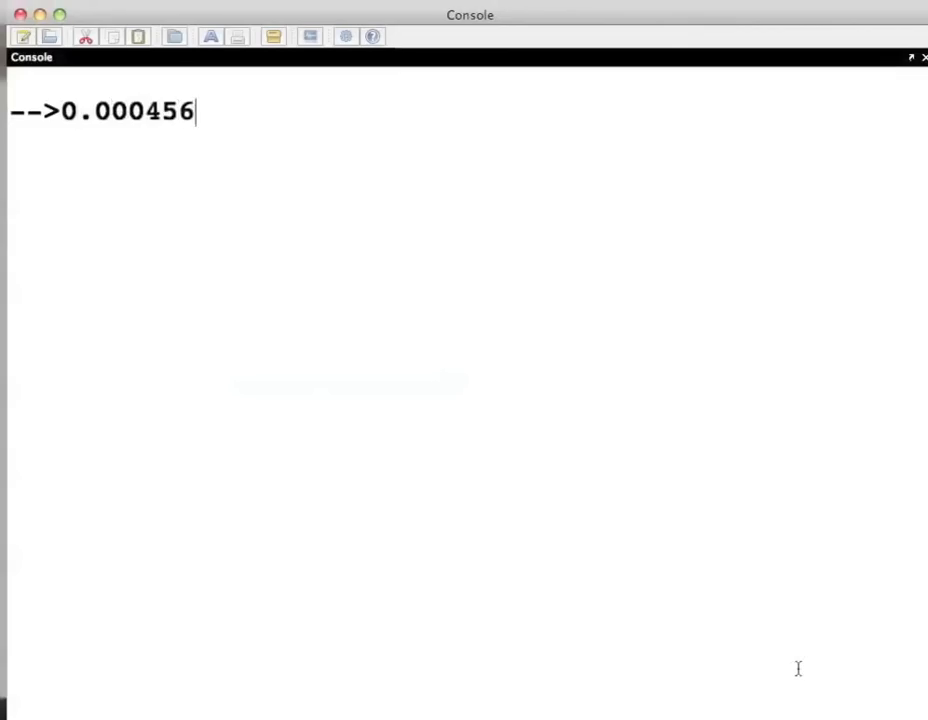
pyautogui.press('Return')
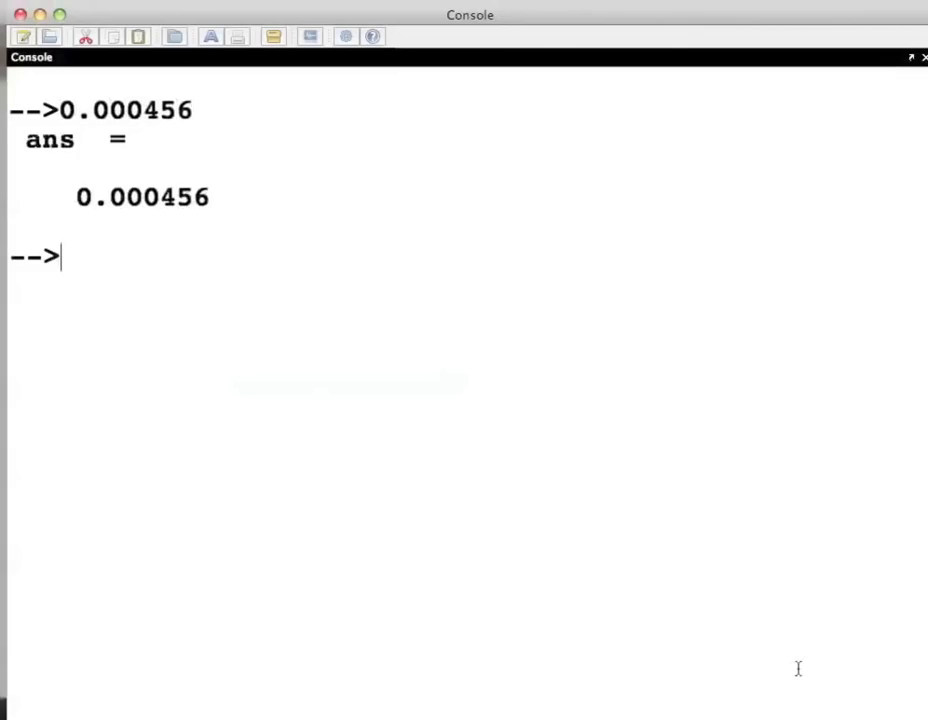
pyautogui.write('4.56')
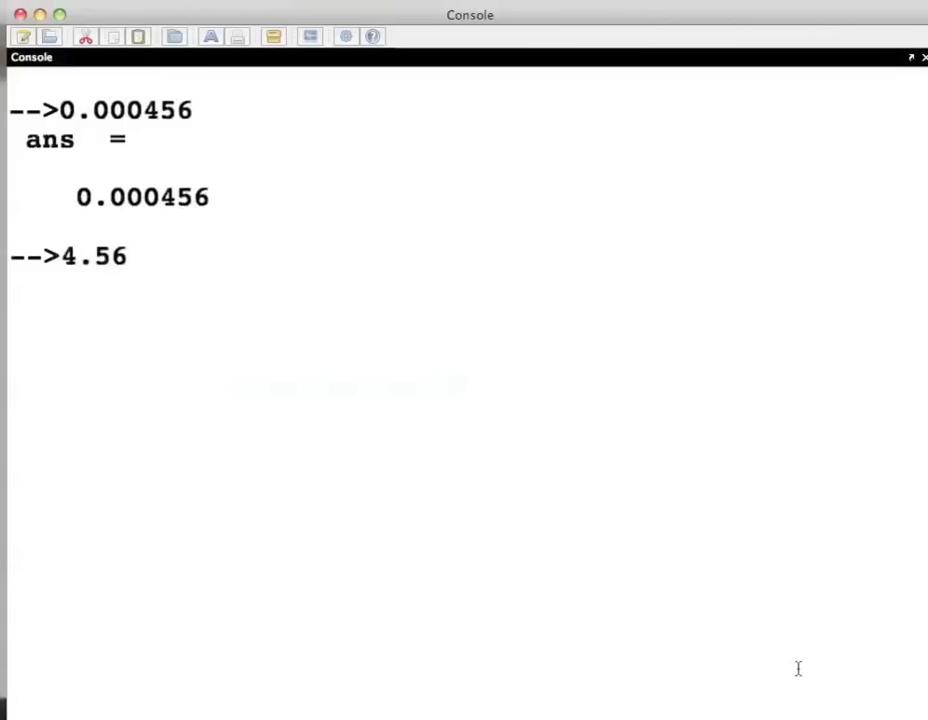
pyautogui.write('d-4')
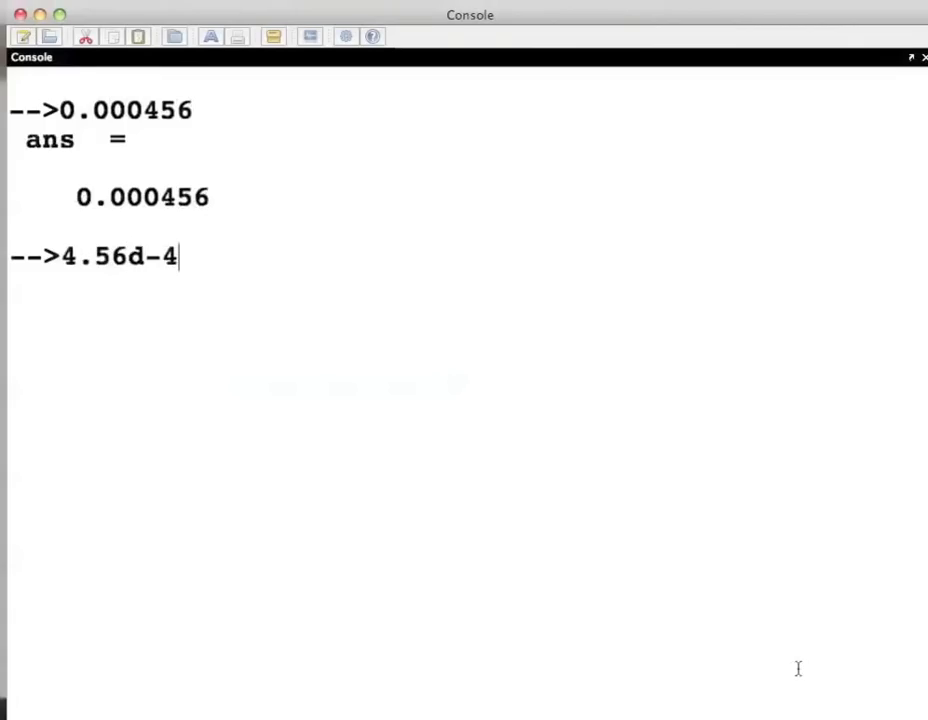
pyautogui.press('Return')
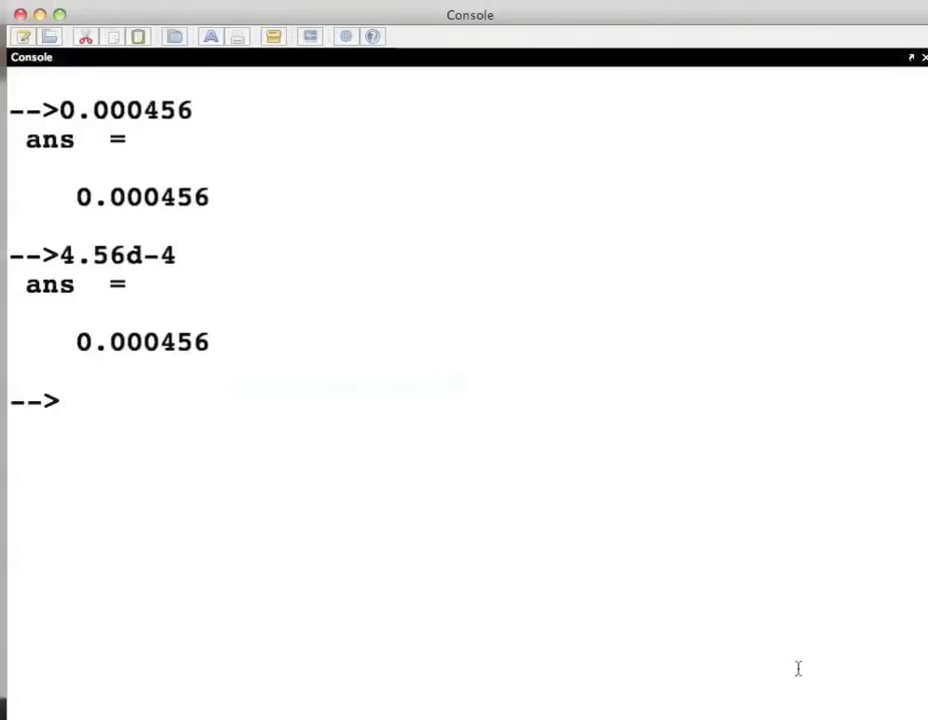
# Evaluate 4.56e-4, which also returns 0.000456.
pyautogui.write('4')
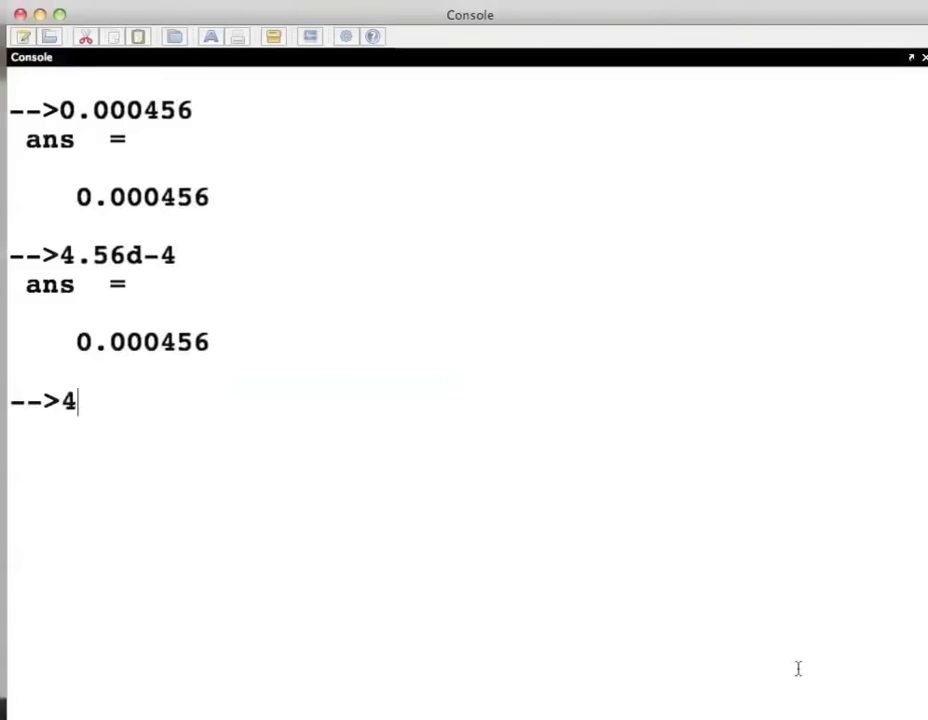
pyautogui.write('.56')
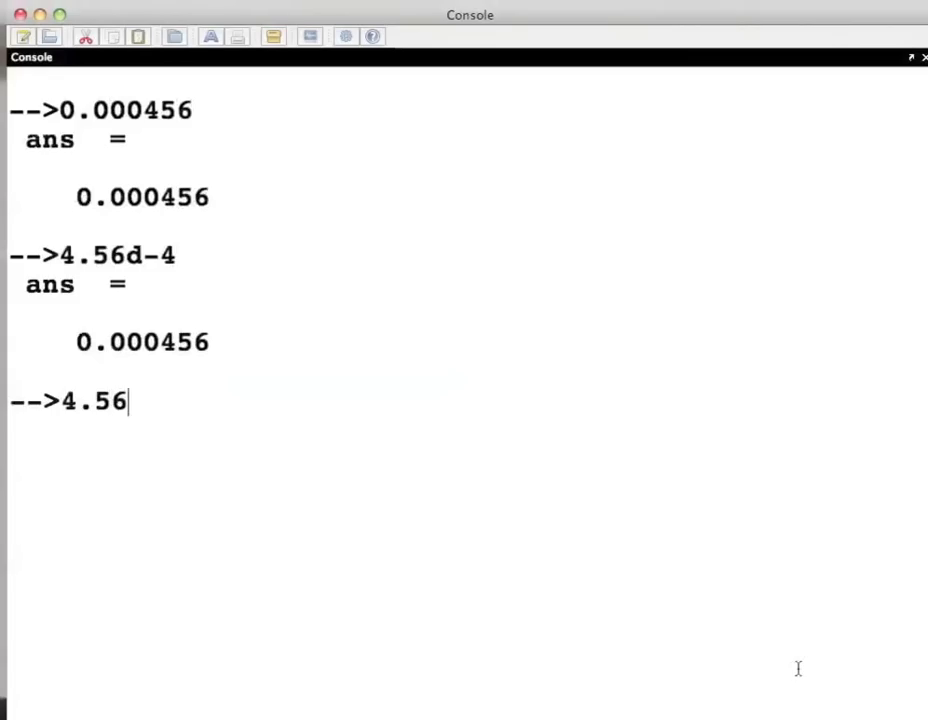
pyautogui.write('e-')
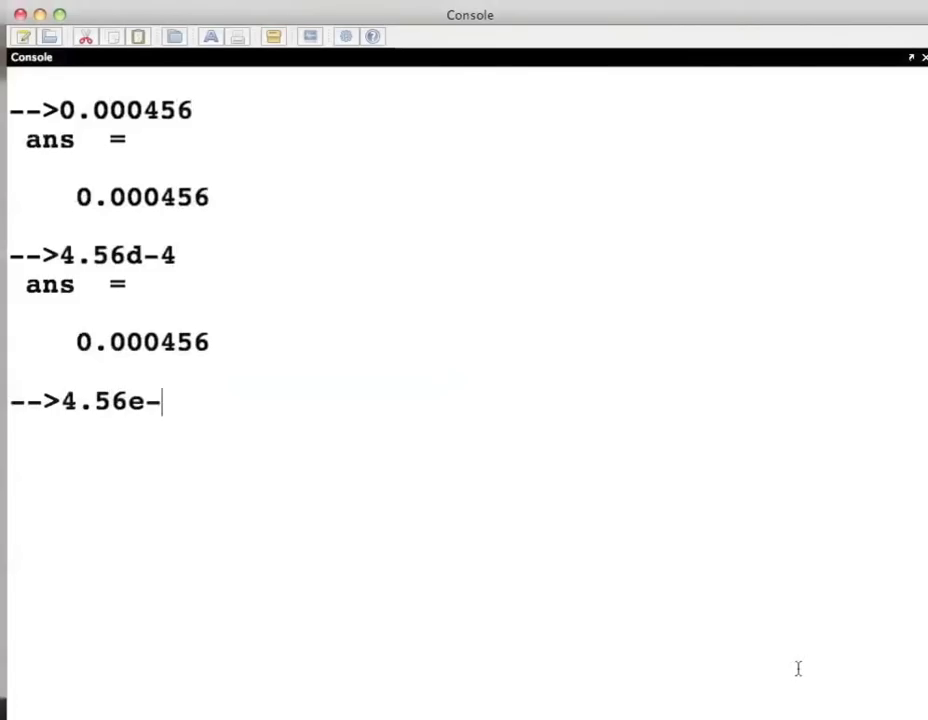
pyautogui.press('Return')
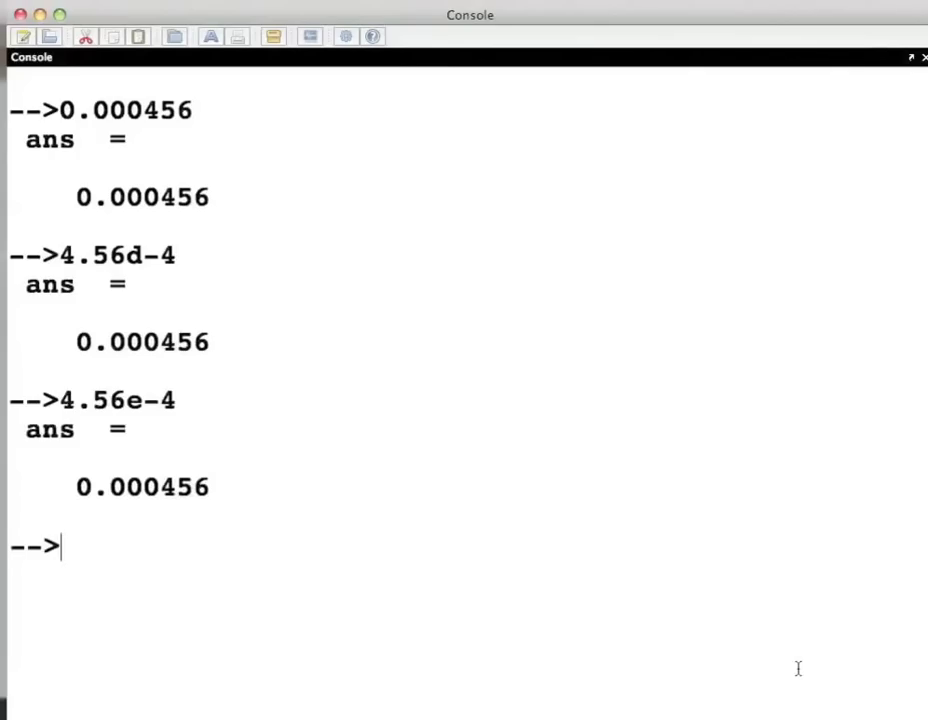
pyautogui.write('%')
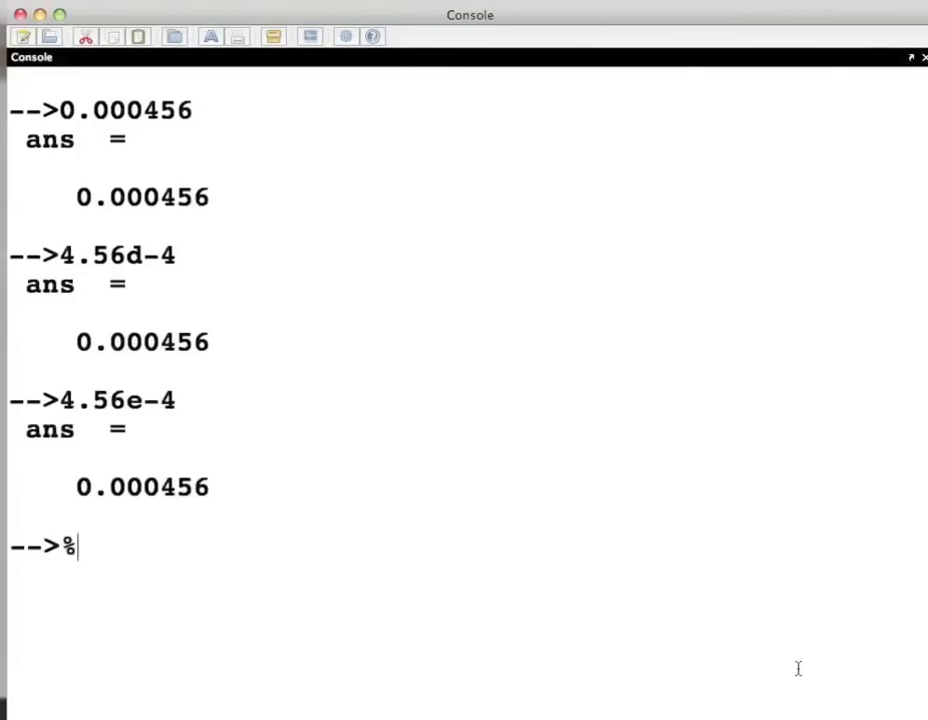
# Display %e as 2.7182818 and evaluate exp(1) to compare with it.
pyautogui.write('e')
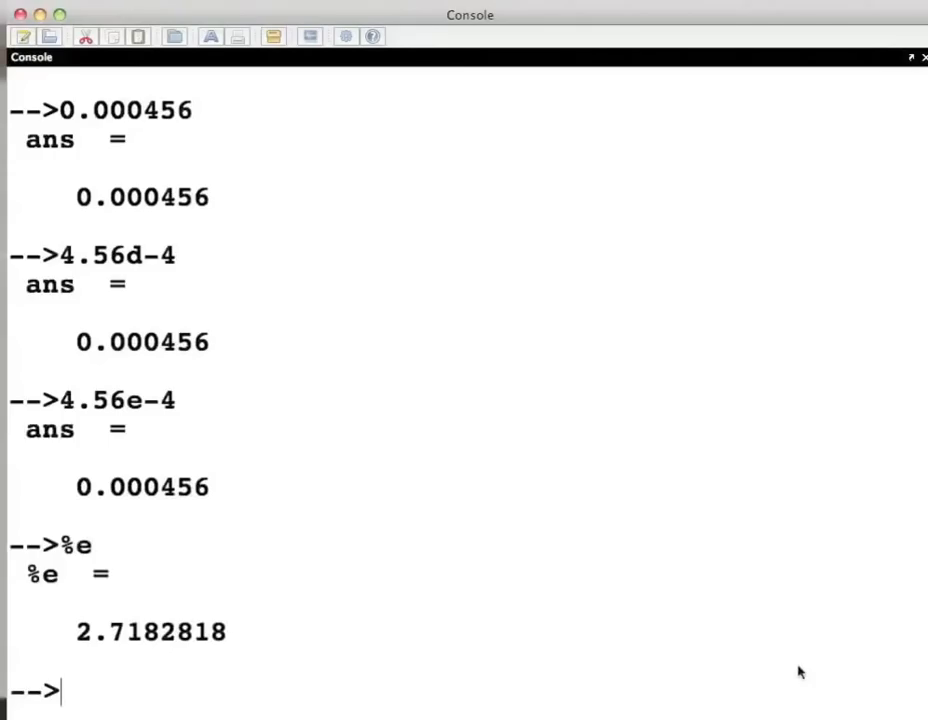
pyautogui.write('exp')
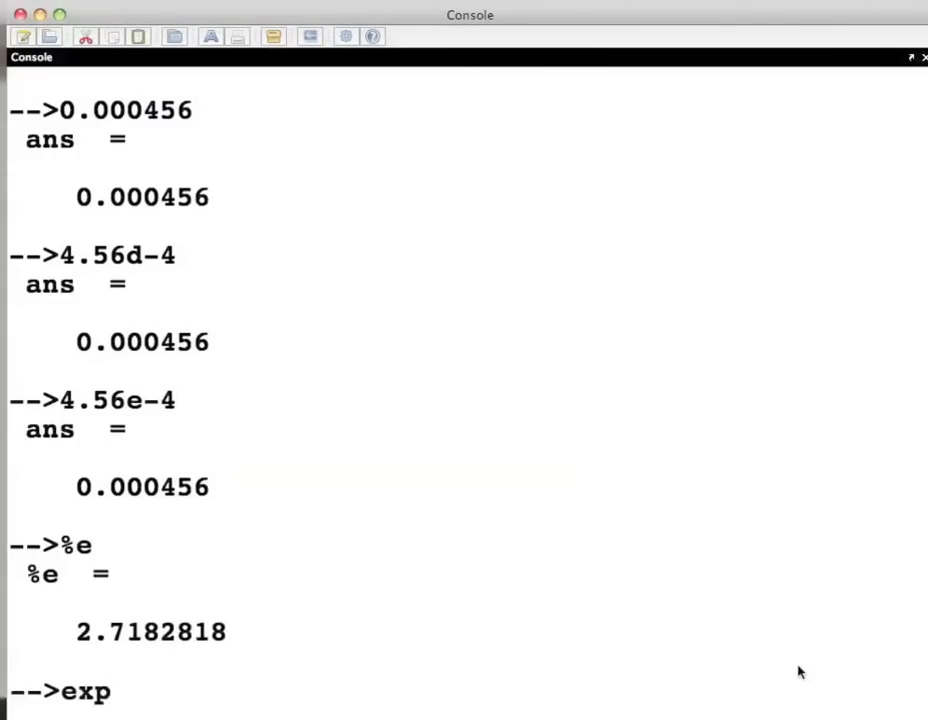
pyautogui.write('(1')
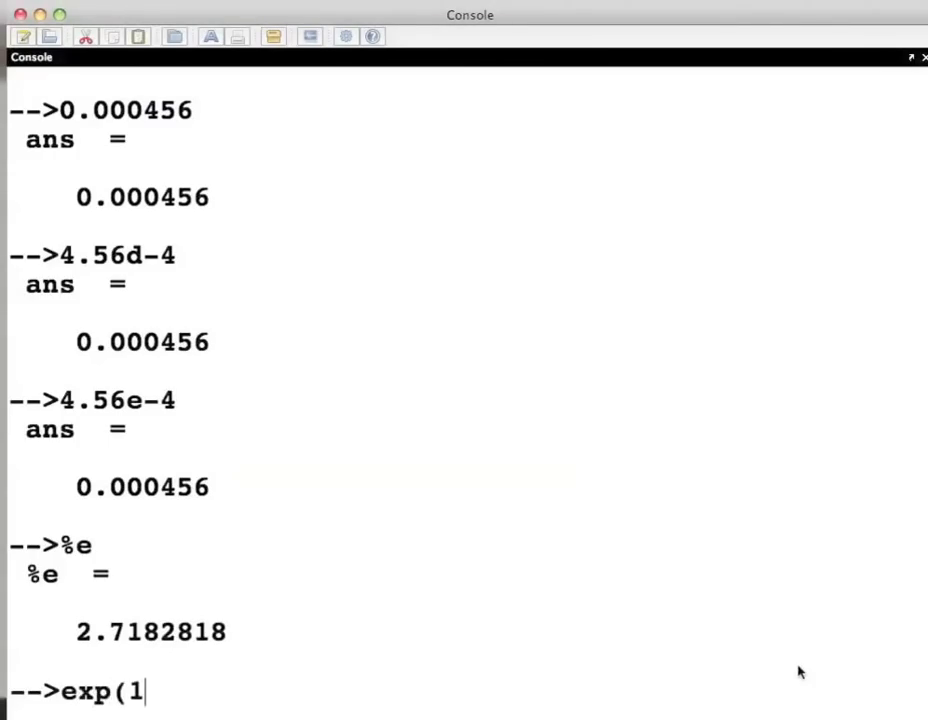
pyautogui.write(')')
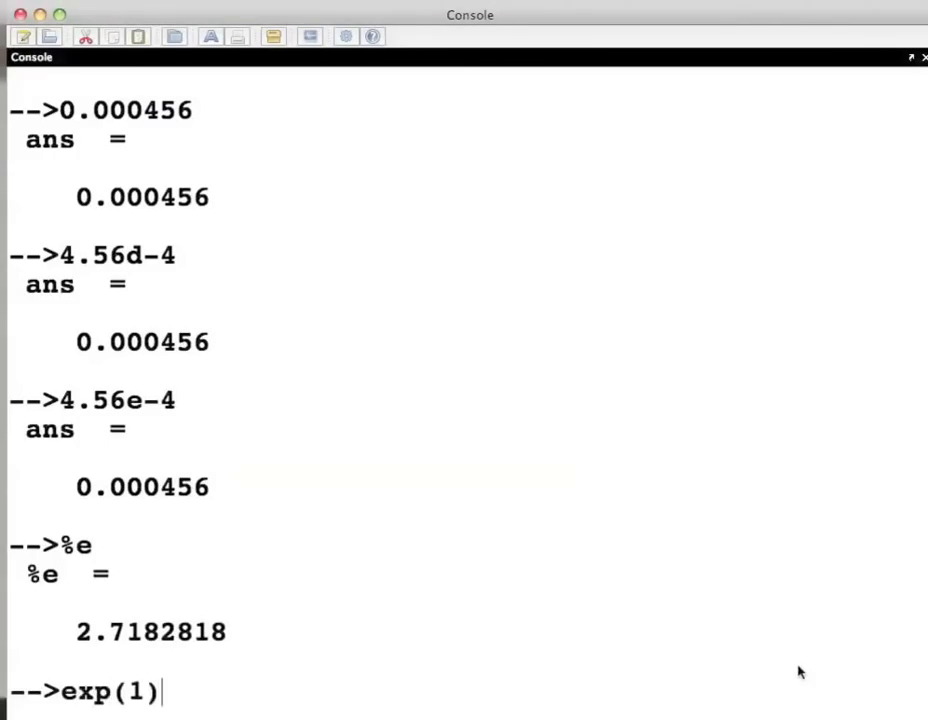
pyautogui.press('Return')
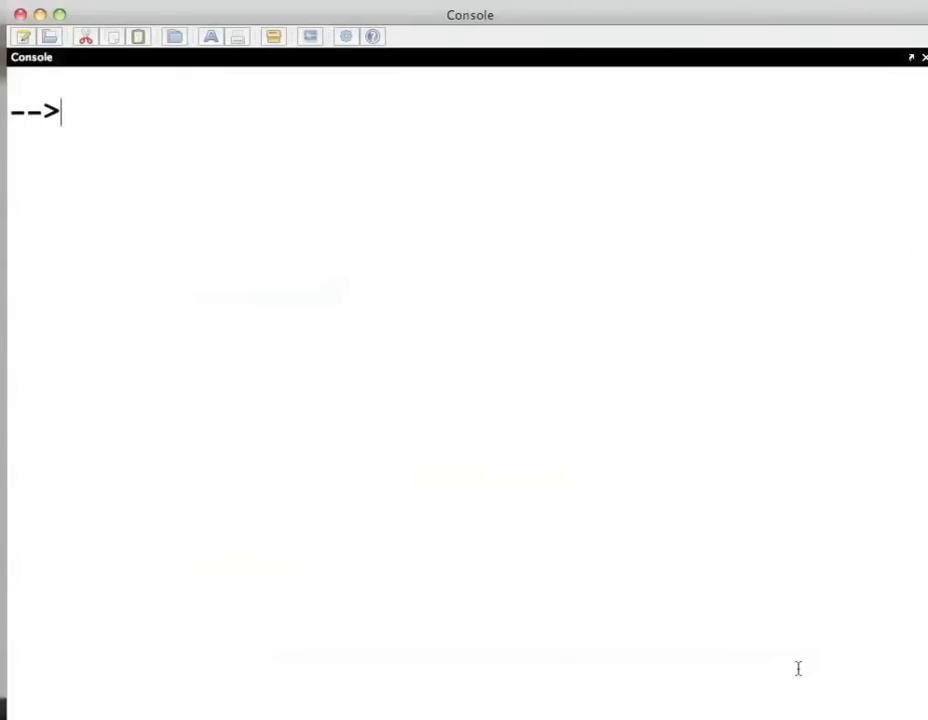
# Compute %e^2 on the cleared console, returning ans = 7.3890561.
pyautogui.write('%')
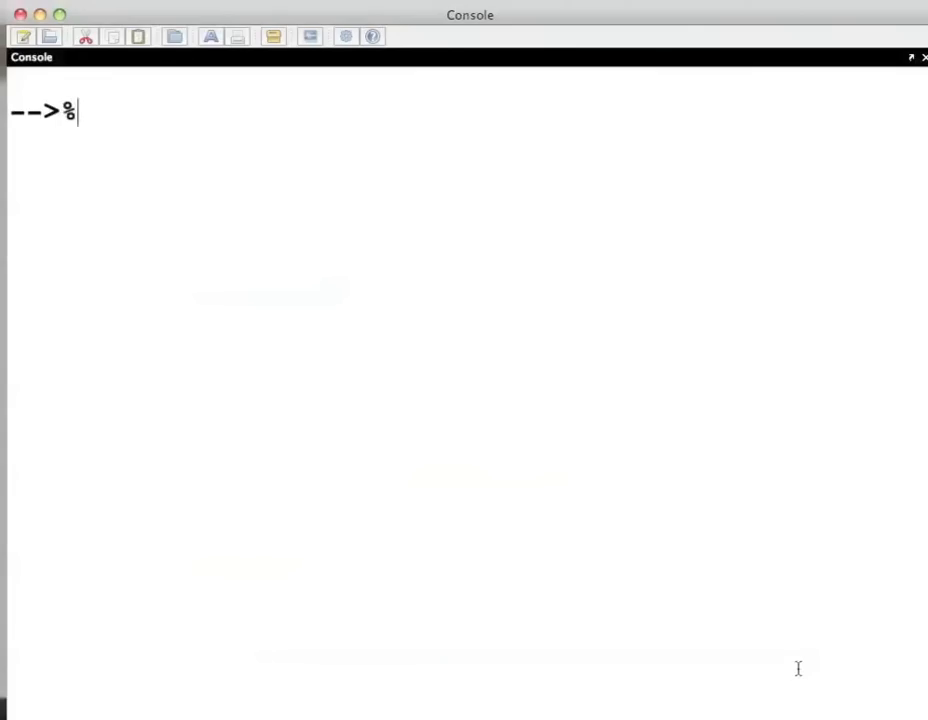
pyautogui.write('e^2')
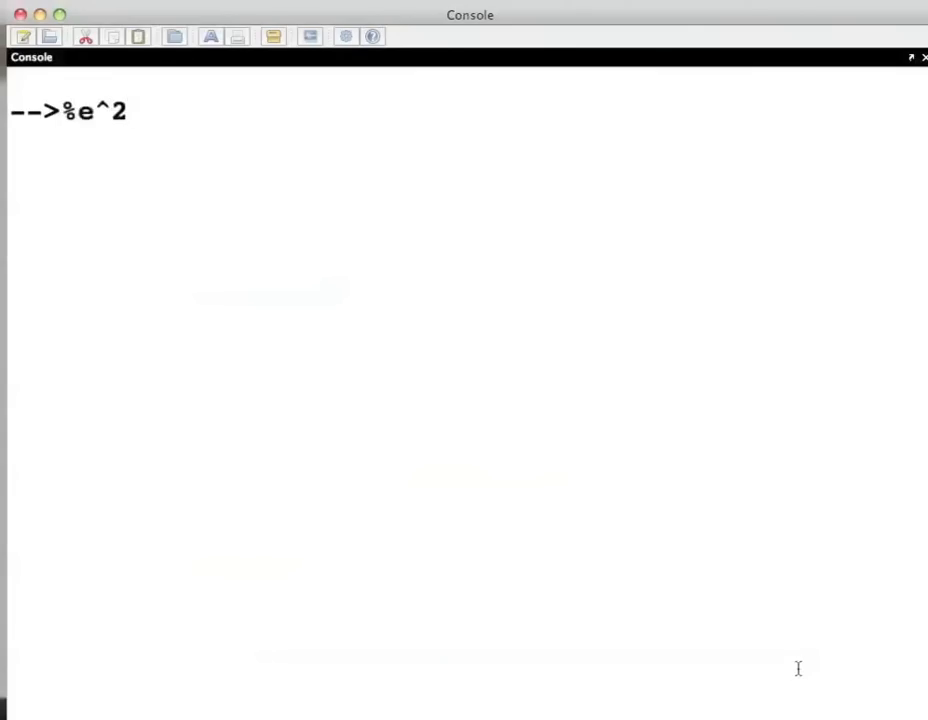
pyautogui.moveTo(705, 509)
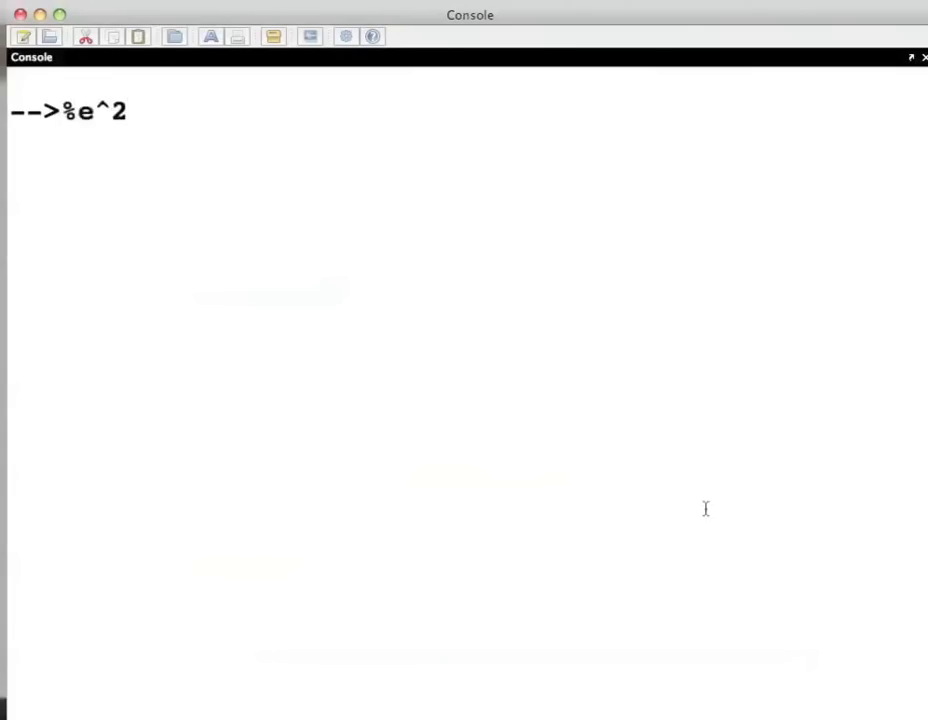
pyautogui.press('Return')
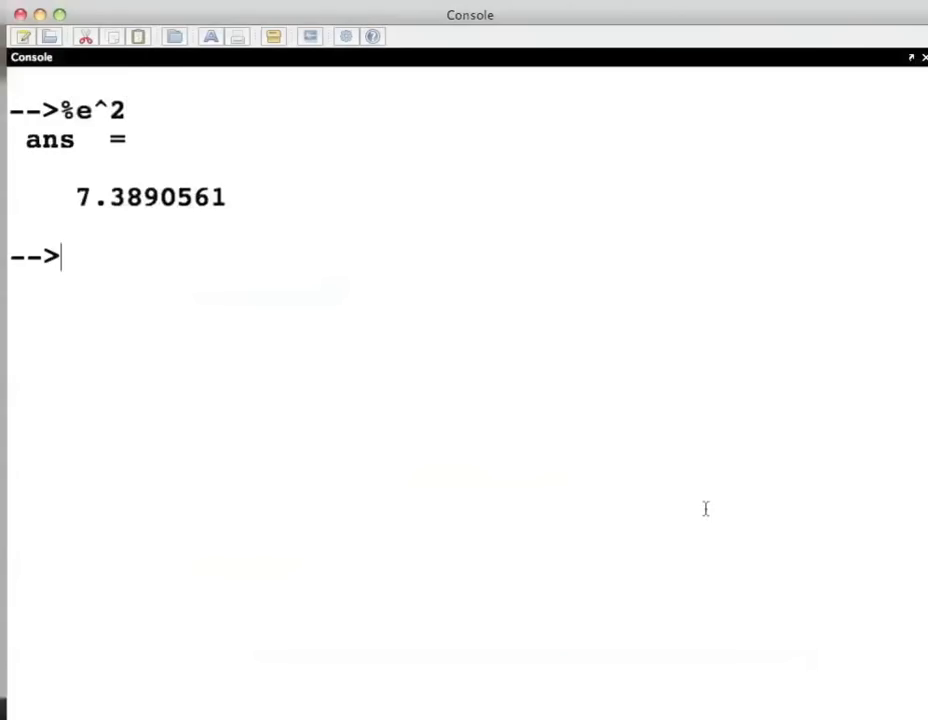
pyautogui.write('xp')
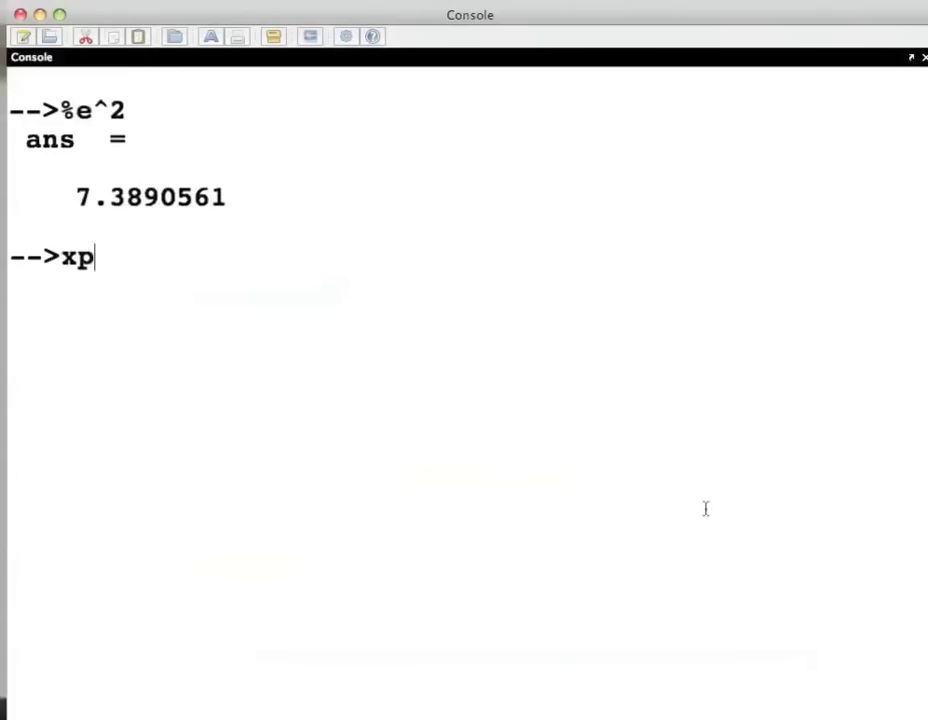
# Erase the stray 'xp' and evaluate exp(2), matching 7.3890561.
pyautogui.press('Backspace')
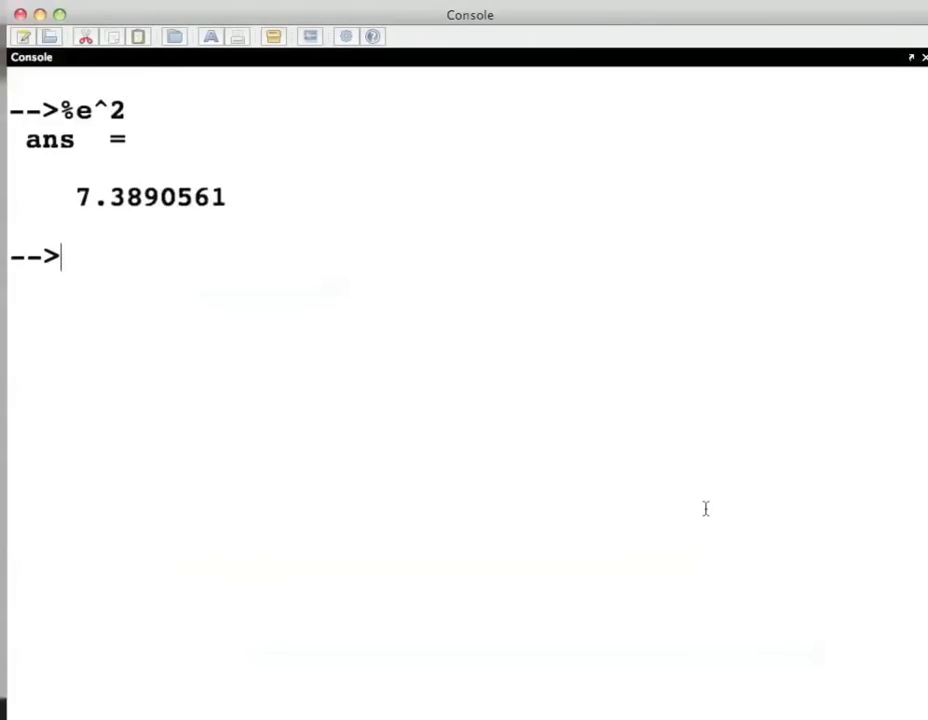
pyautogui.write('exp(')
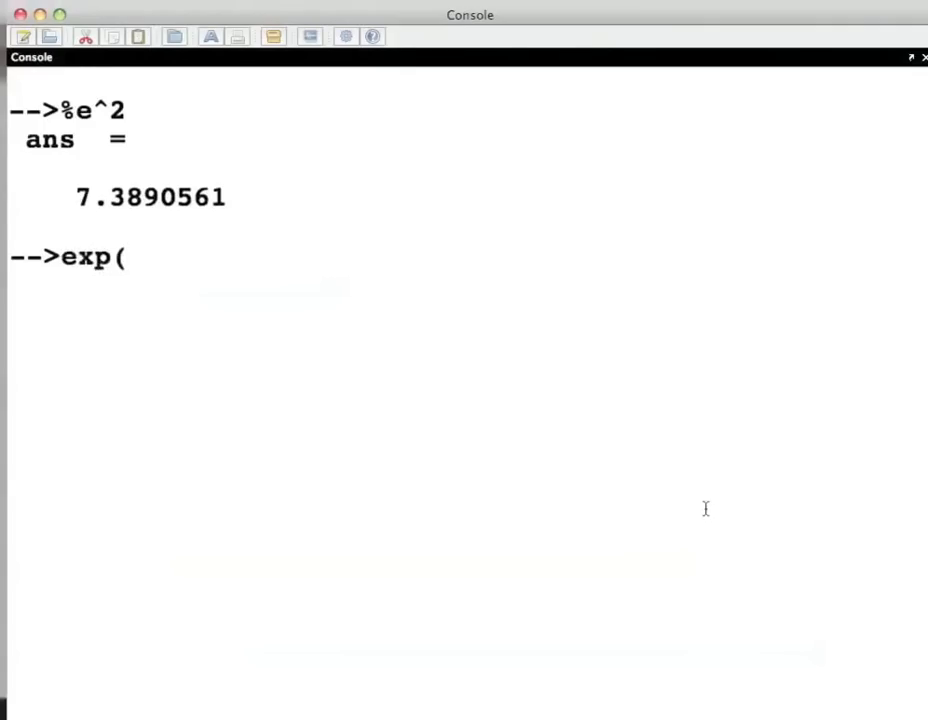
pyautogui.press('Return')
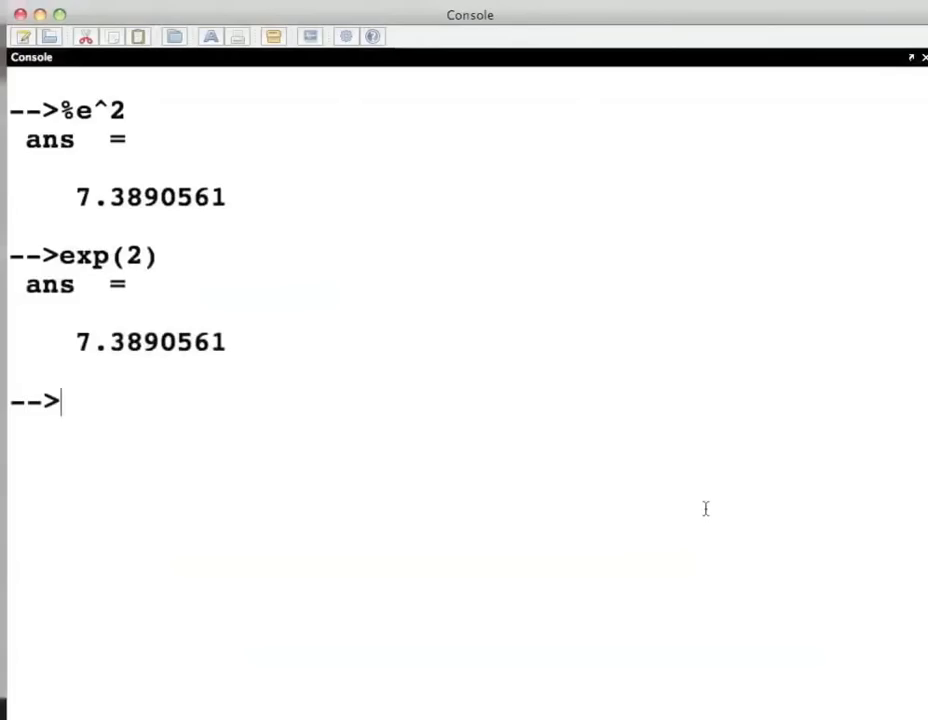
pyautogui.write('lo')
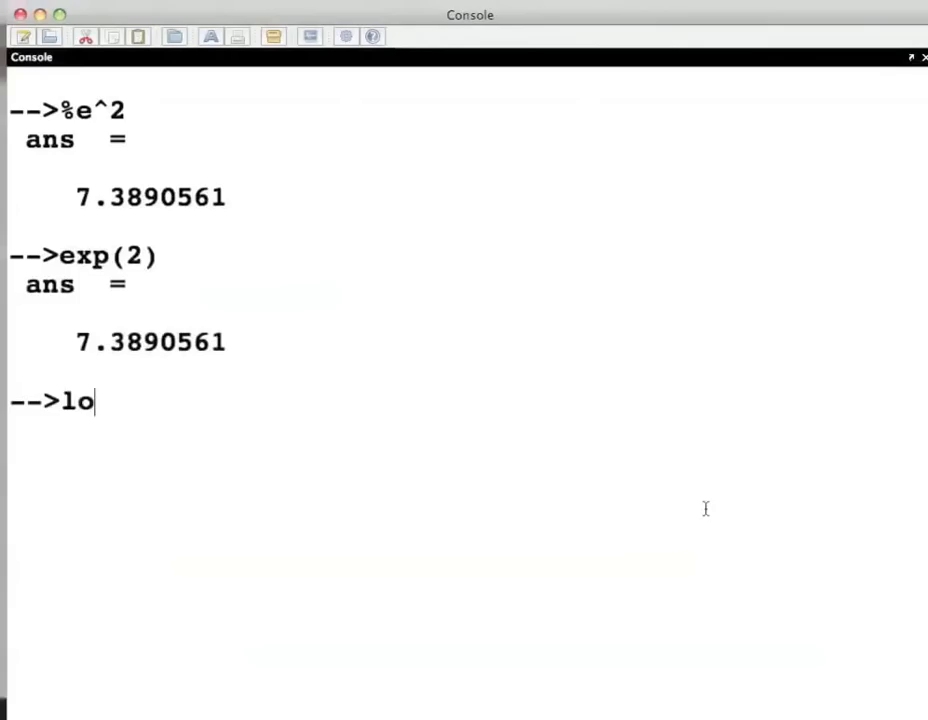
# Evaluate log10(1e-23), which returns ans = -23.
pyautogui.write('g1')
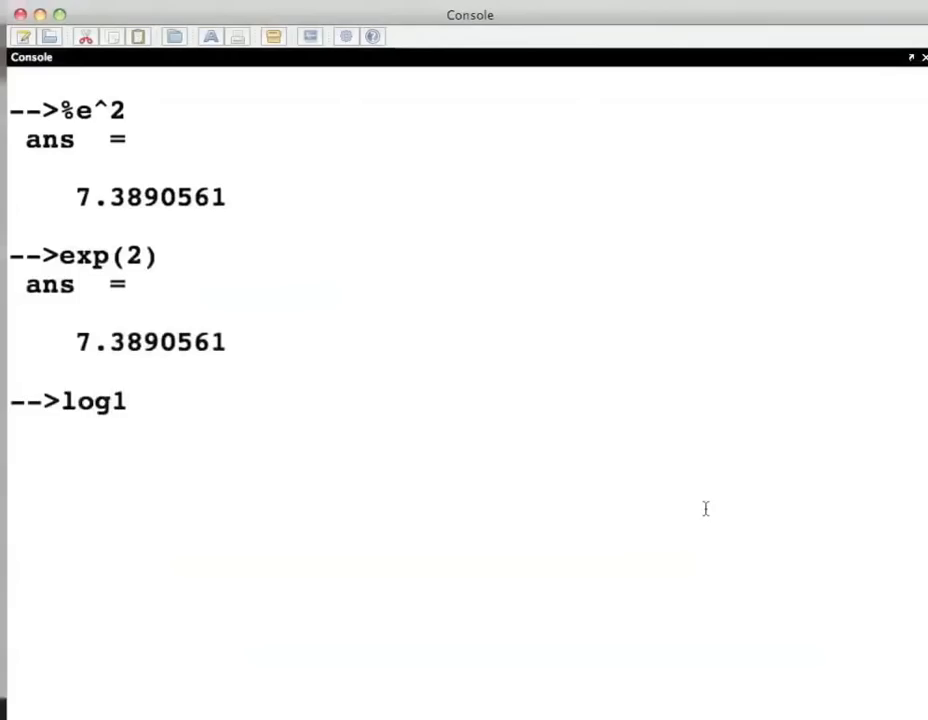
pyautogui.write('0')
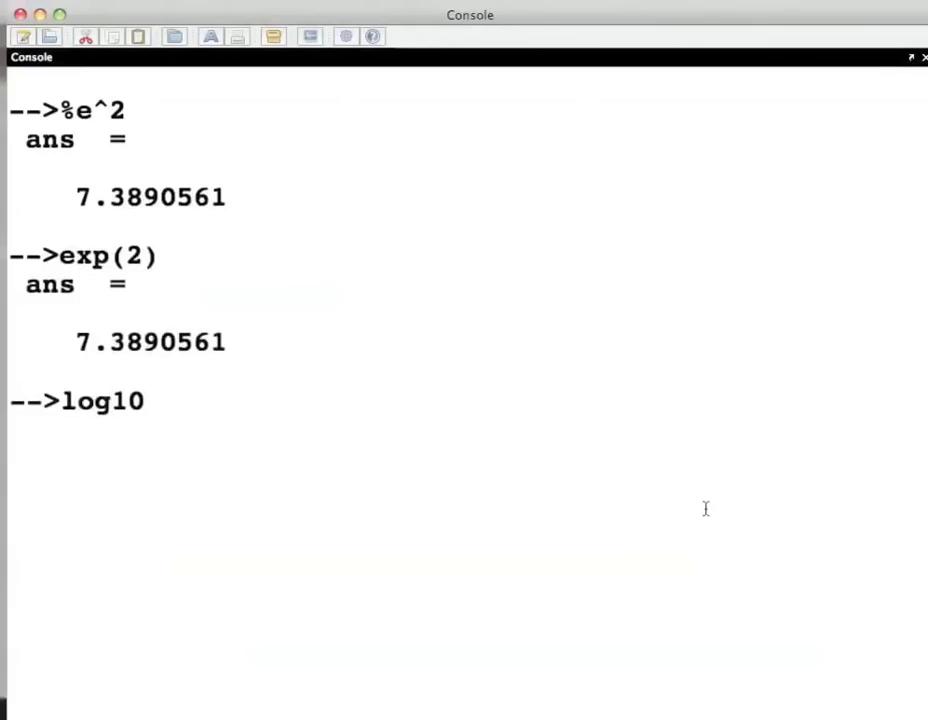
pyautogui.write('(1')
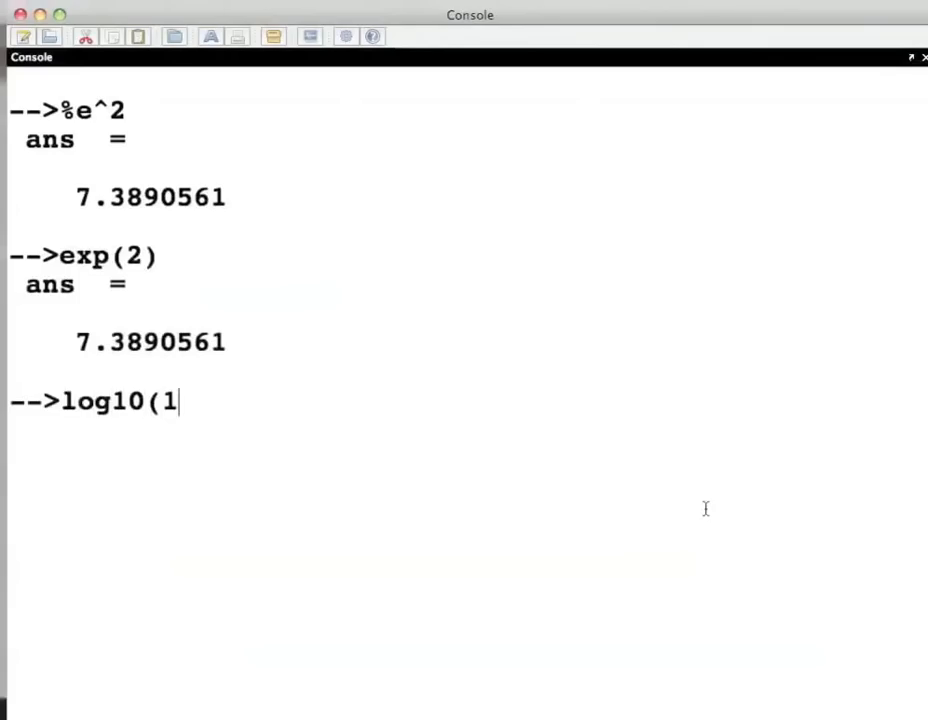
pyautogui.write('e-23')
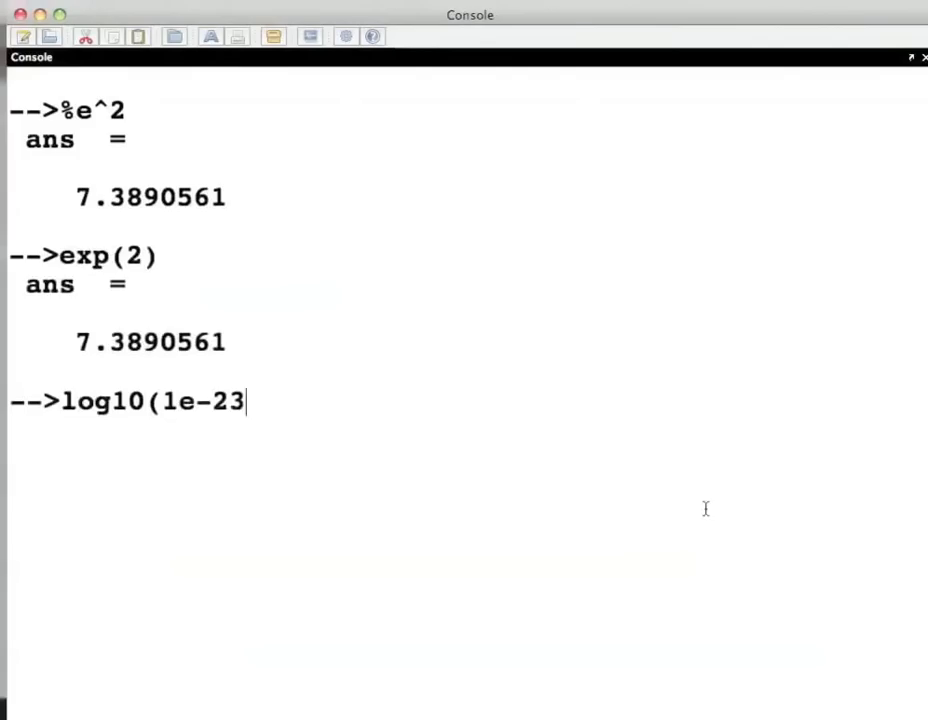
pyautogui.write(')')
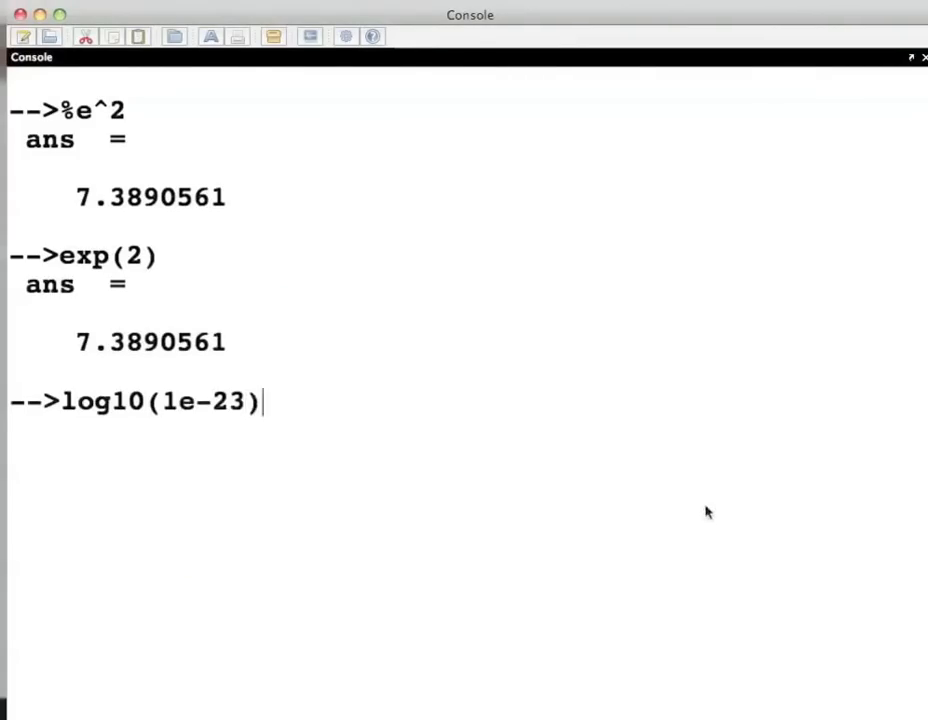
pyautogui.press('Return')
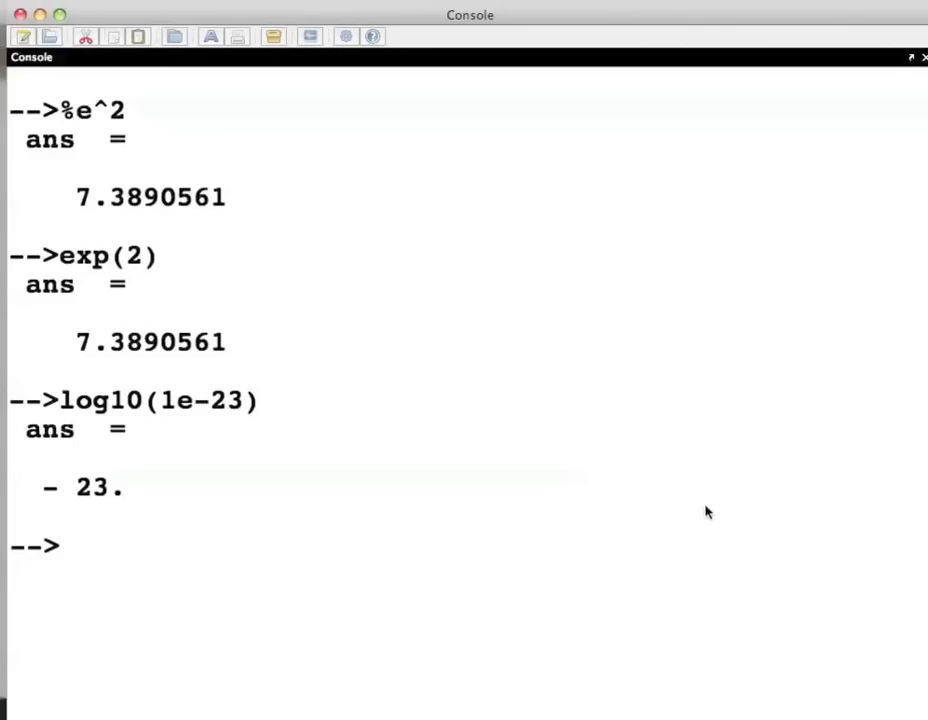
# Run diary(0) to stop recording the session to myrecord.txt.
pyautogui.write('diary')
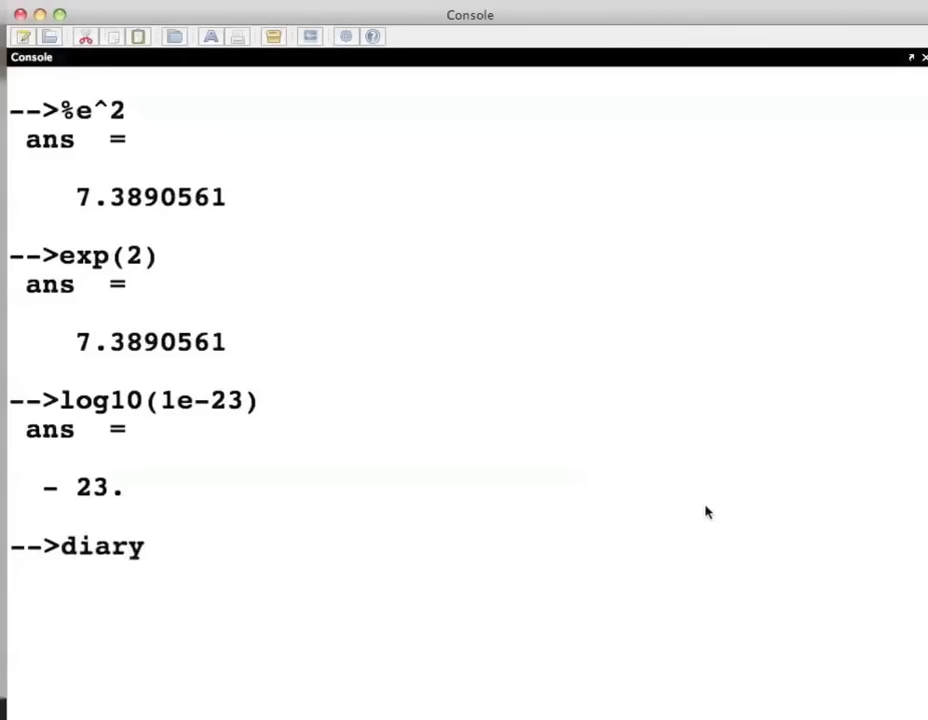
pyautogui.write('(0)')
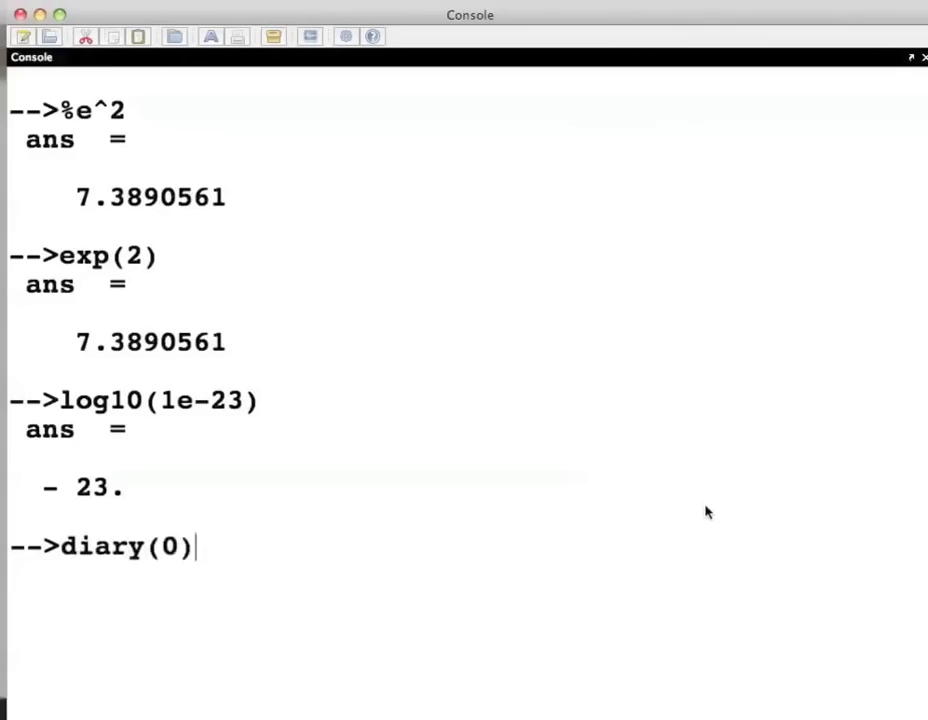
pyautogui.press('Return')
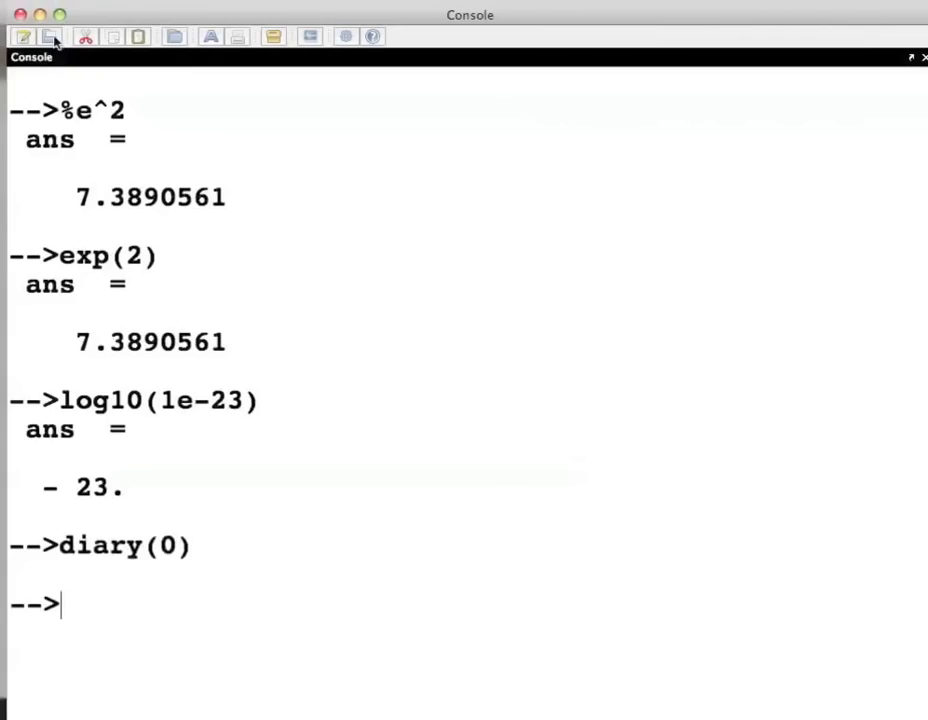
pyautogui.moveTo(49, 37)
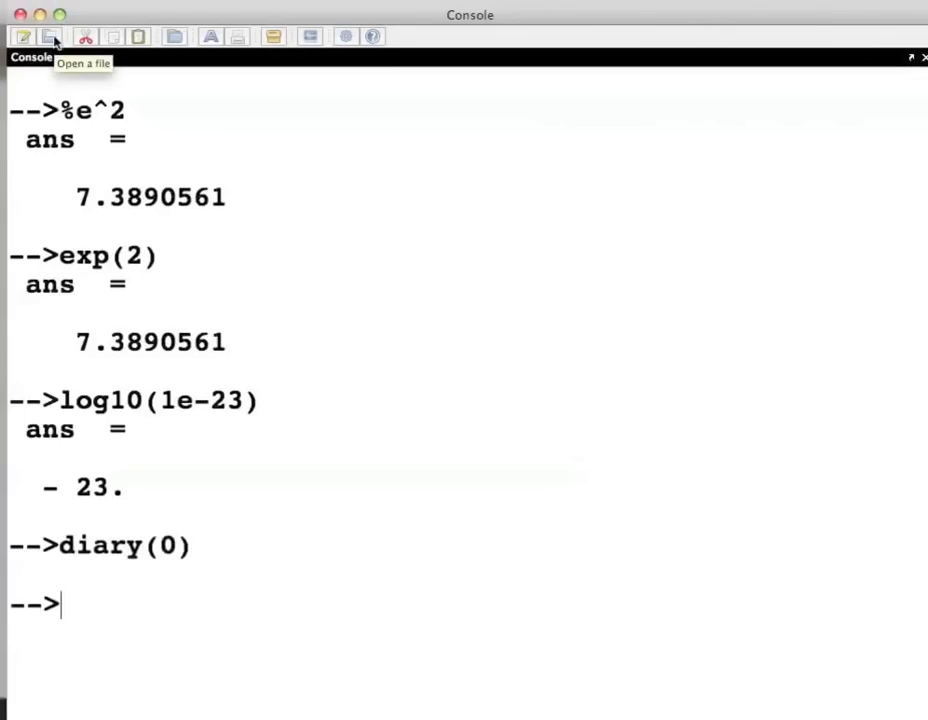
# Open myrecord.txt from the Desktop in the text editor using the All Files filter.
pyautogui.click(50, 37)
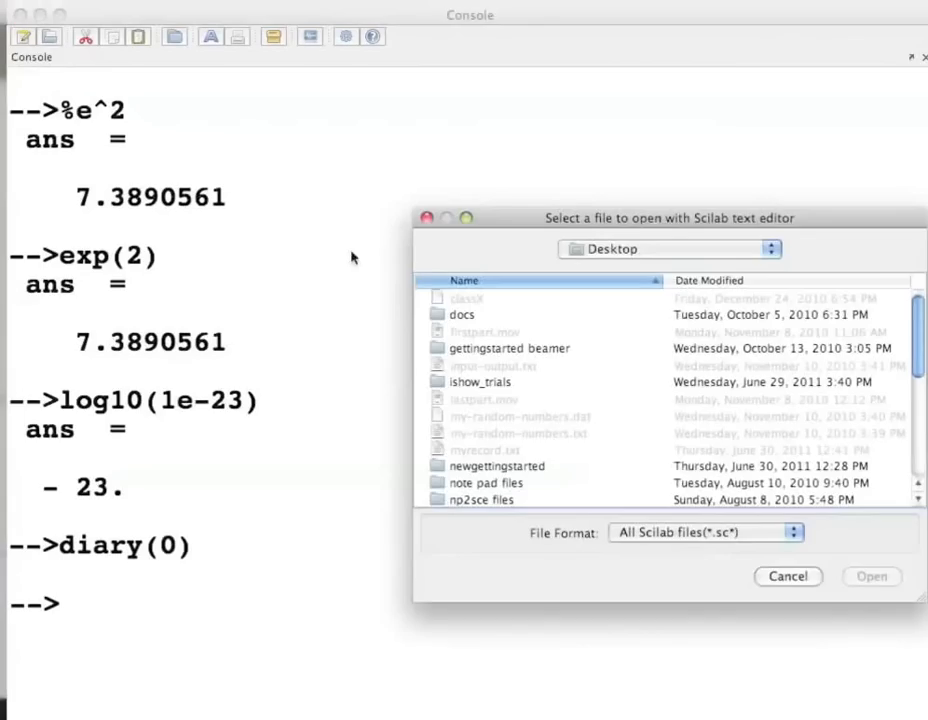
pyautogui.moveTo(686, 555)
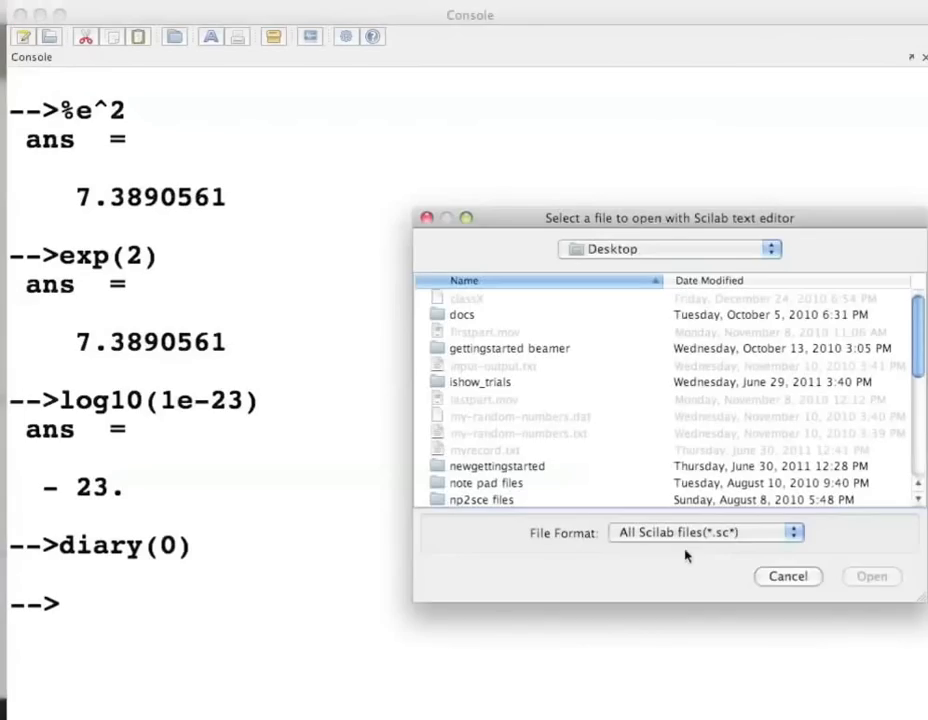
pyautogui.click(705, 532)
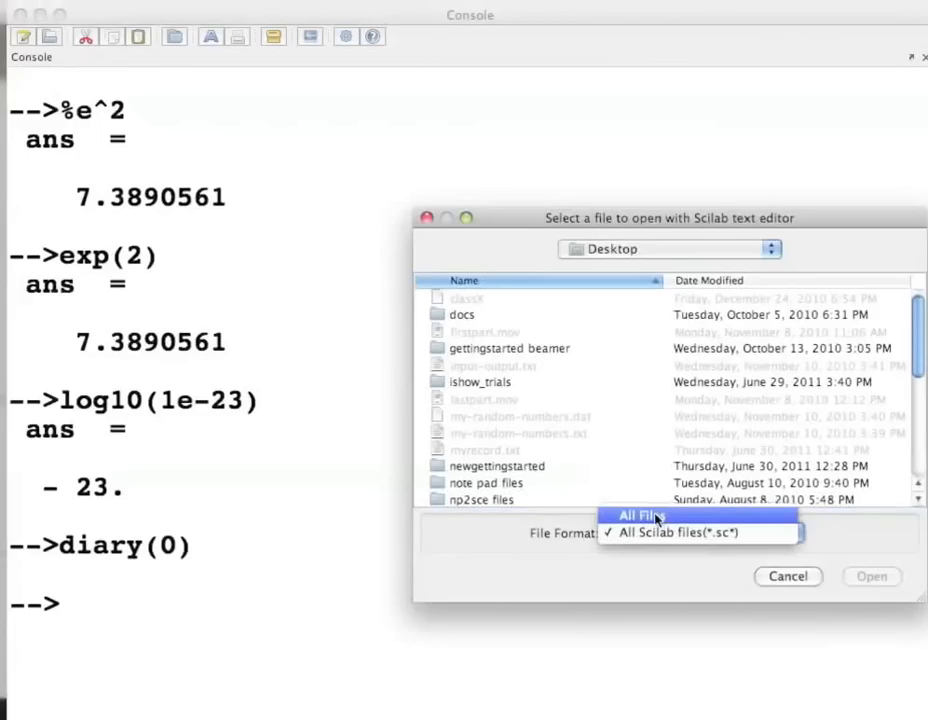
pyautogui.click(638, 514)
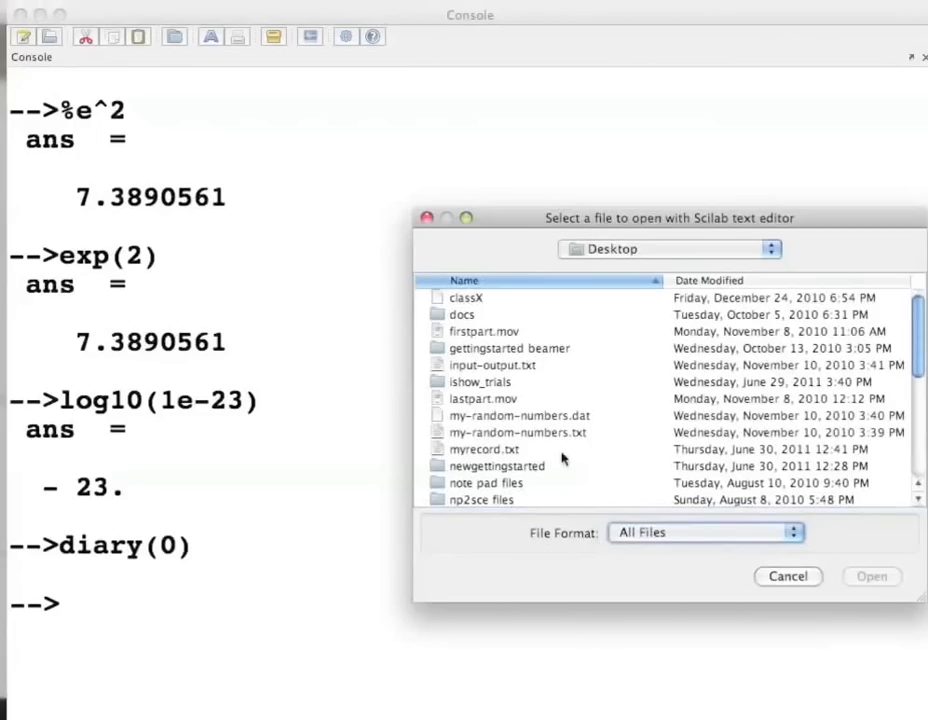
pyautogui.click(485, 449)
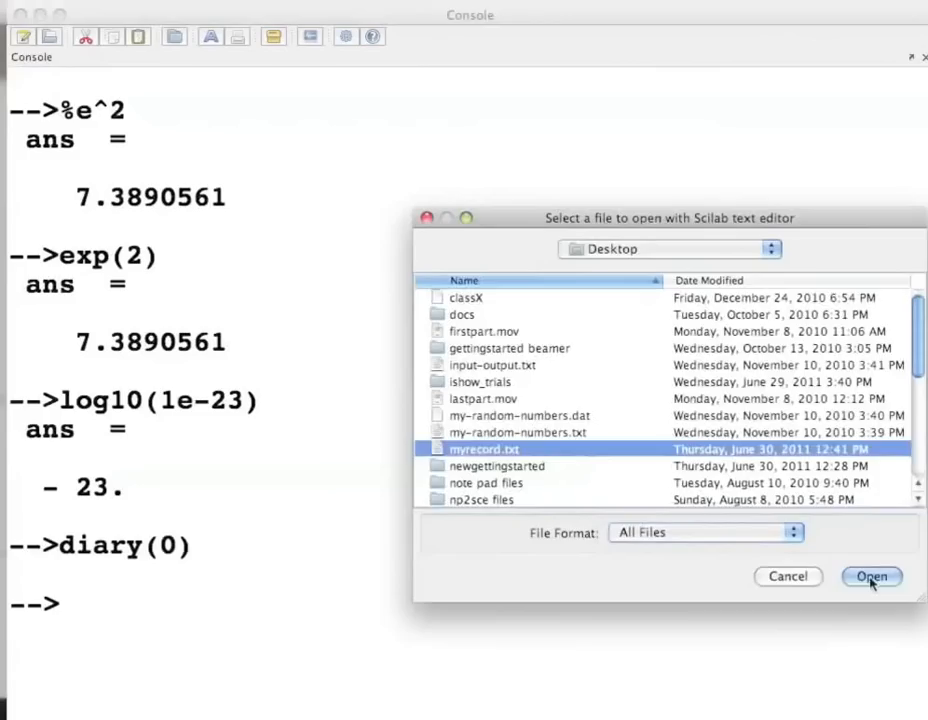
pyautogui.click(870, 576)
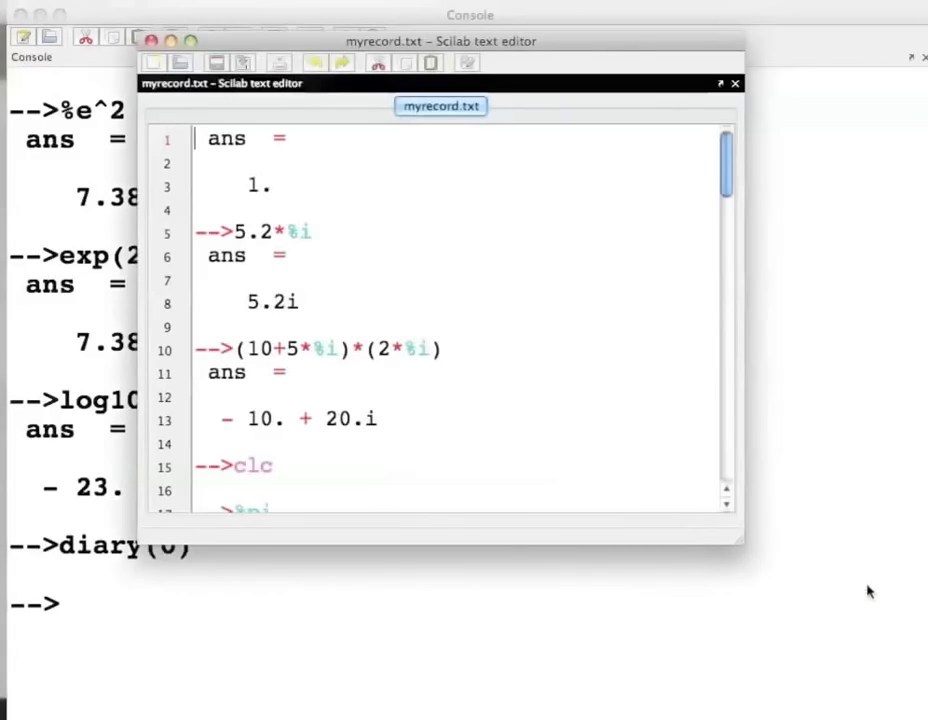
pyautogui.moveTo(733, 307)
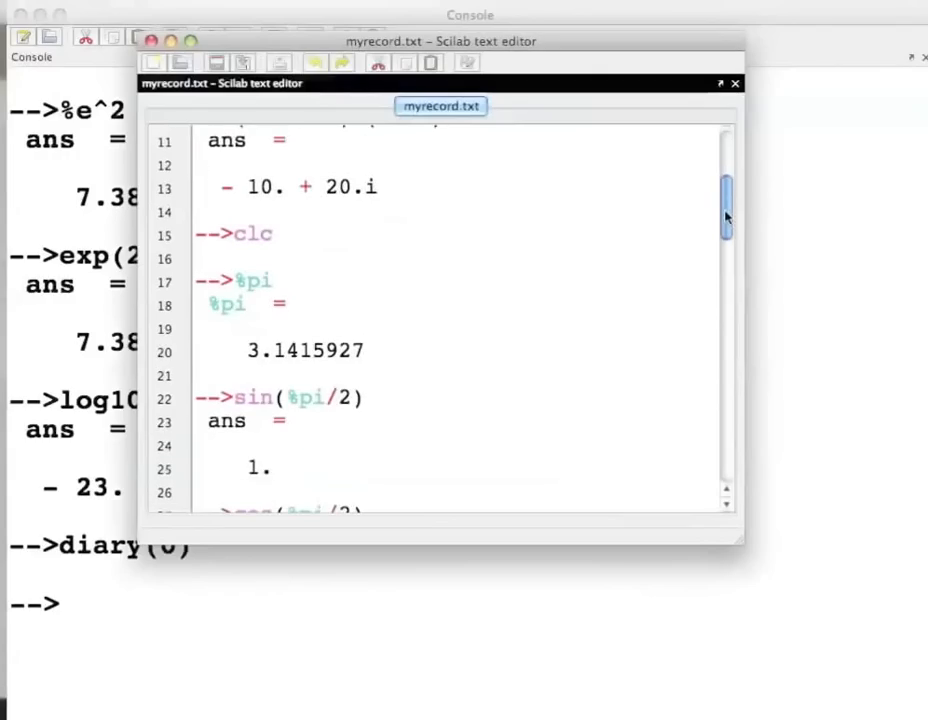
# Scroll through myrecord.txt's logged commands, then close the editor confirming Yes.
pyautogui.scroll(-3)
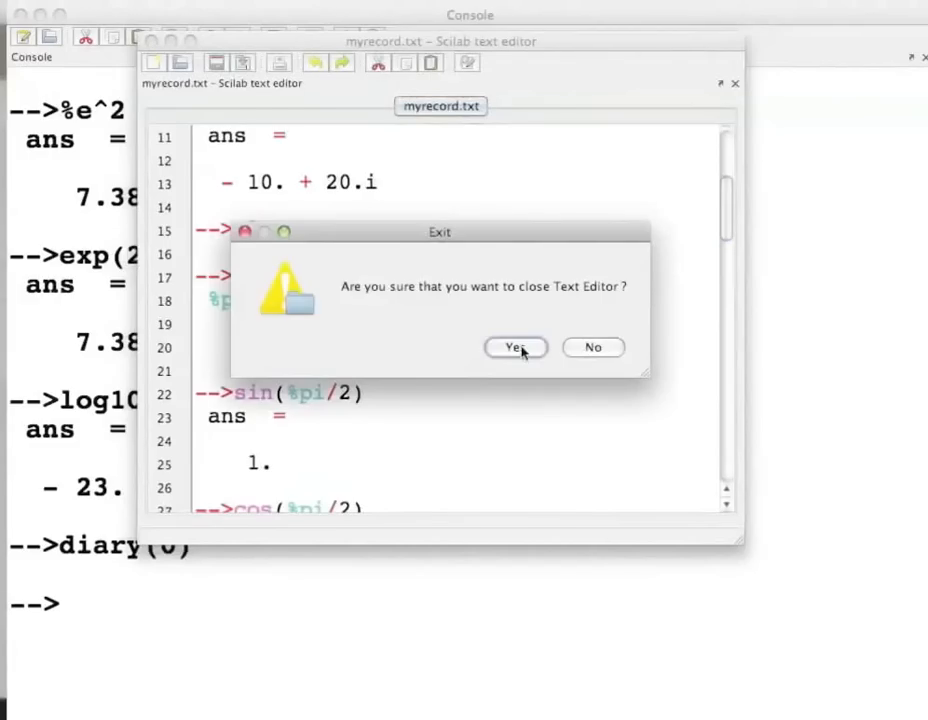
pyautogui.click(515, 347)
pyautogui.write('he')
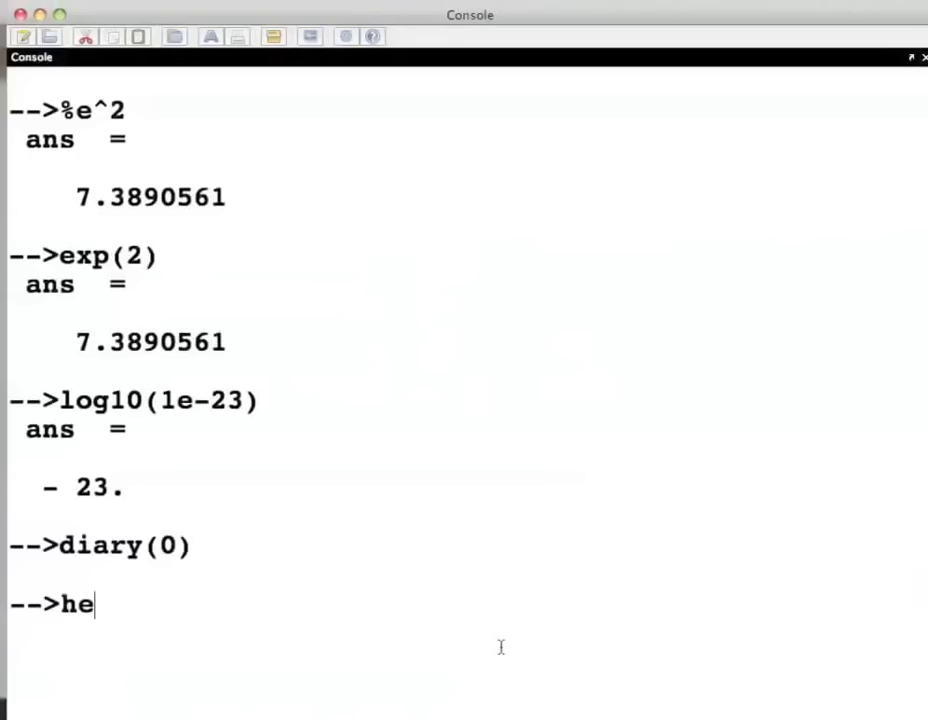
# Run help chdir, then reposition and enlarge the Help Browser window.
pyautogui.write('lp chd')
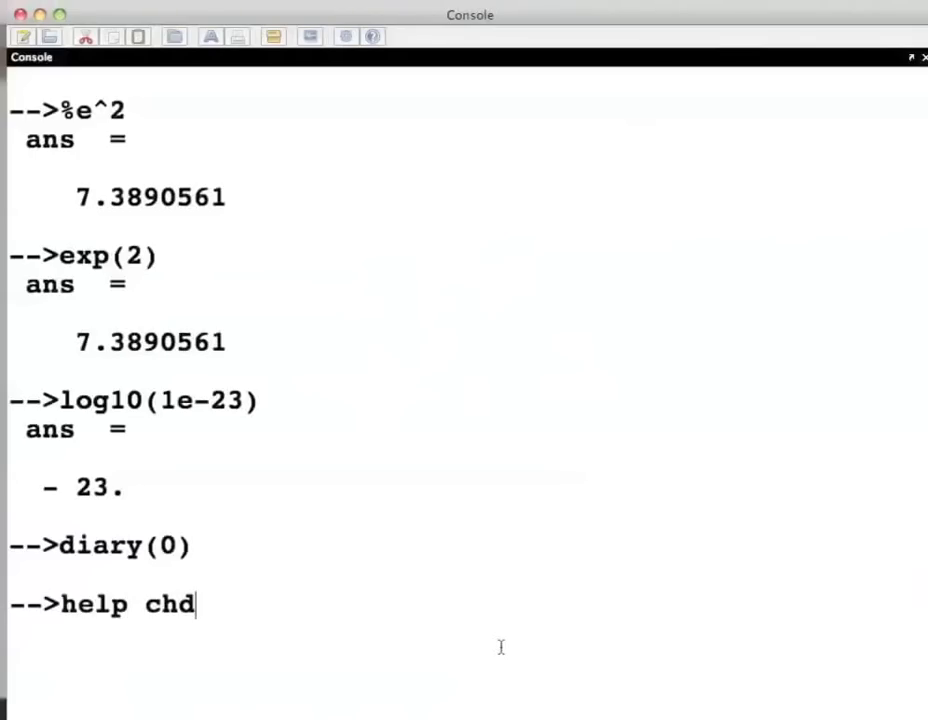
pyautogui.write('ir')
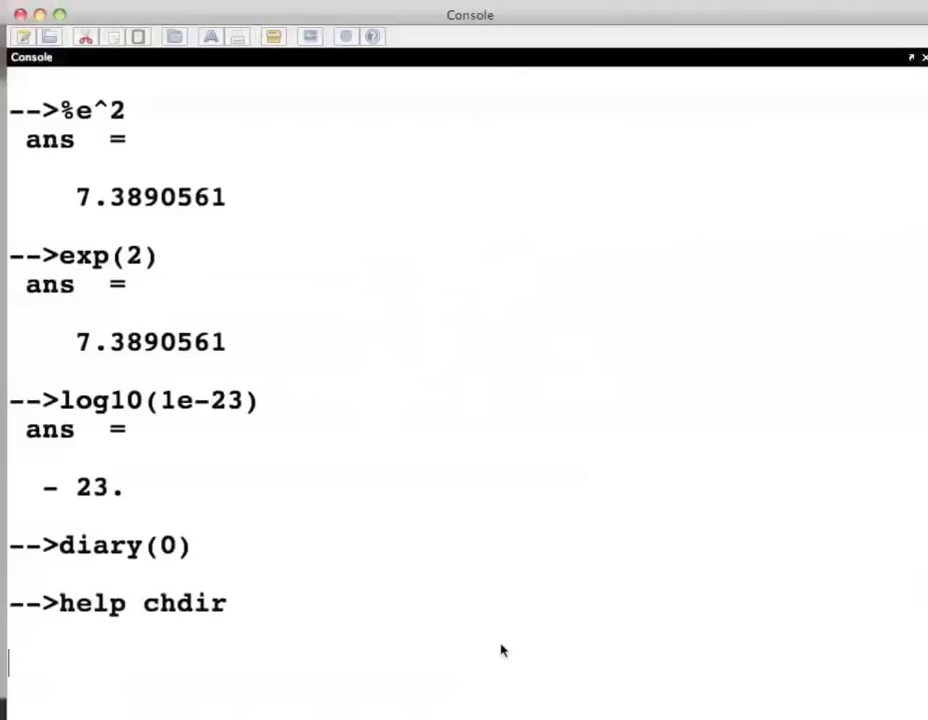
pyautogui.press('Return')
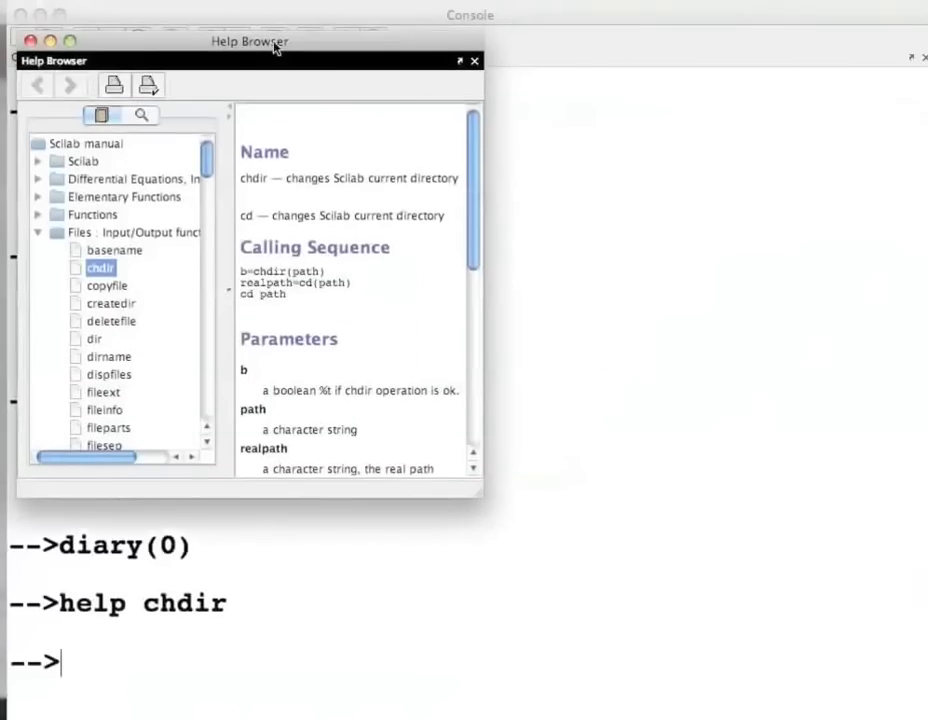
pyautogui.moveTo(250, 41); pyautogui.dragTo(244, 73)
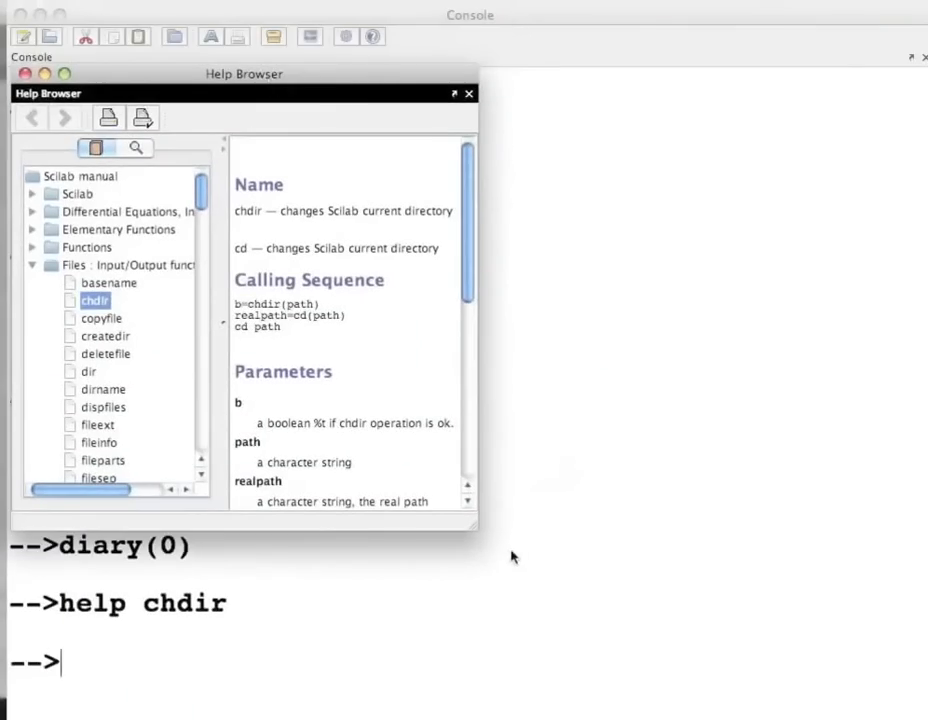
pyautogui.moveTo(477, 532)
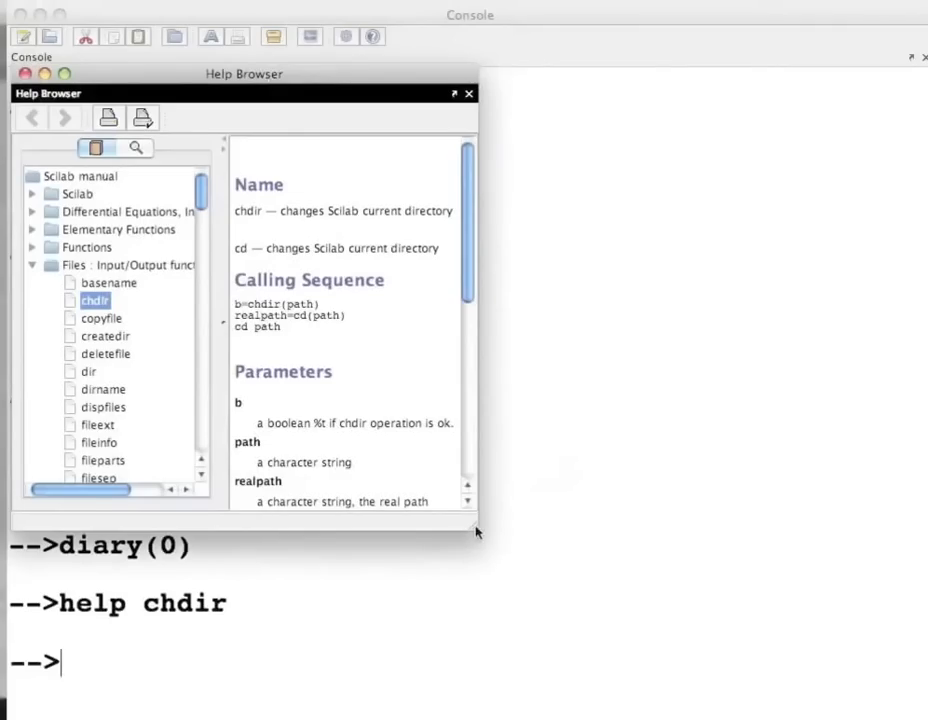
pyautogui.moveTo(480, 533); pyautogui.dragTo(881, 670)
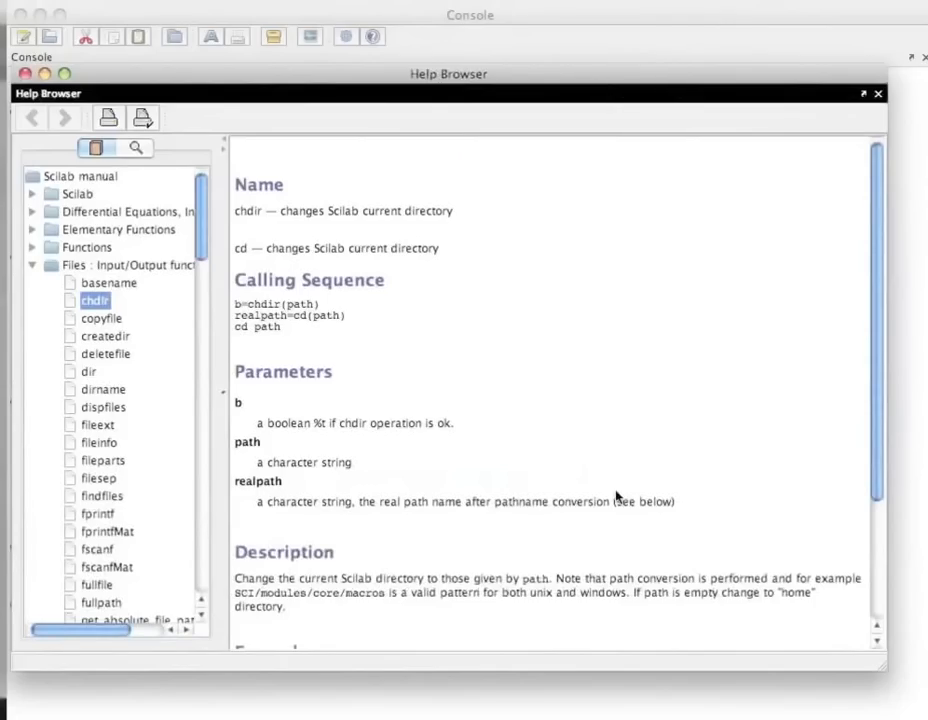
pyautogui.moveTo(390, 197)
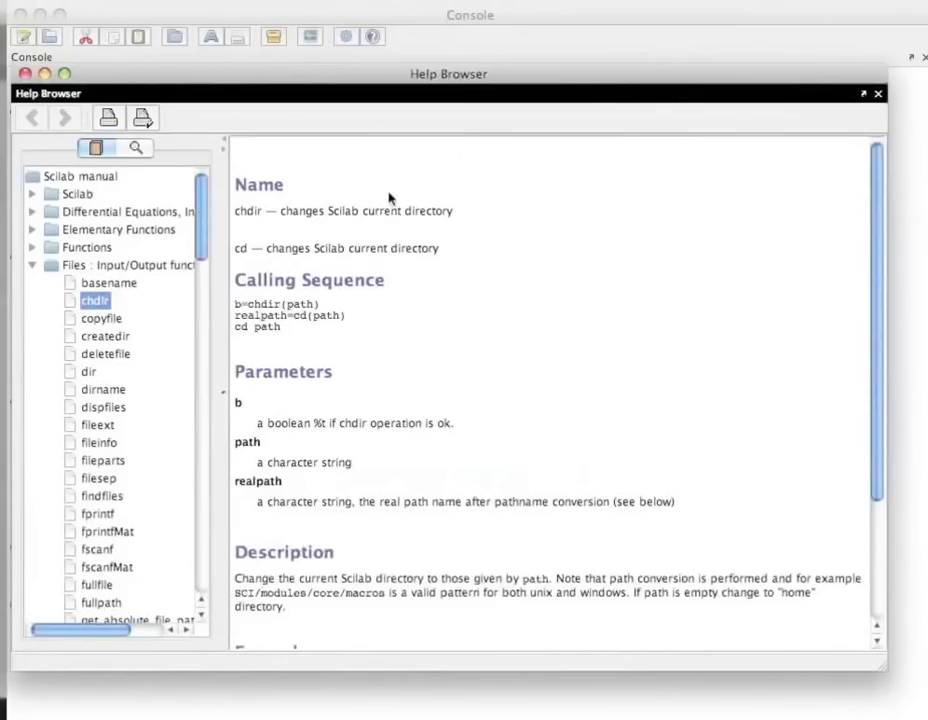
pyautogui.moveTo(406, 98)
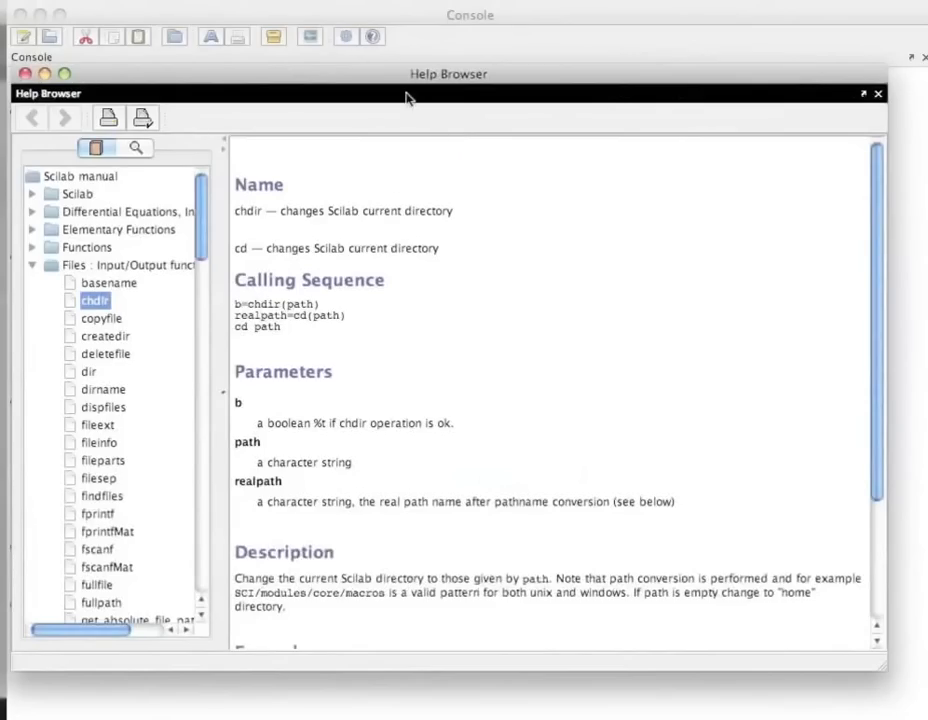
pyautogui.moveTo(371, 37)
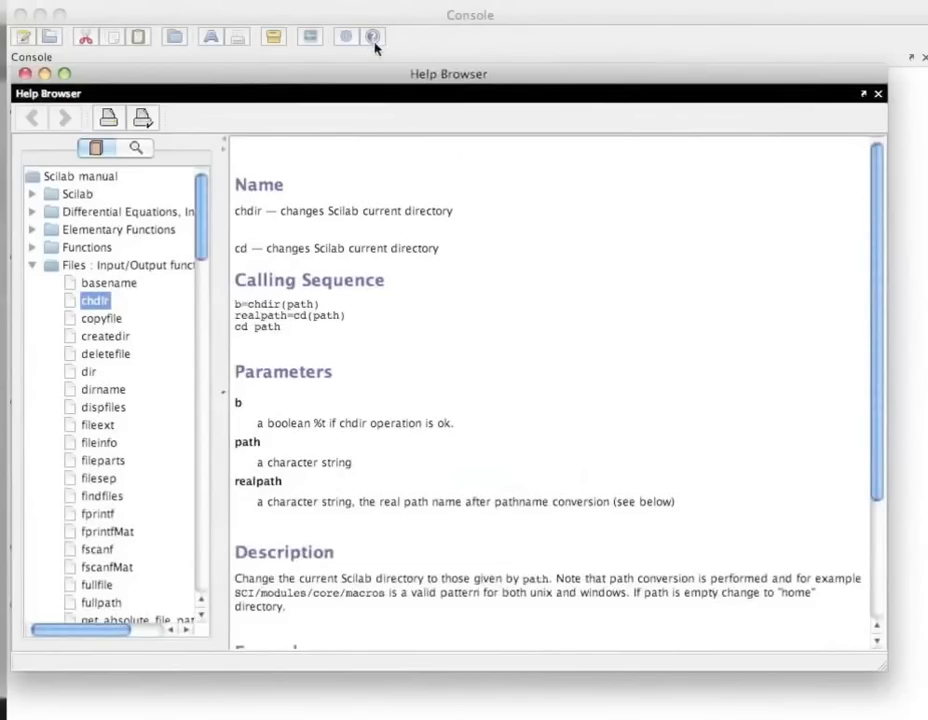
pyautogui.moveTo(855, 122)
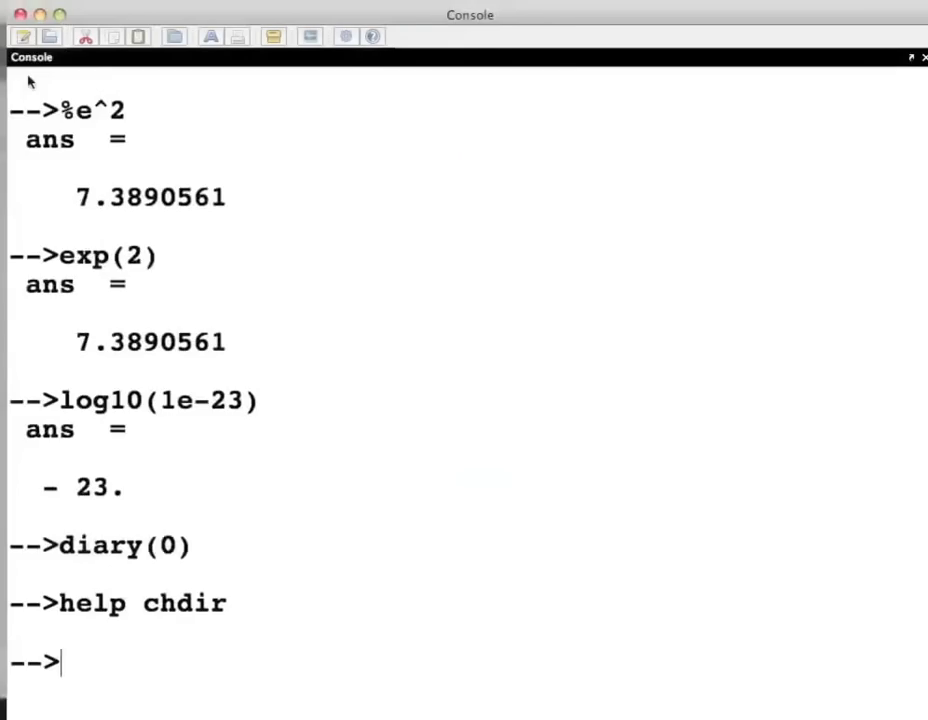
pyautogui.moveTo(416, 462)
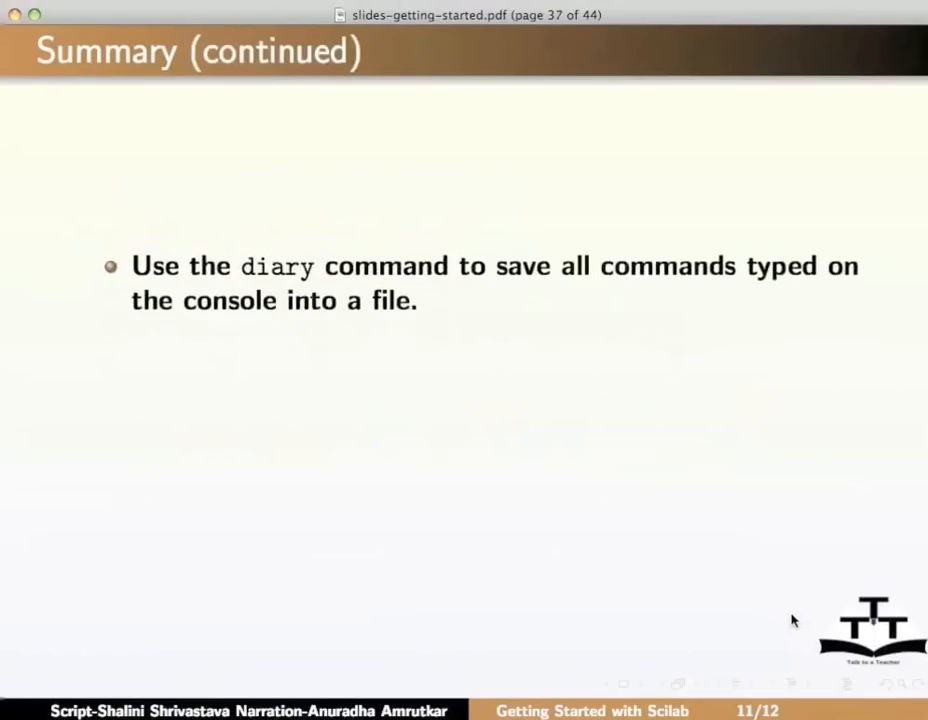
# Advance two slides through the Summary (continued) slides in Preview.
pyautogui.press('right')
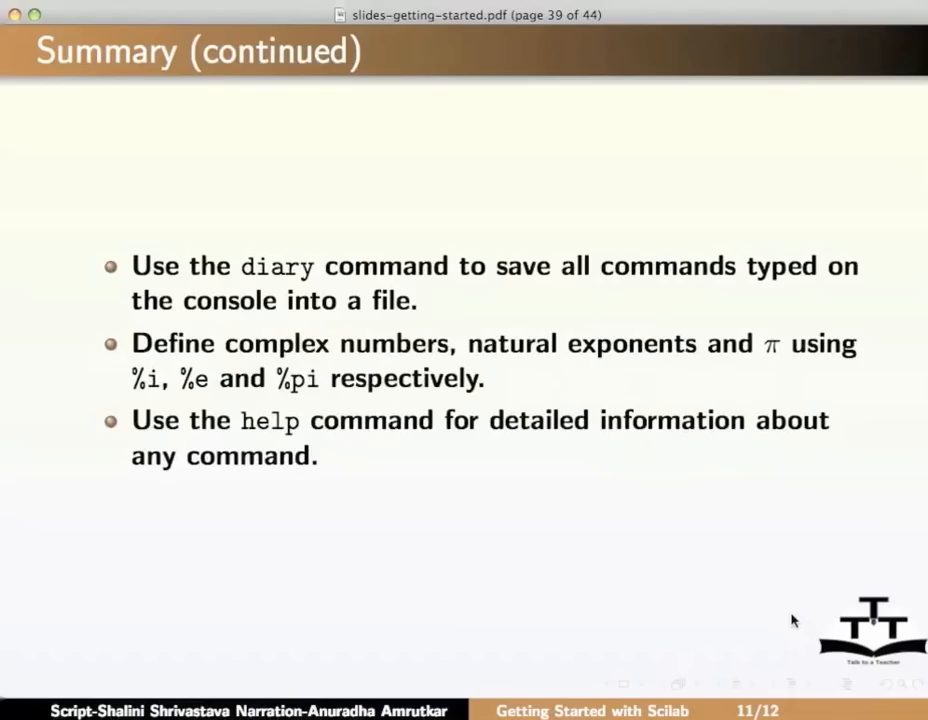
pyautogui.press('right')
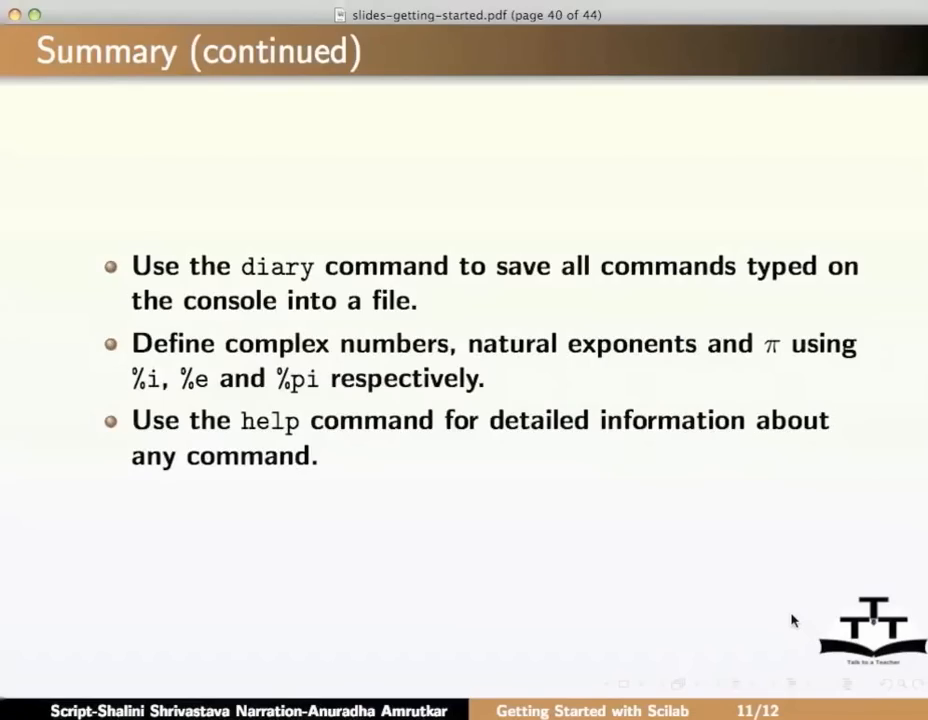